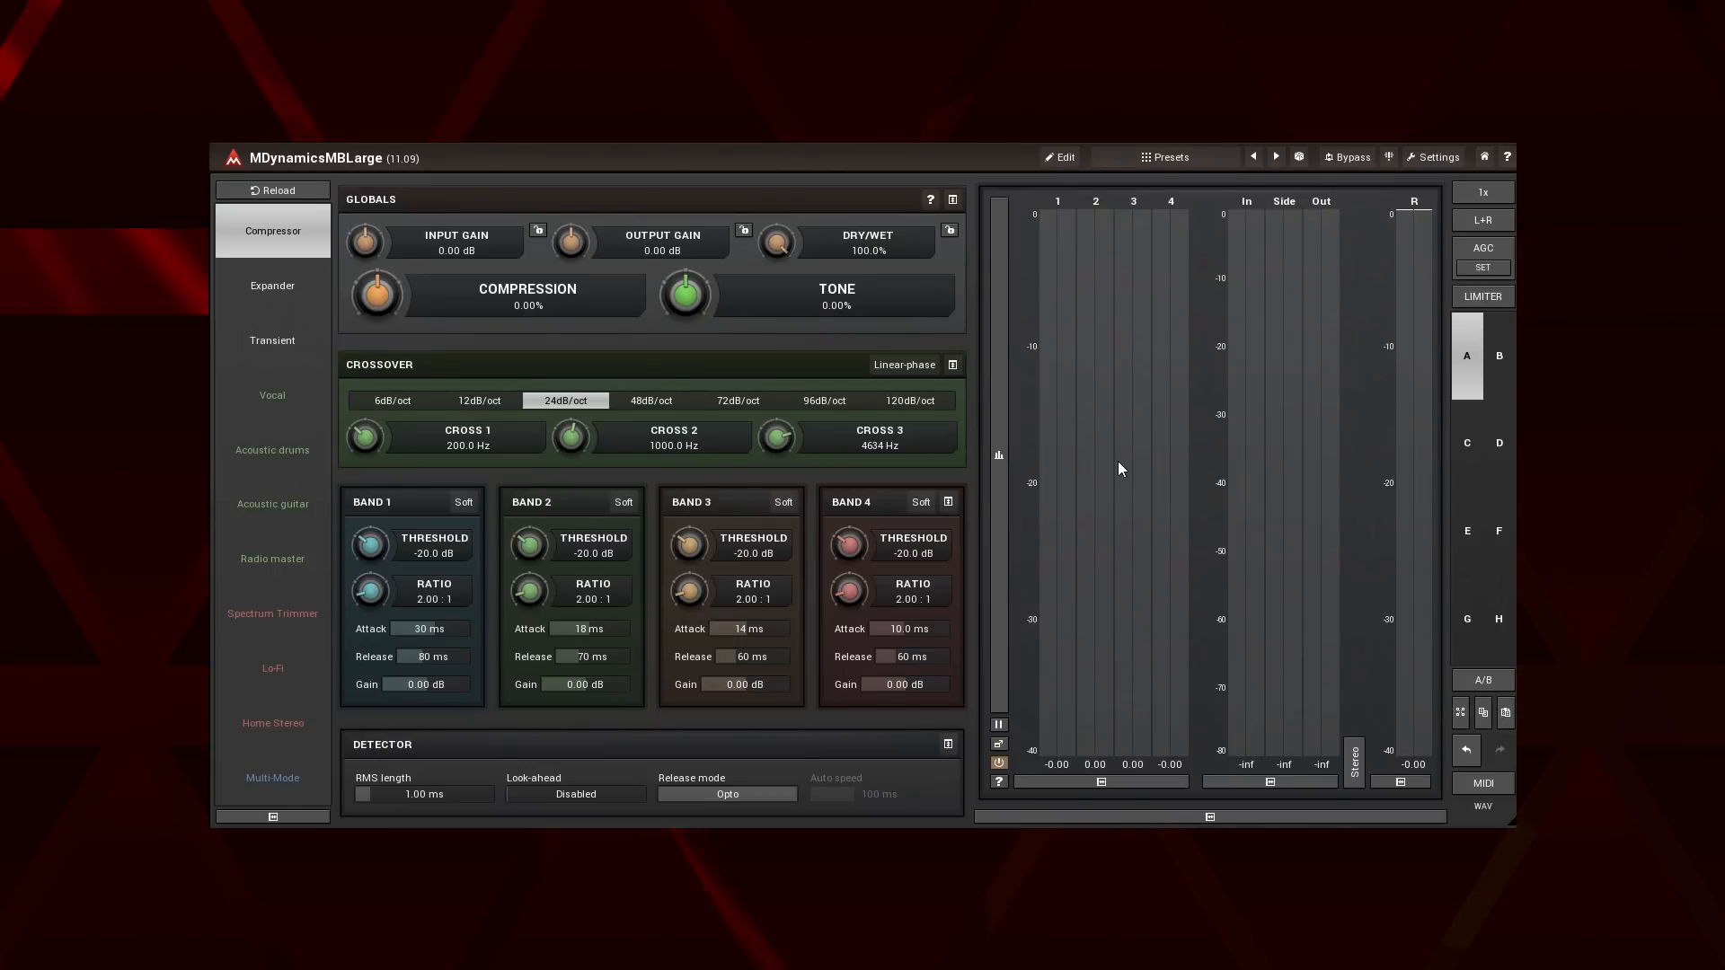
Switch MDynamicsMBLarge to its full edit view showing Band 1's compression settings and band display.
{"action": "left_click", "coordinate": [1060, 156]}
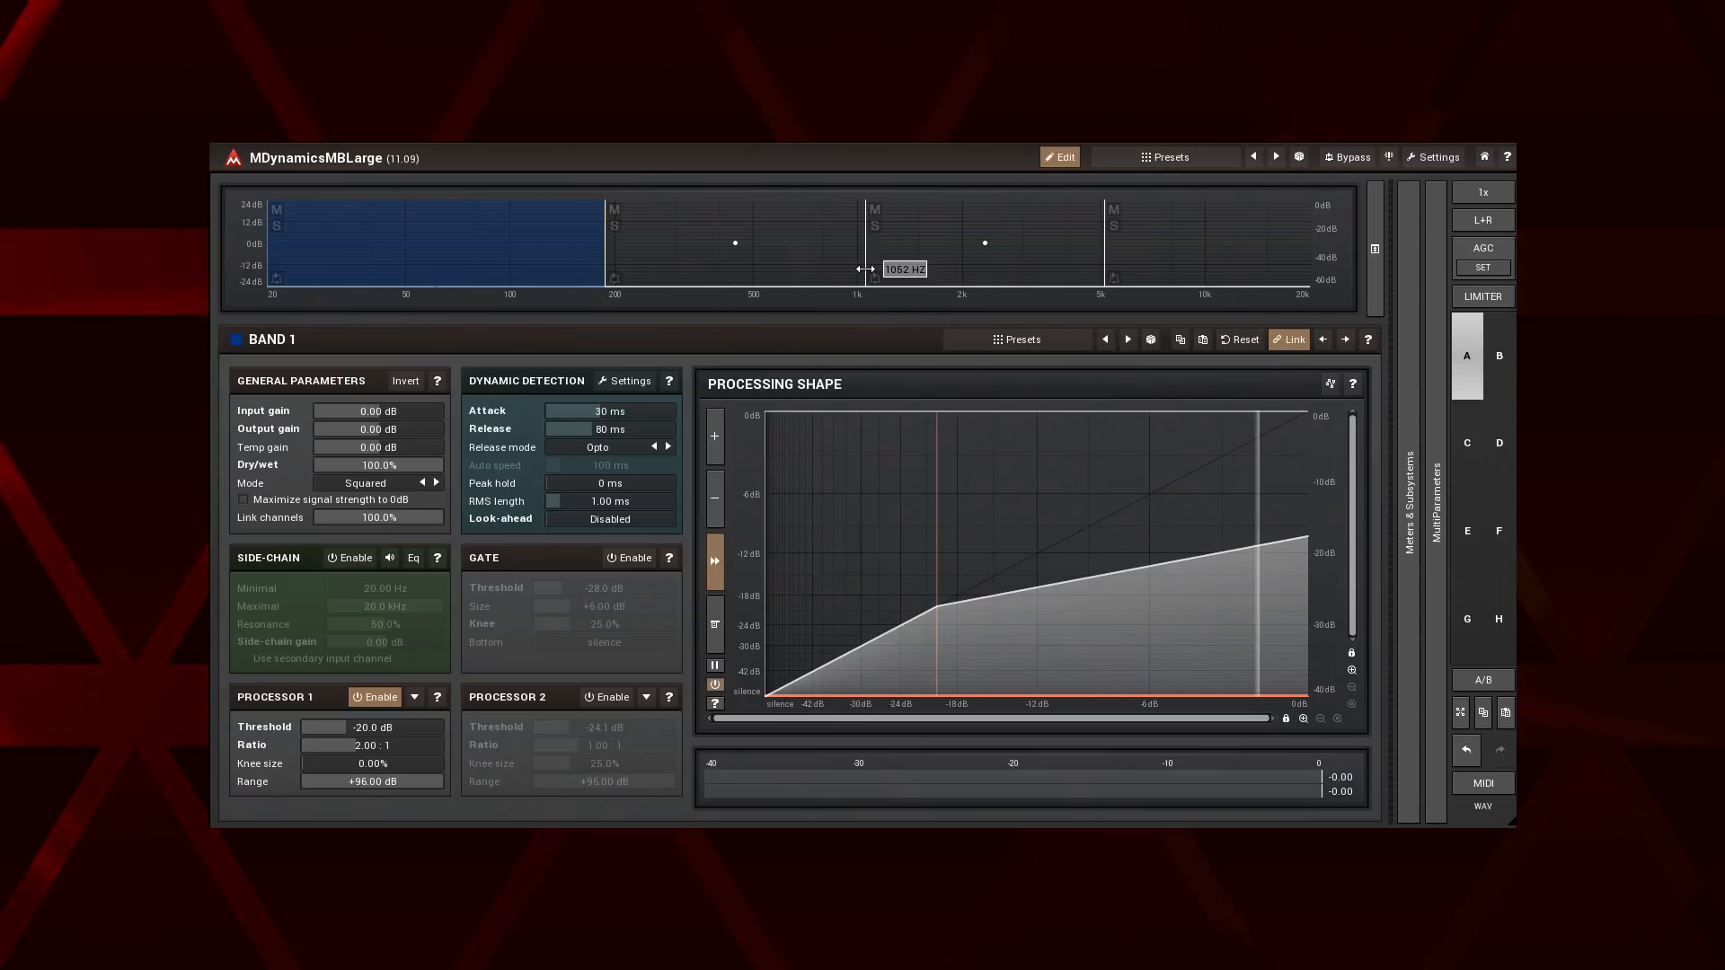
Select bands 2, 4 and then 3 in the band display to inspect their parameters.
{"action": "left_click", "coordinate": [735, 242]}
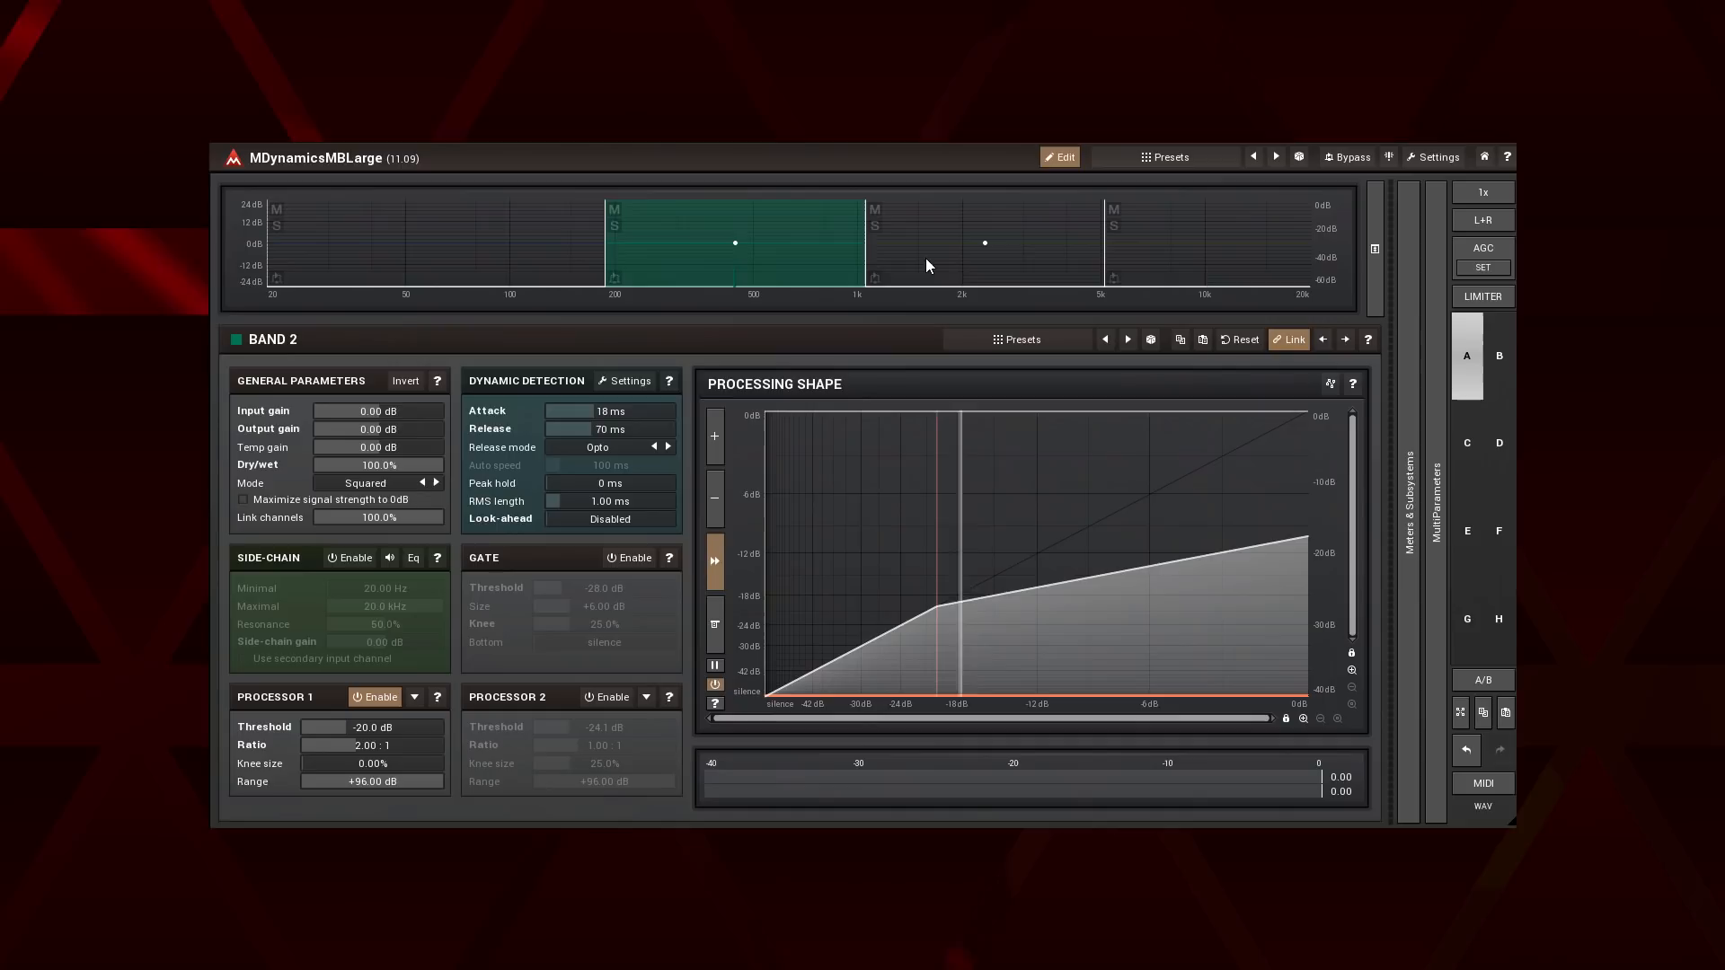
{"action": "left_click", "coordinate": [1205, 242]}
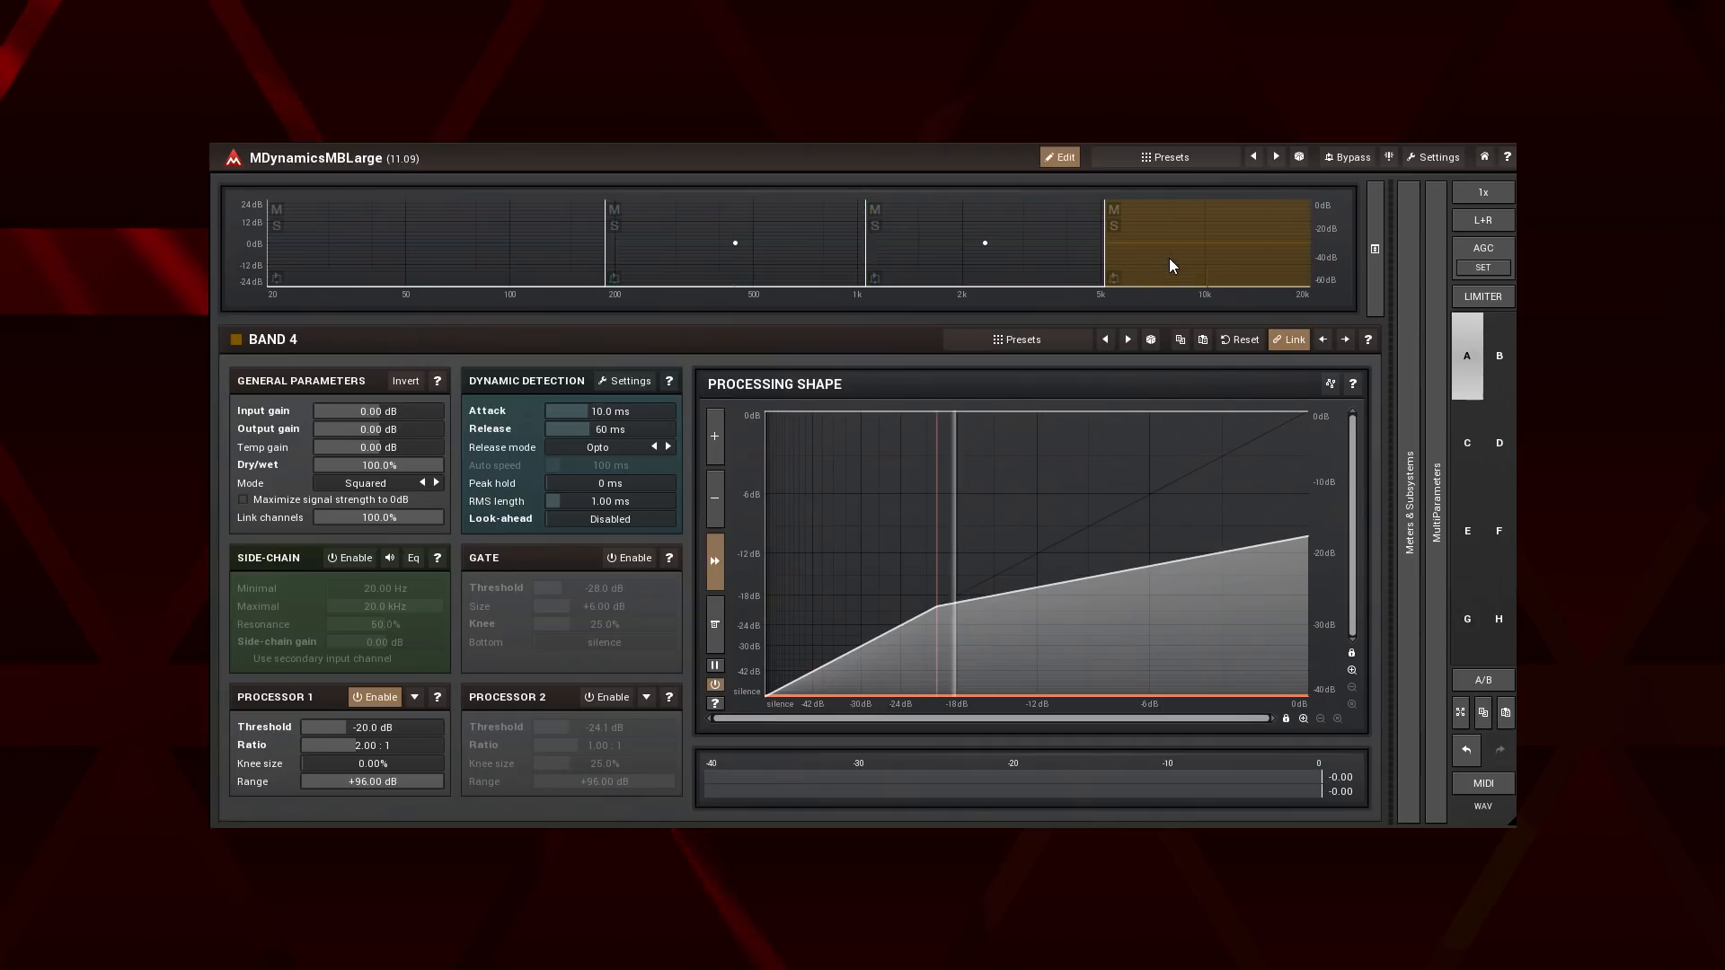
{"action": "left_click", "coordinate": [985, 244]}
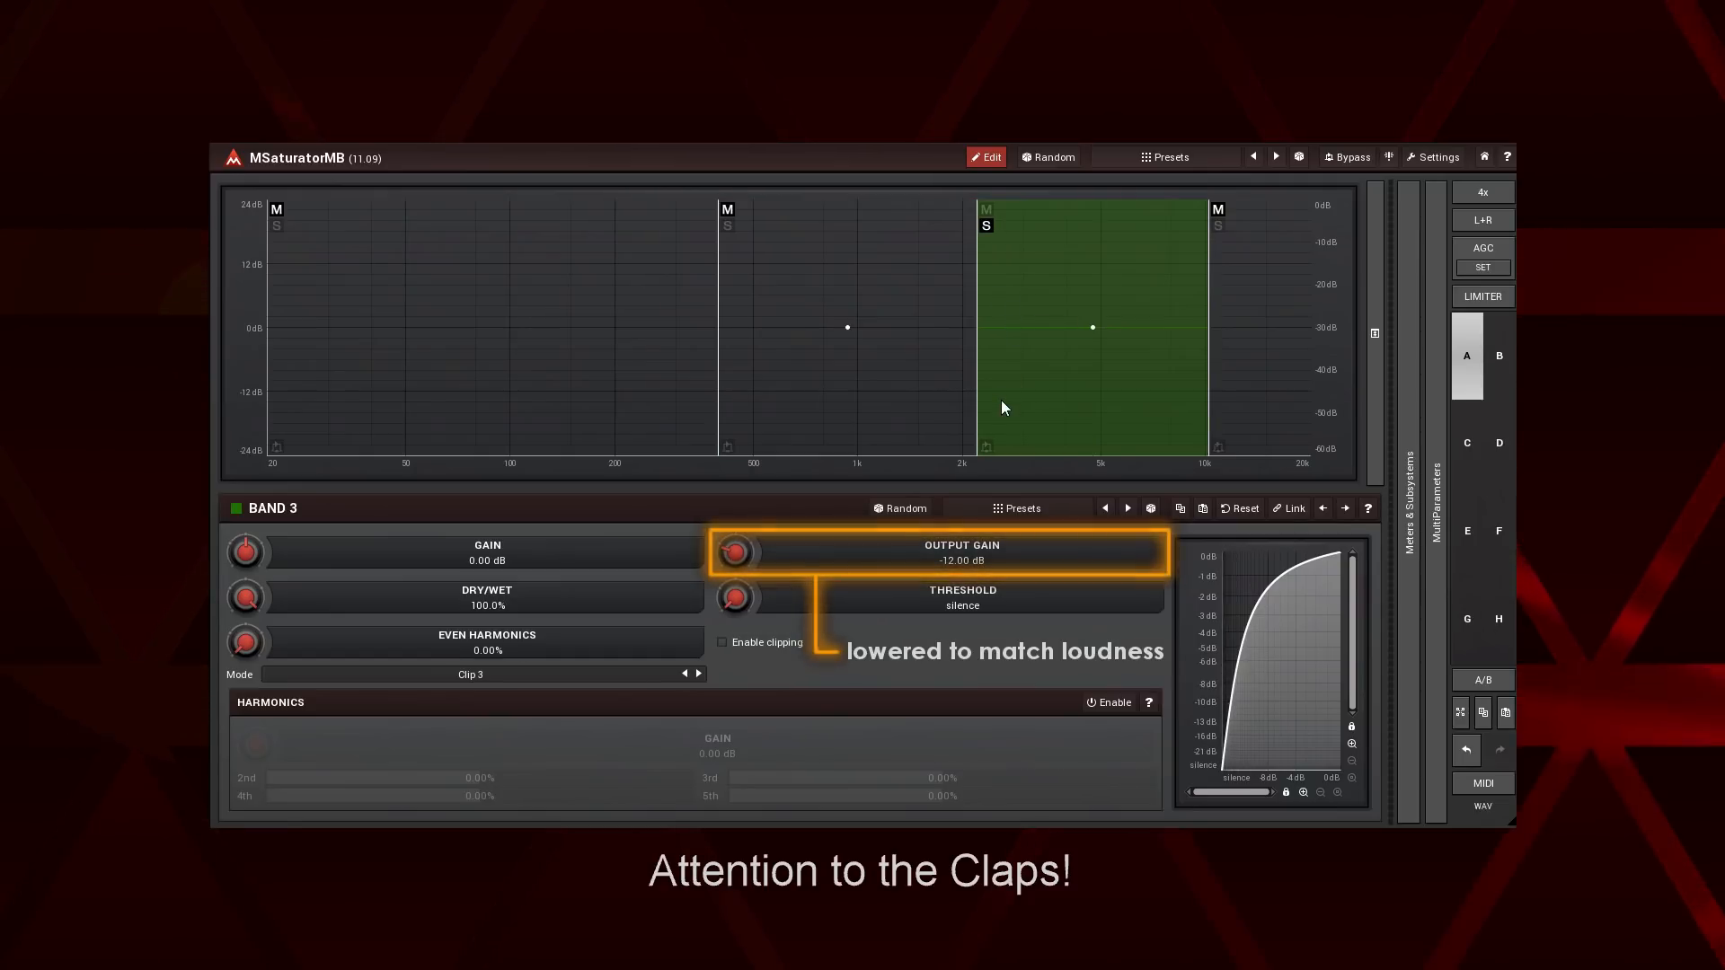
{"action": "mouse_move", "coordinate": [995, 441]}
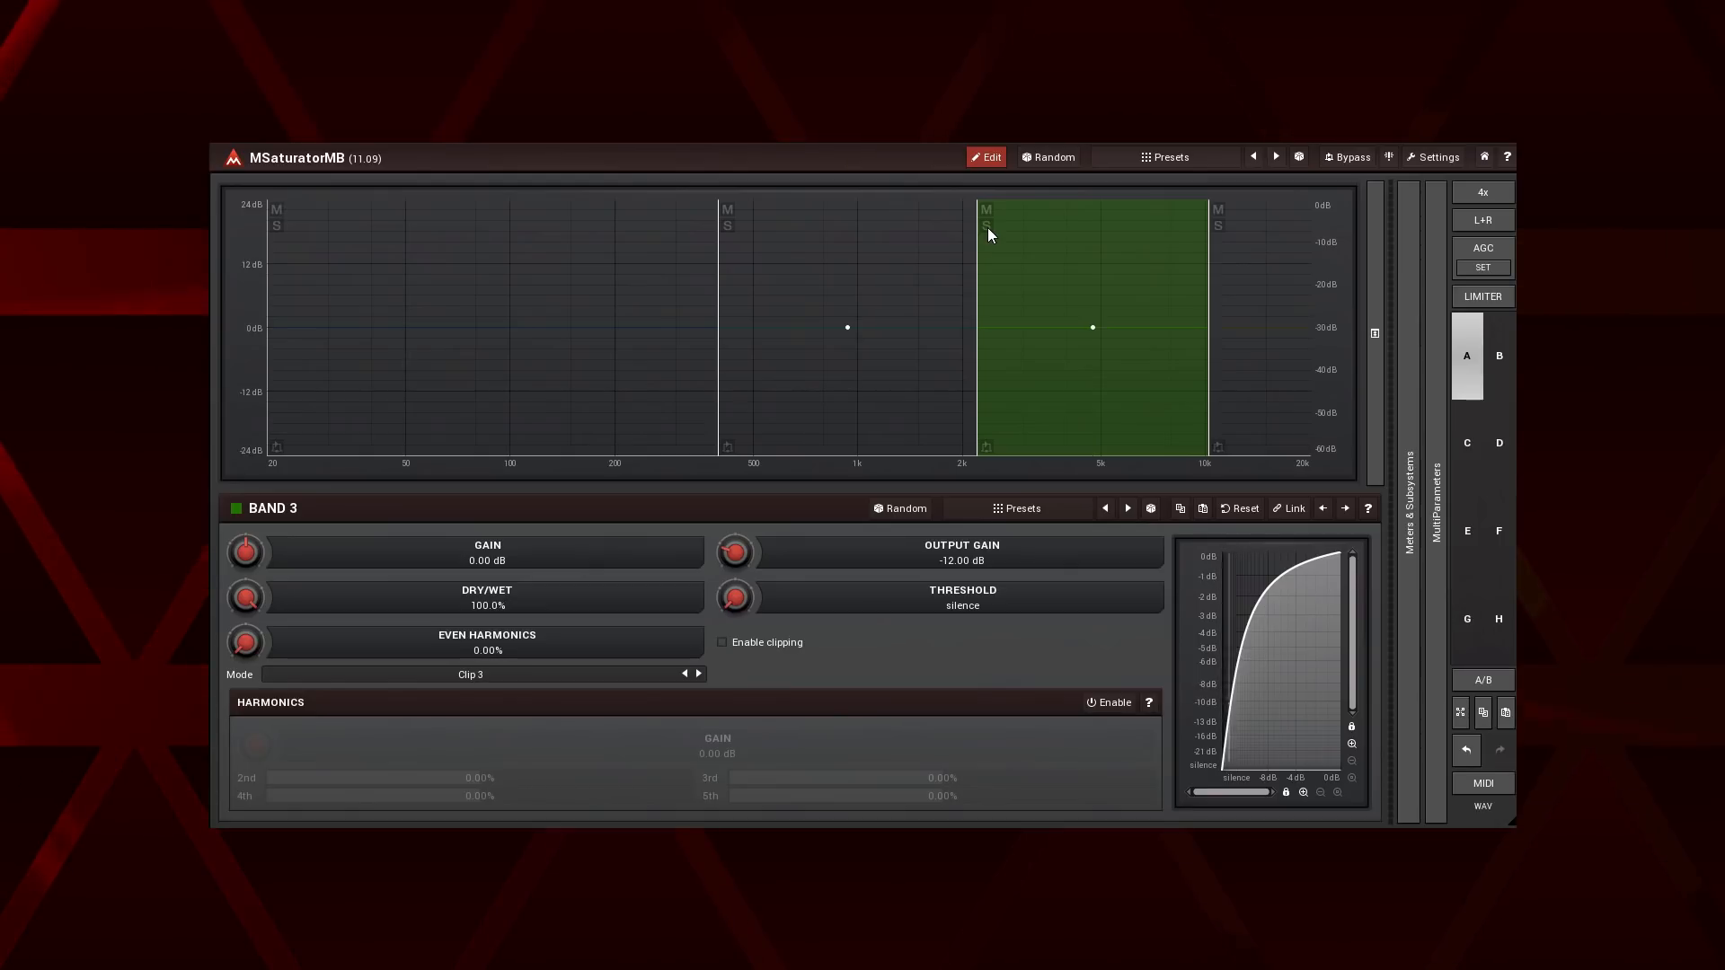
{"action": "mouse_move", "coordinate": [1024, 308]}
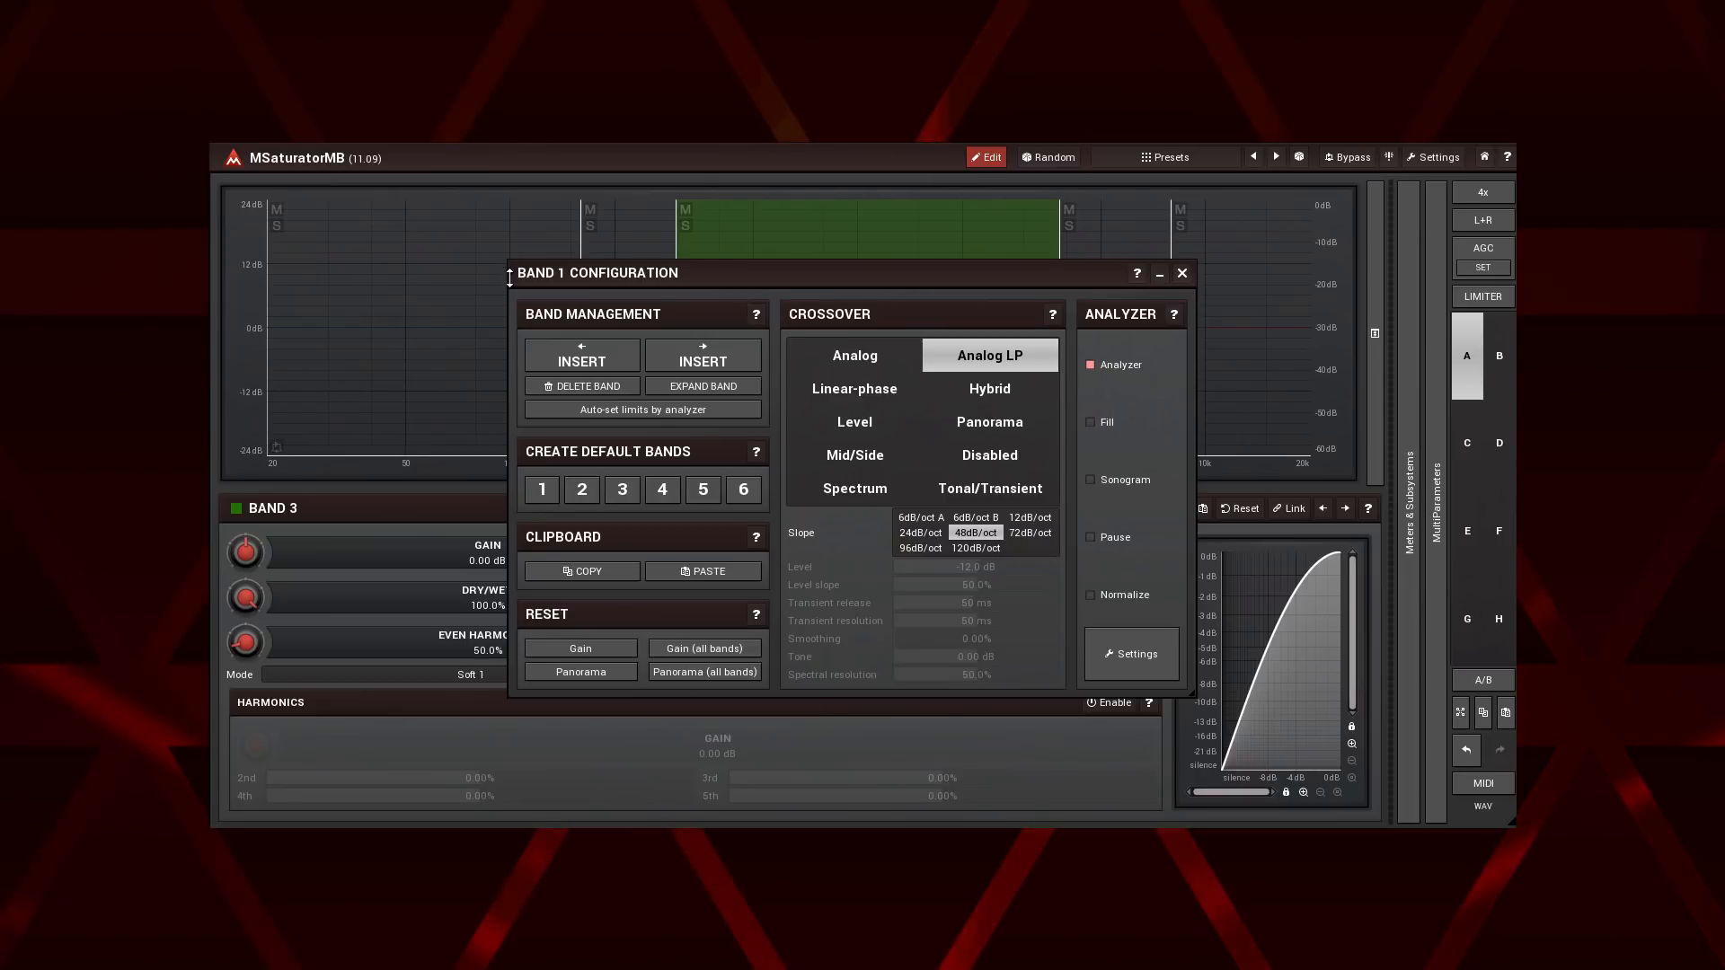
Delete a band, create 5 default bands, and reset Panorama for all bands, confirming Yes.
{"action": "left_click", "coordinate": [1182, 272]}
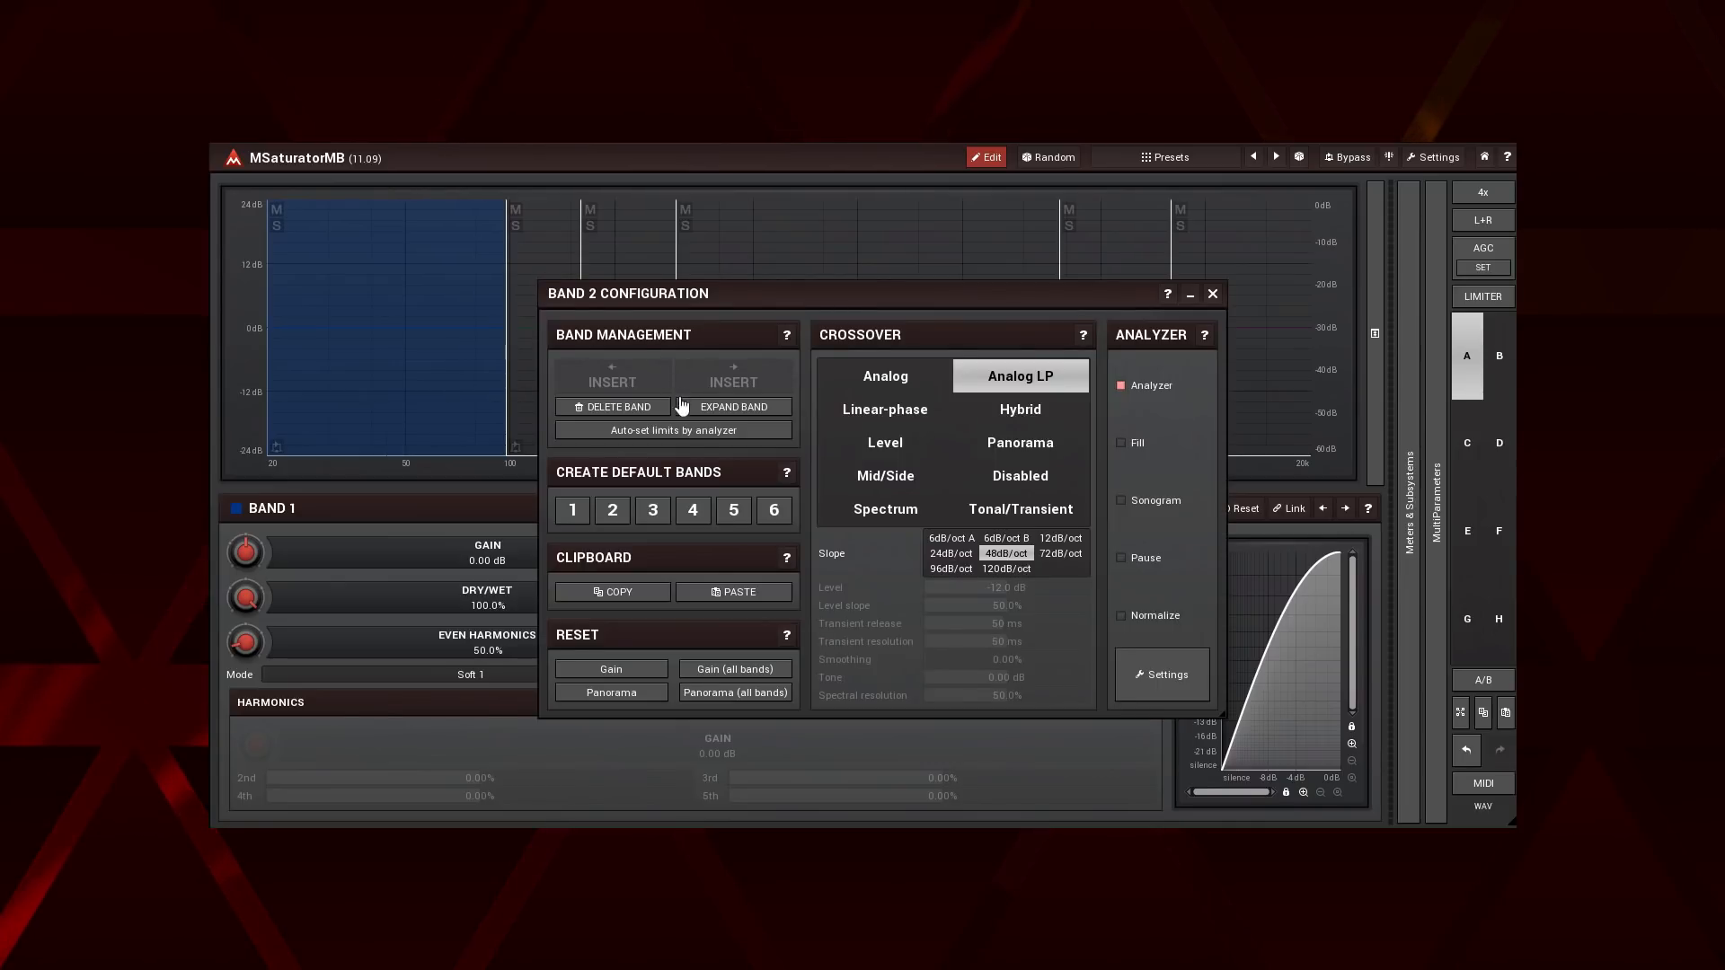
{"action": "left_click", "coordinate": [1211, 294]}
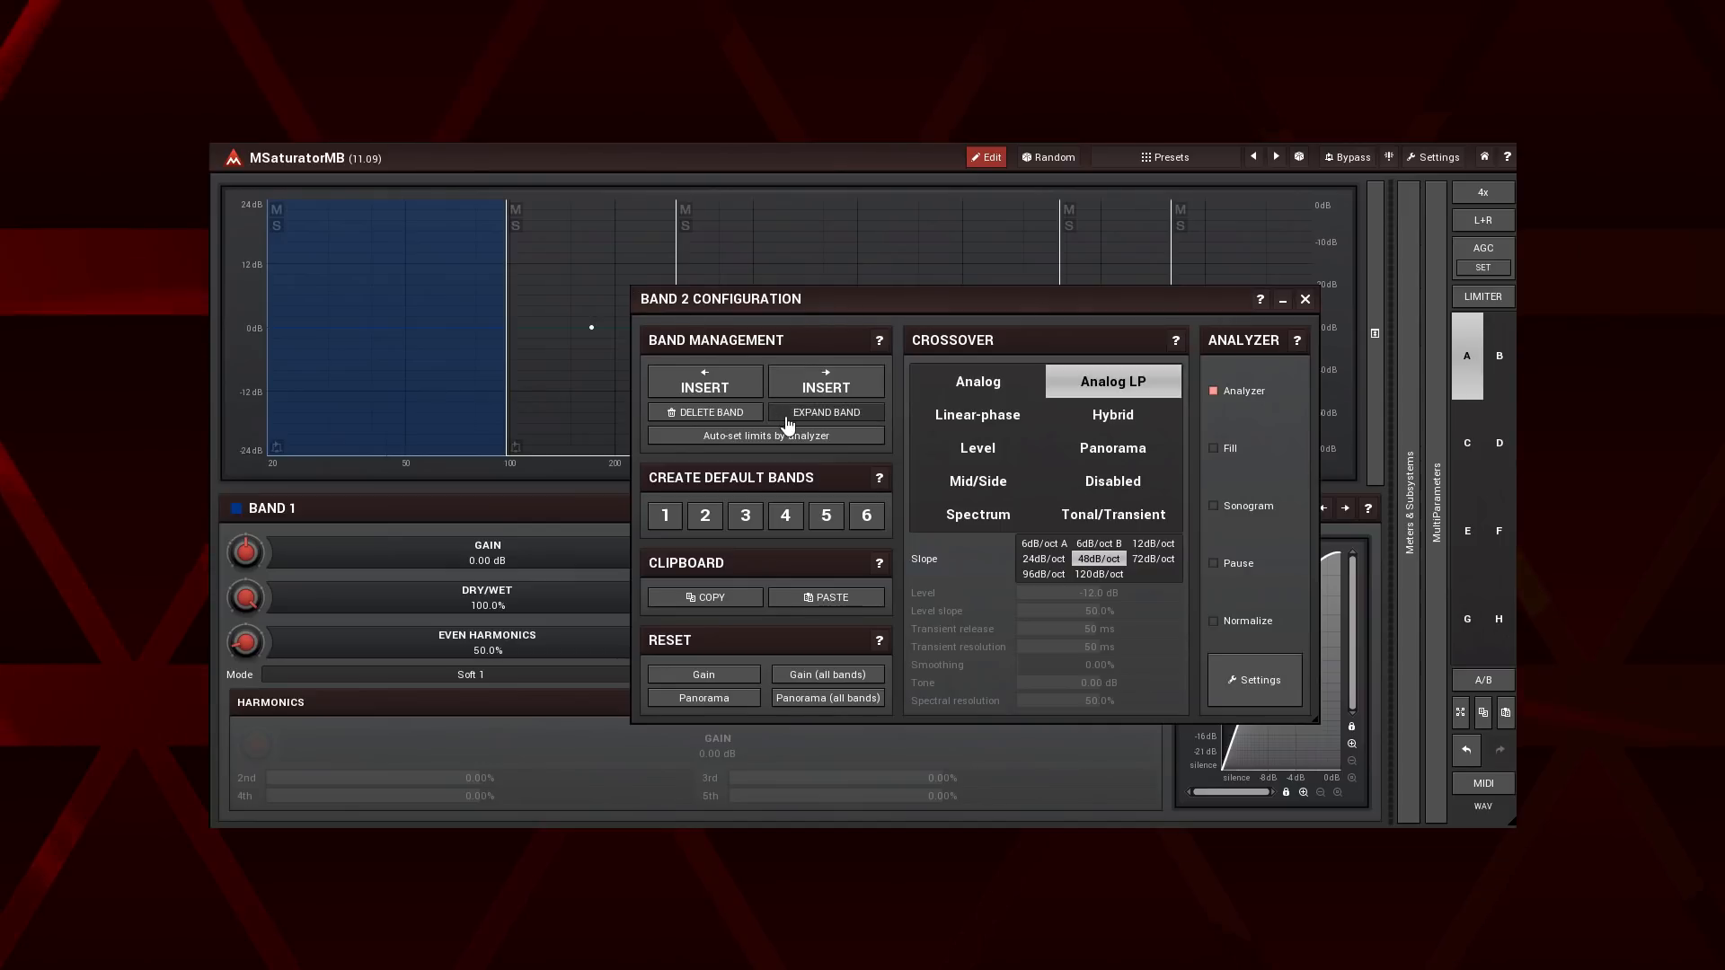
{"action": "mouse_move", "coordinate": [785, 421]}
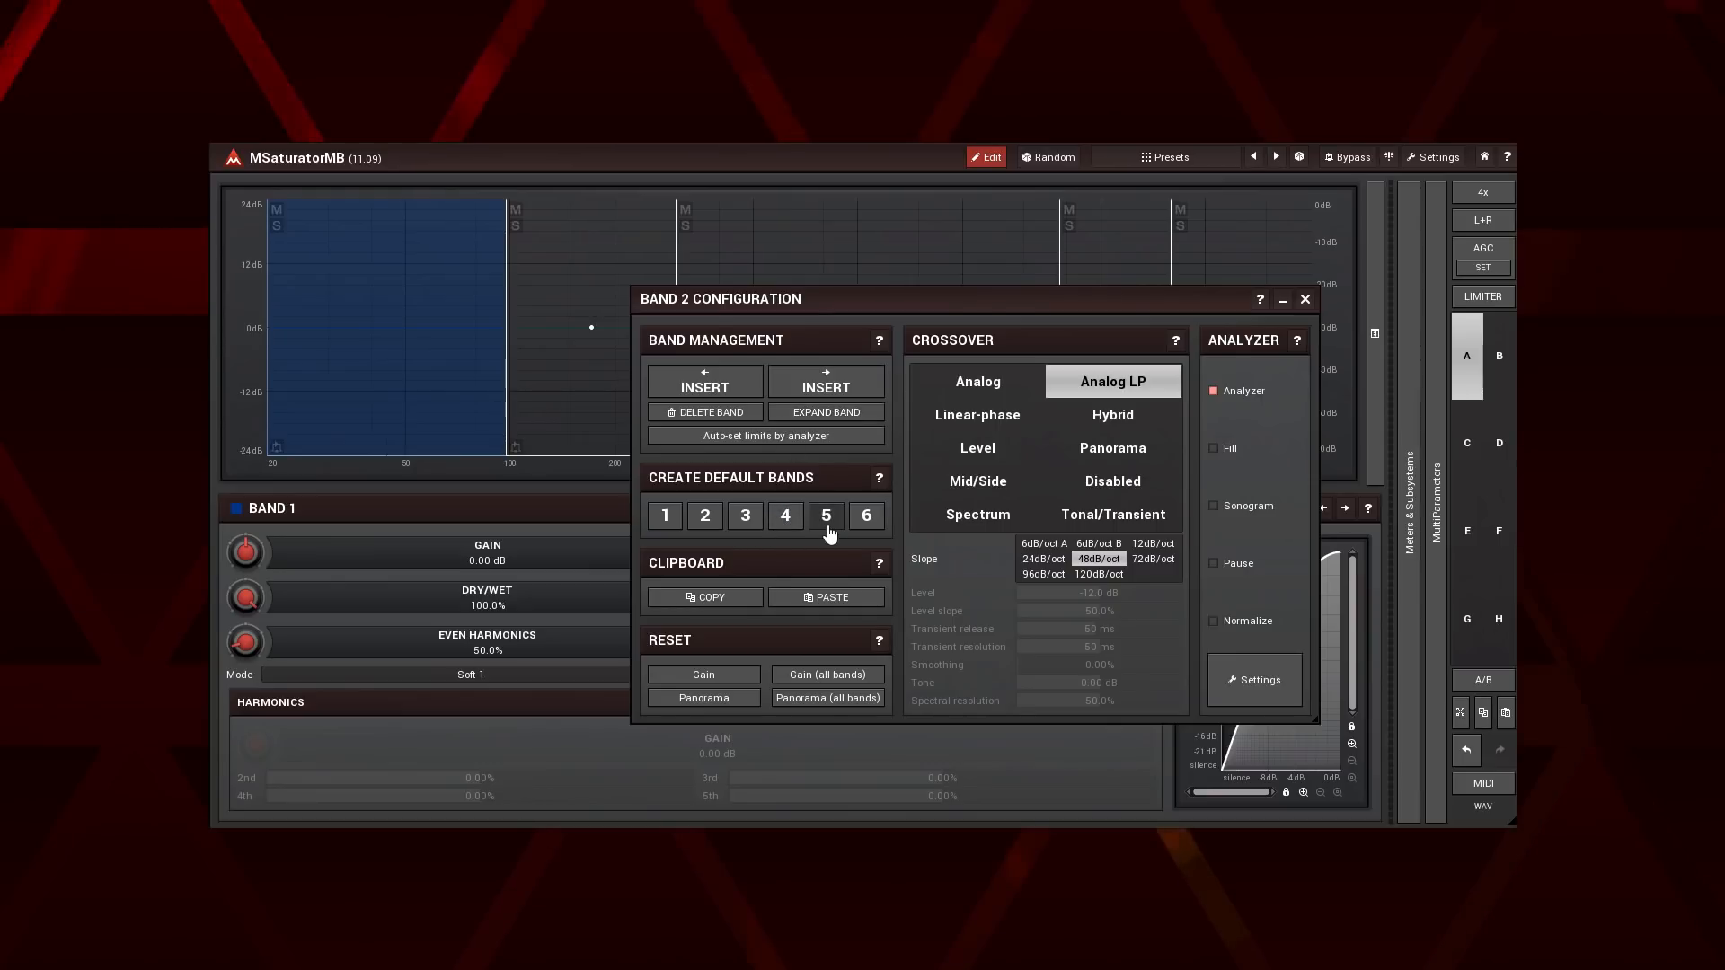
{"action": "left_click", "coordinate": [866, 515]}
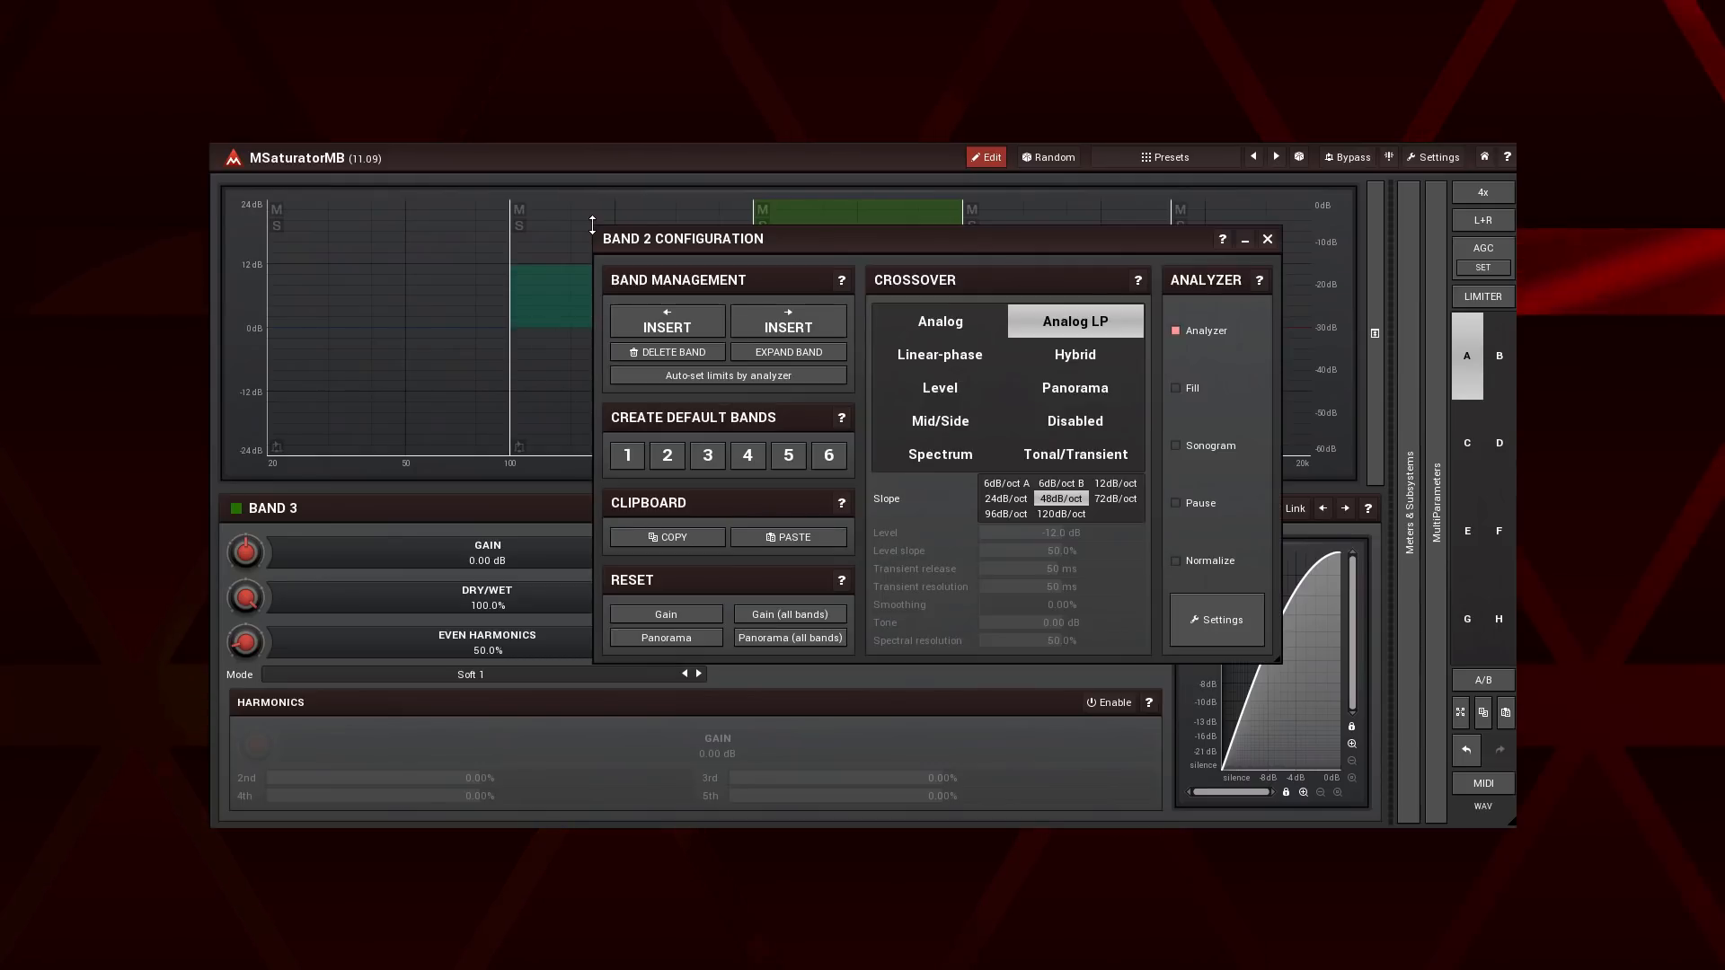
{"action": "left_click", "coordinate": [789, 613]}
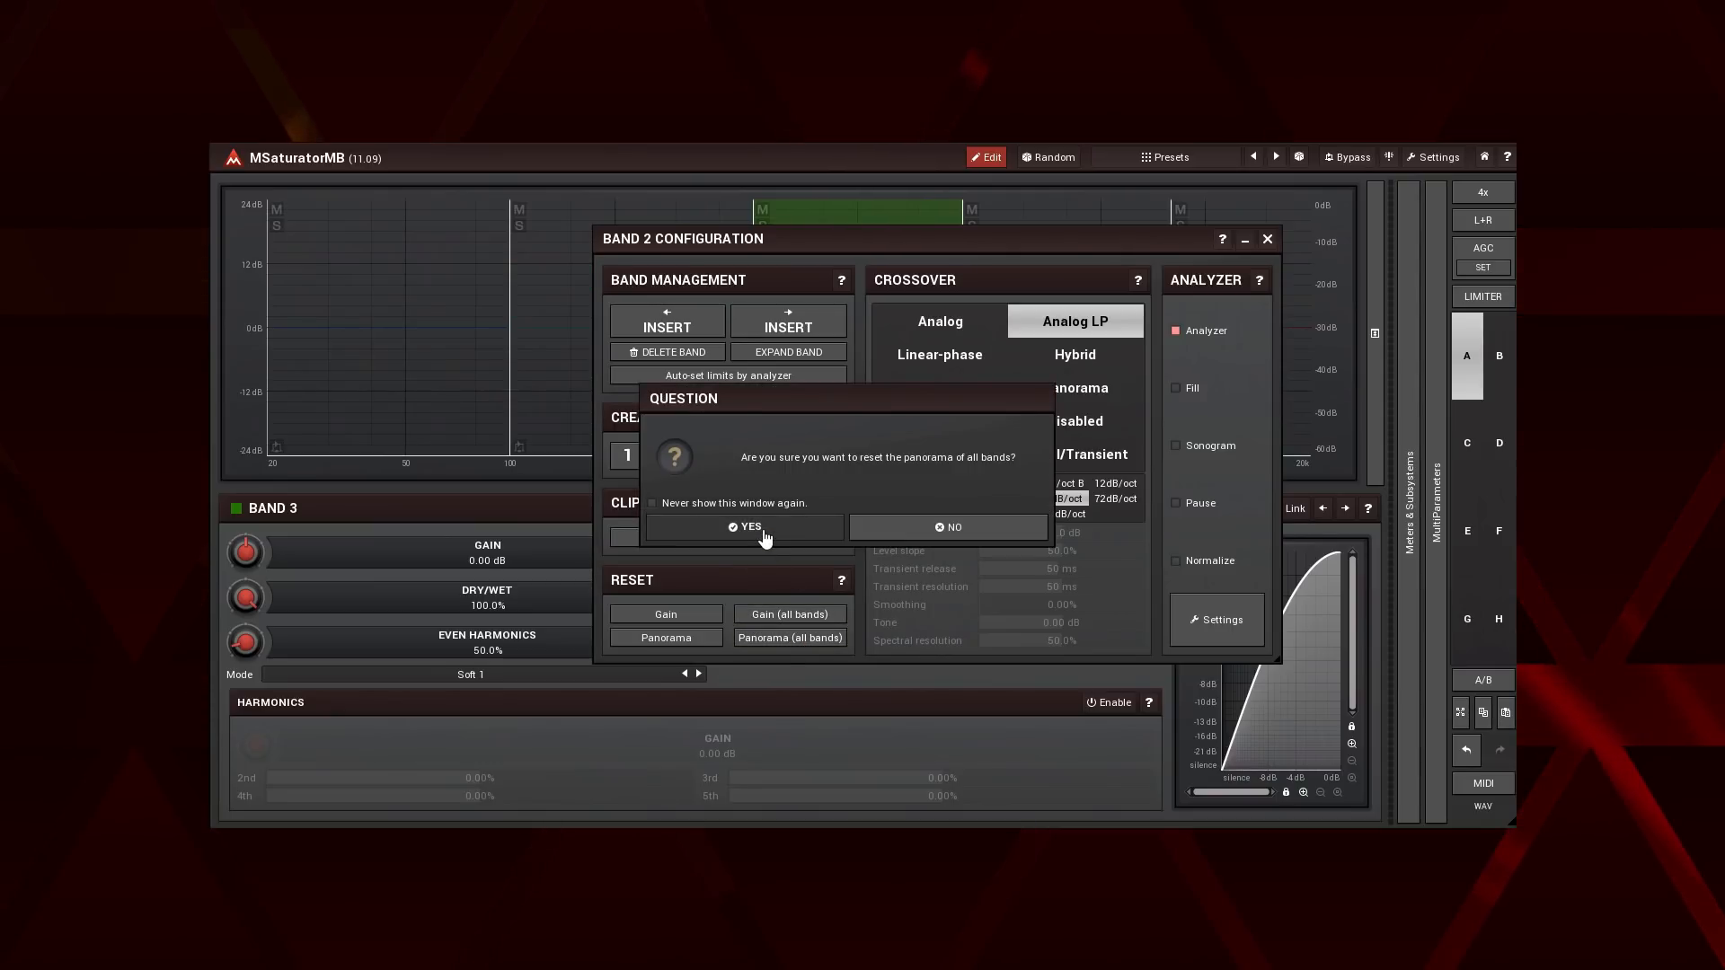
{"action": "left_click", "coordinate": [748, 527]}
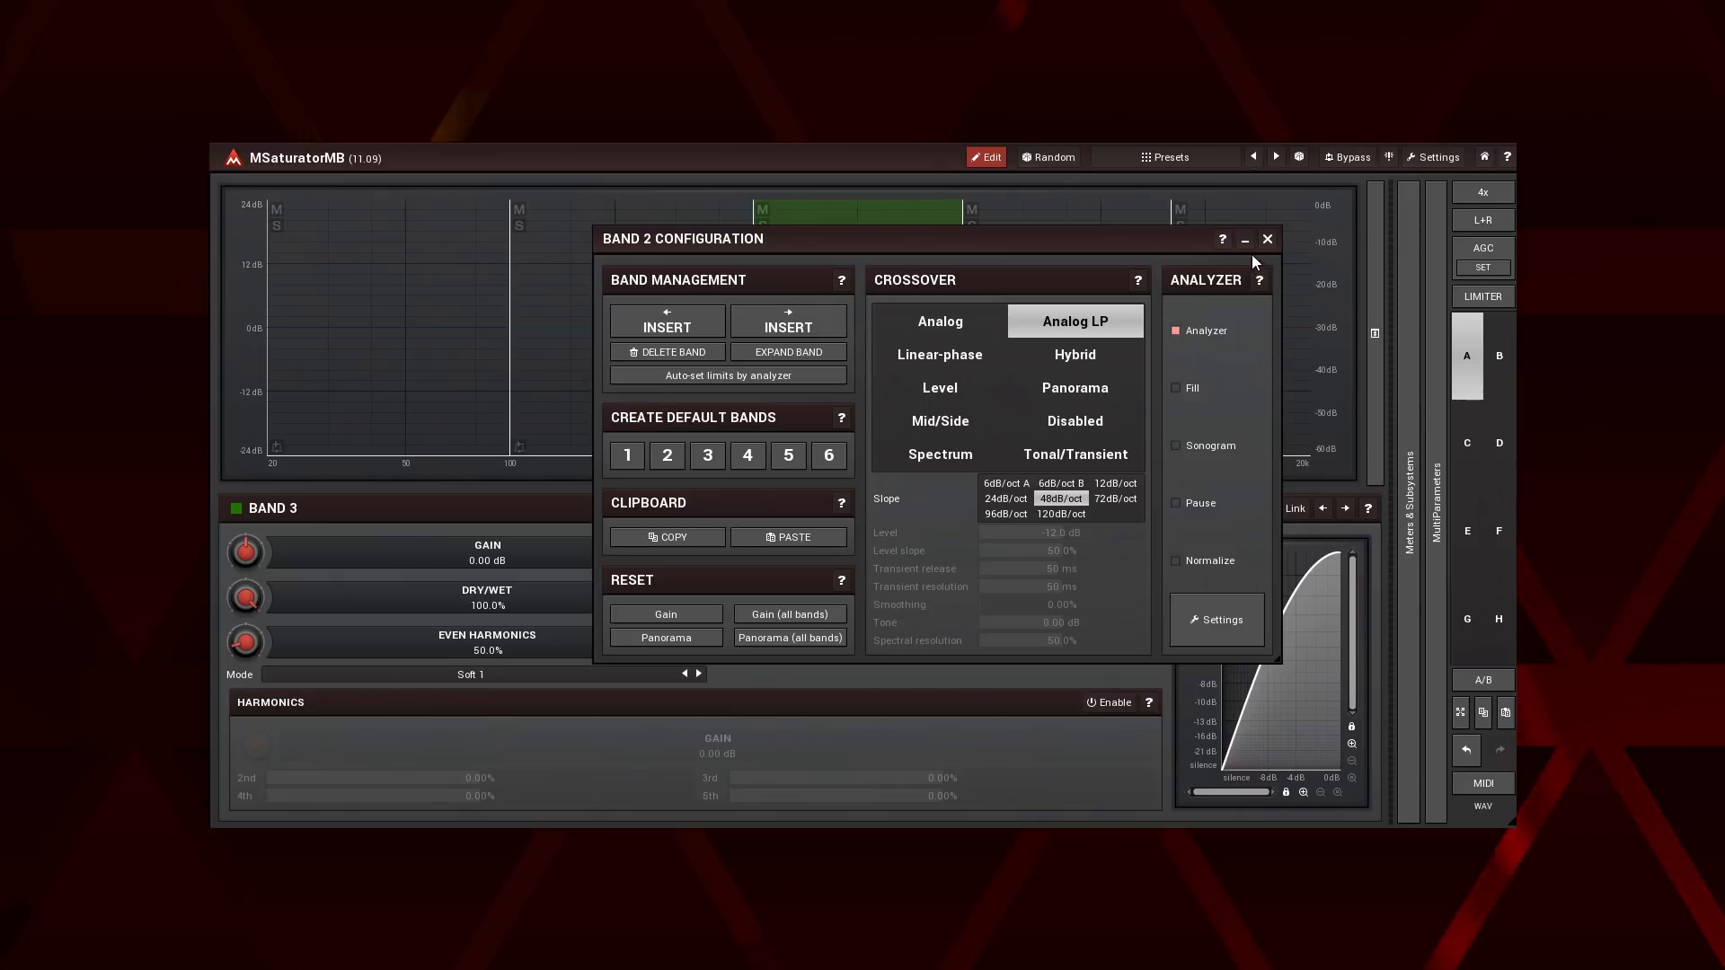
Close the configuration window and confirm rebuilding as 5 default Analog 24 dB/oct bands.
{"action": "left_click", "coordinate": [1266, 239]}
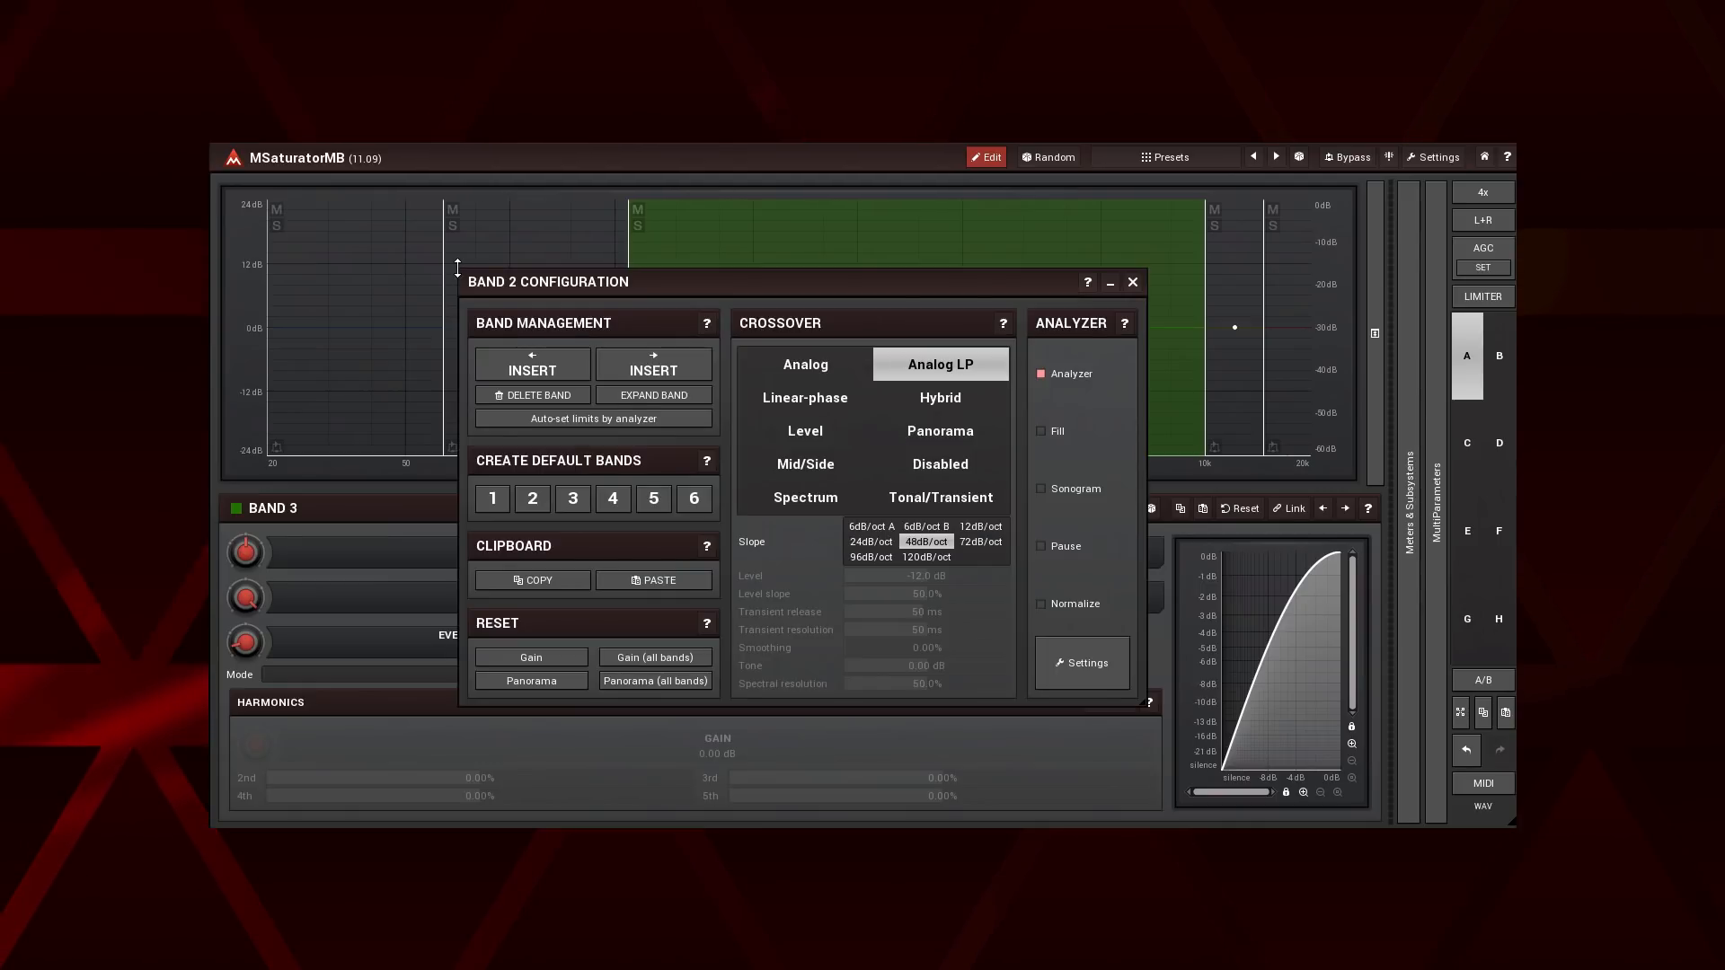
{"action": "left_click", "coordinate": [651, 499]}
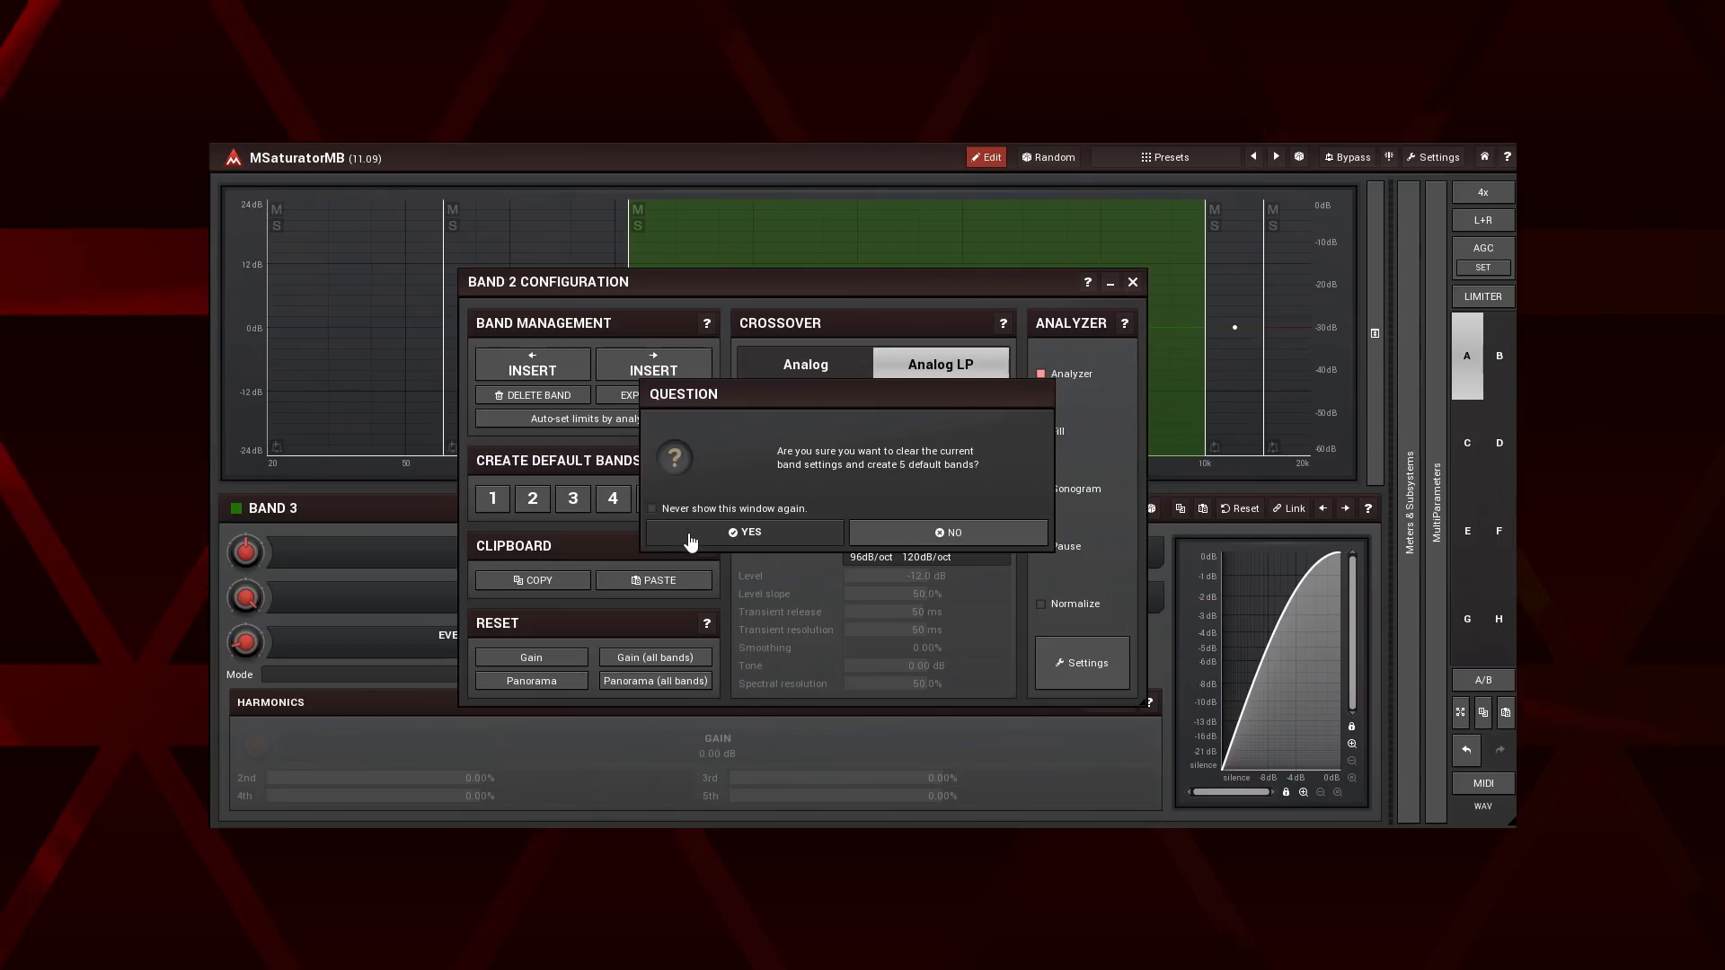
{"action": "left_click", "coordinate": [746, 531]}
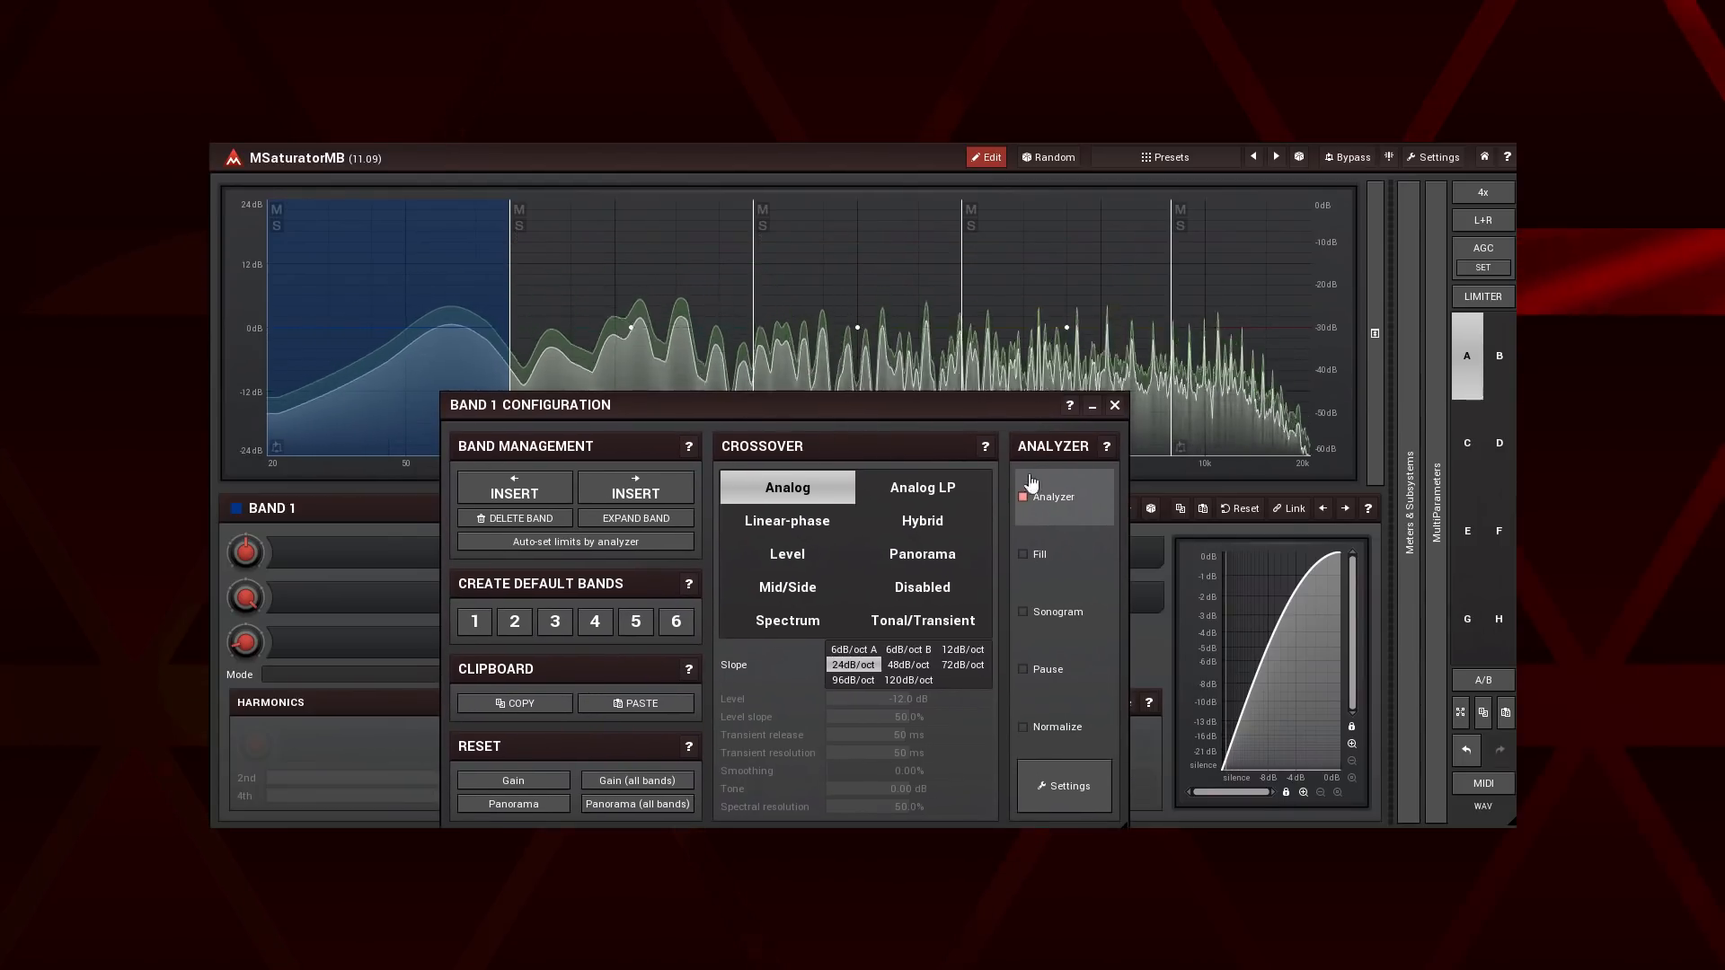
{"action": "left_click", "coordinate": [1023, 611]}
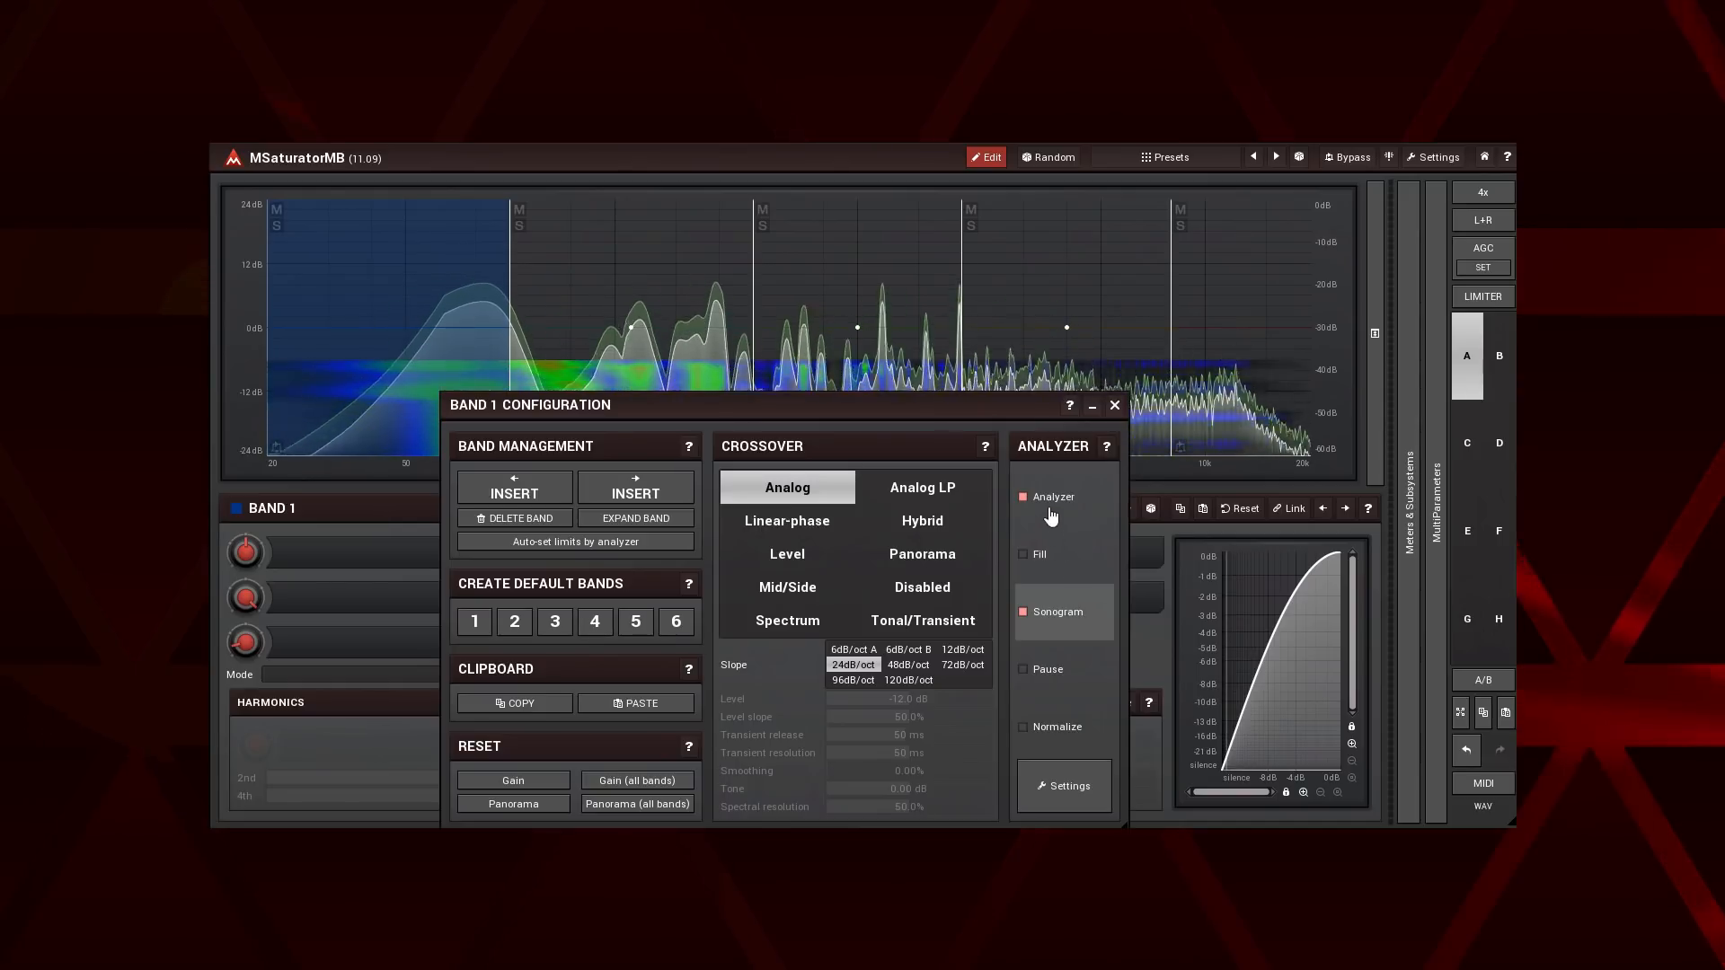
{"action": "left_click", "coordinate": [1022, 496]}
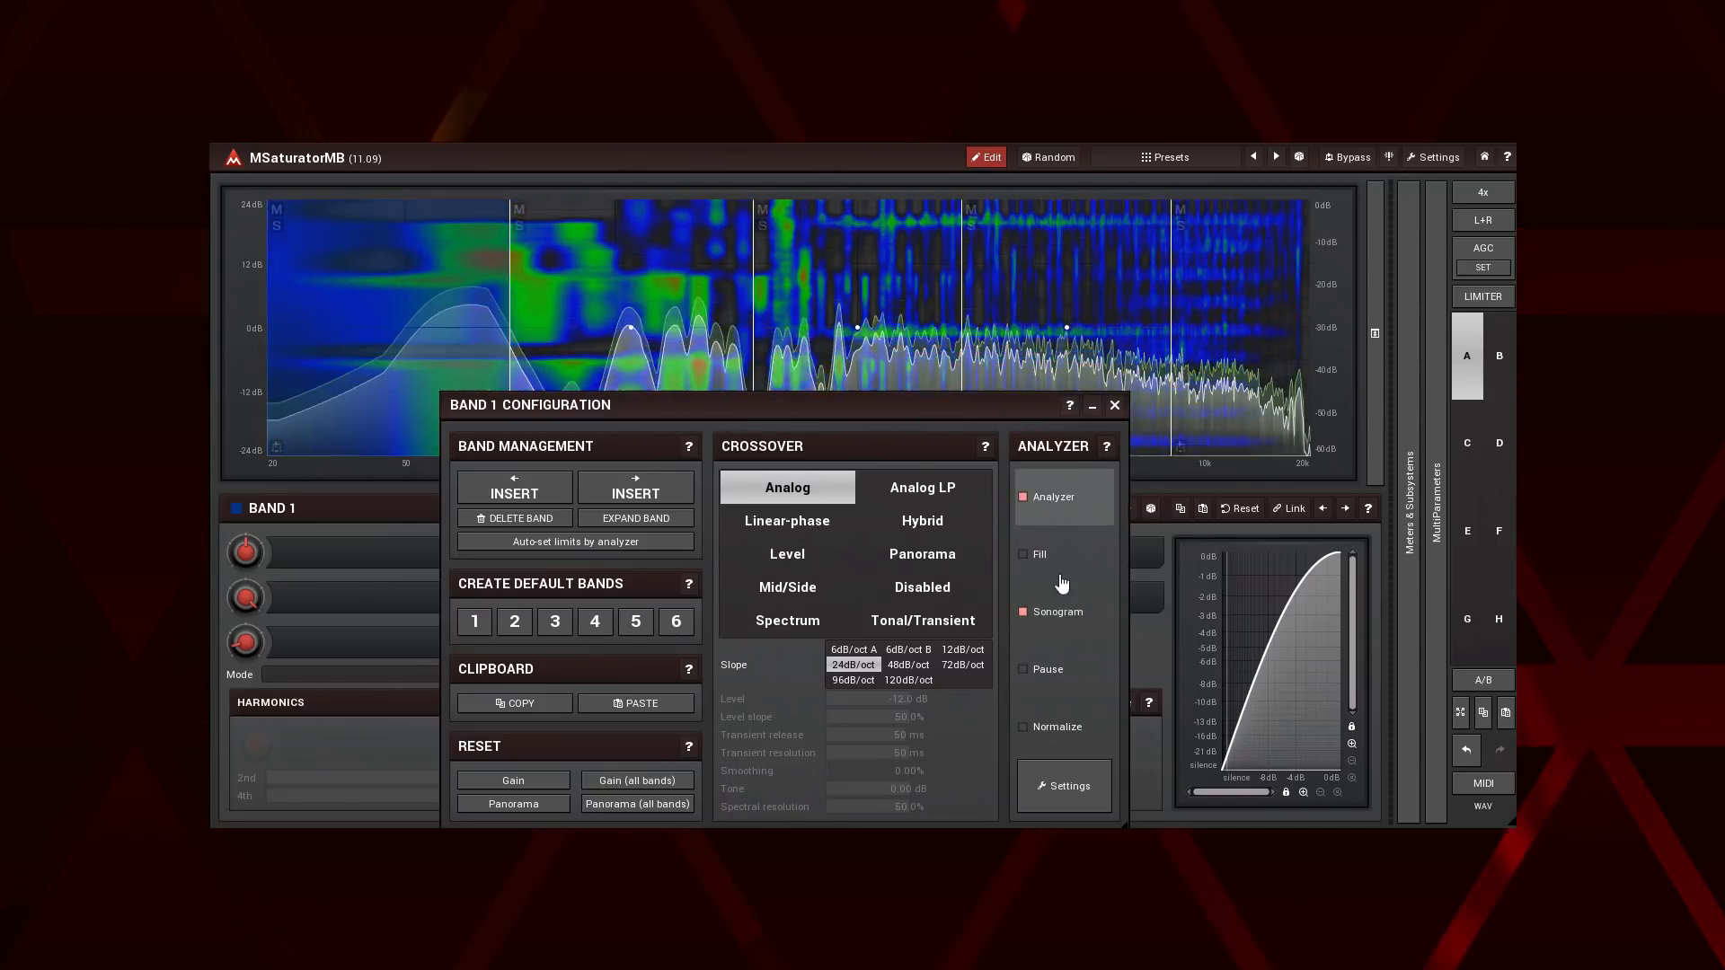
{"action": "left_click", "coordinate": [1026, 612]}
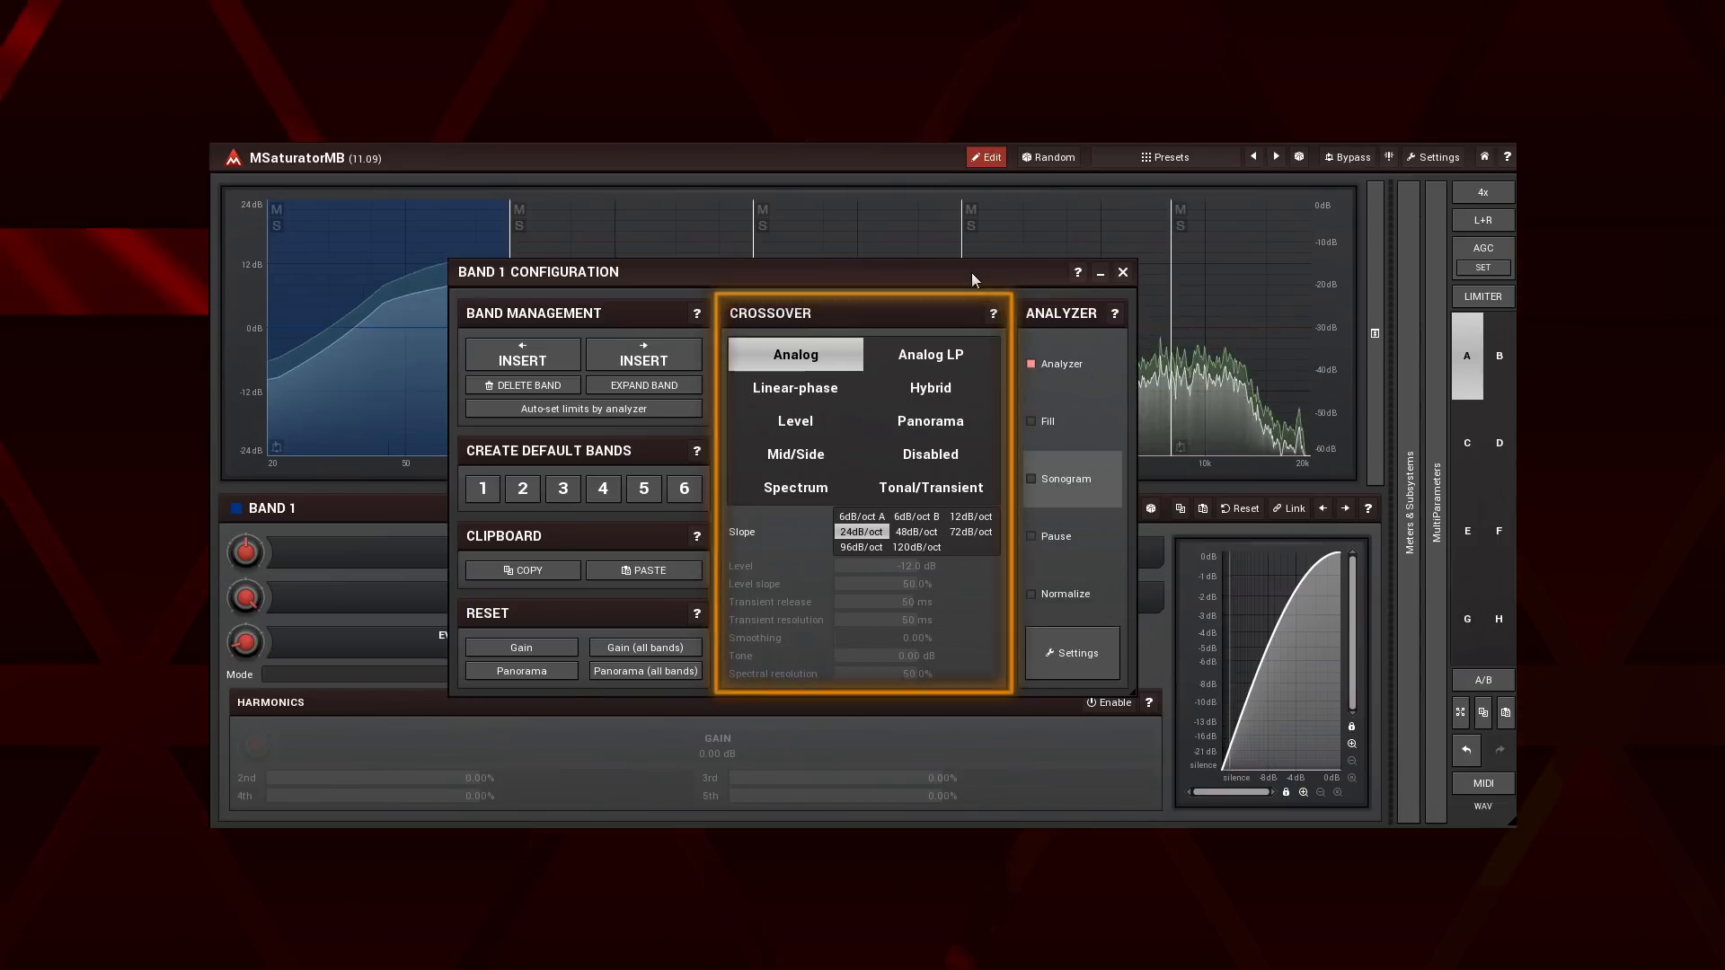
{"action": "mouse_move", "coordinate": [942, 398]}
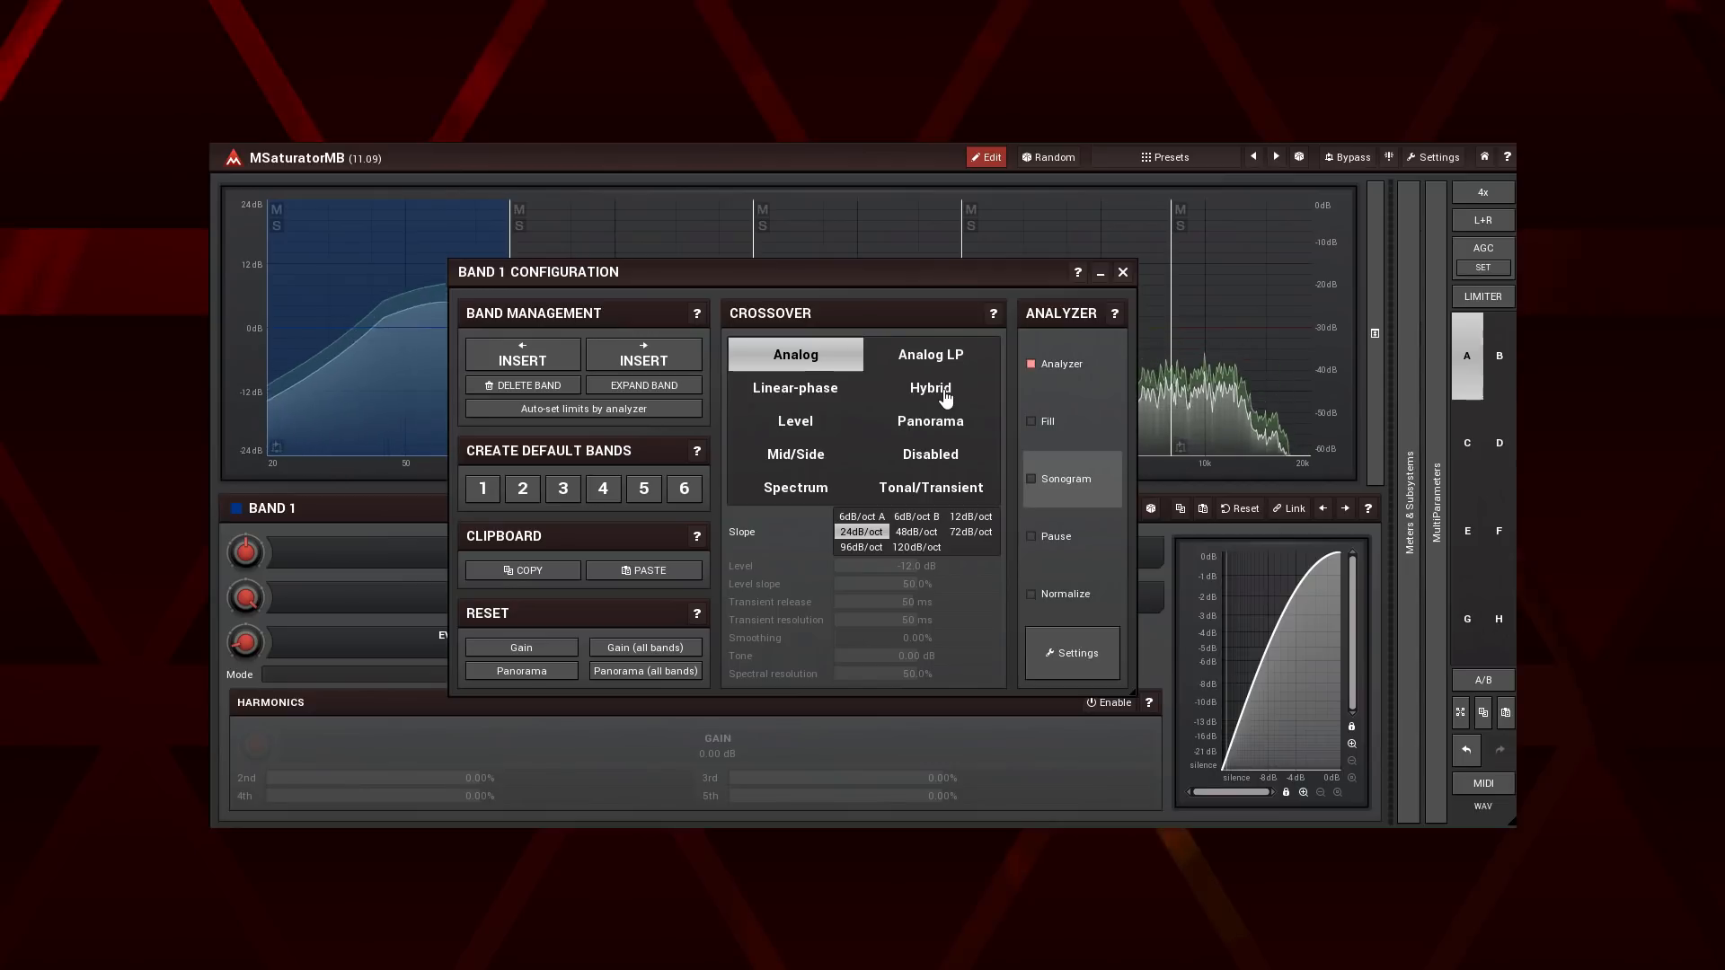
Set MSaturatorMB Band 1's crossover type to Analog LP, then move to MDynamicsMB's Band 1 configuration.
{"action": "left_click", "coordinate": [930, 354]}
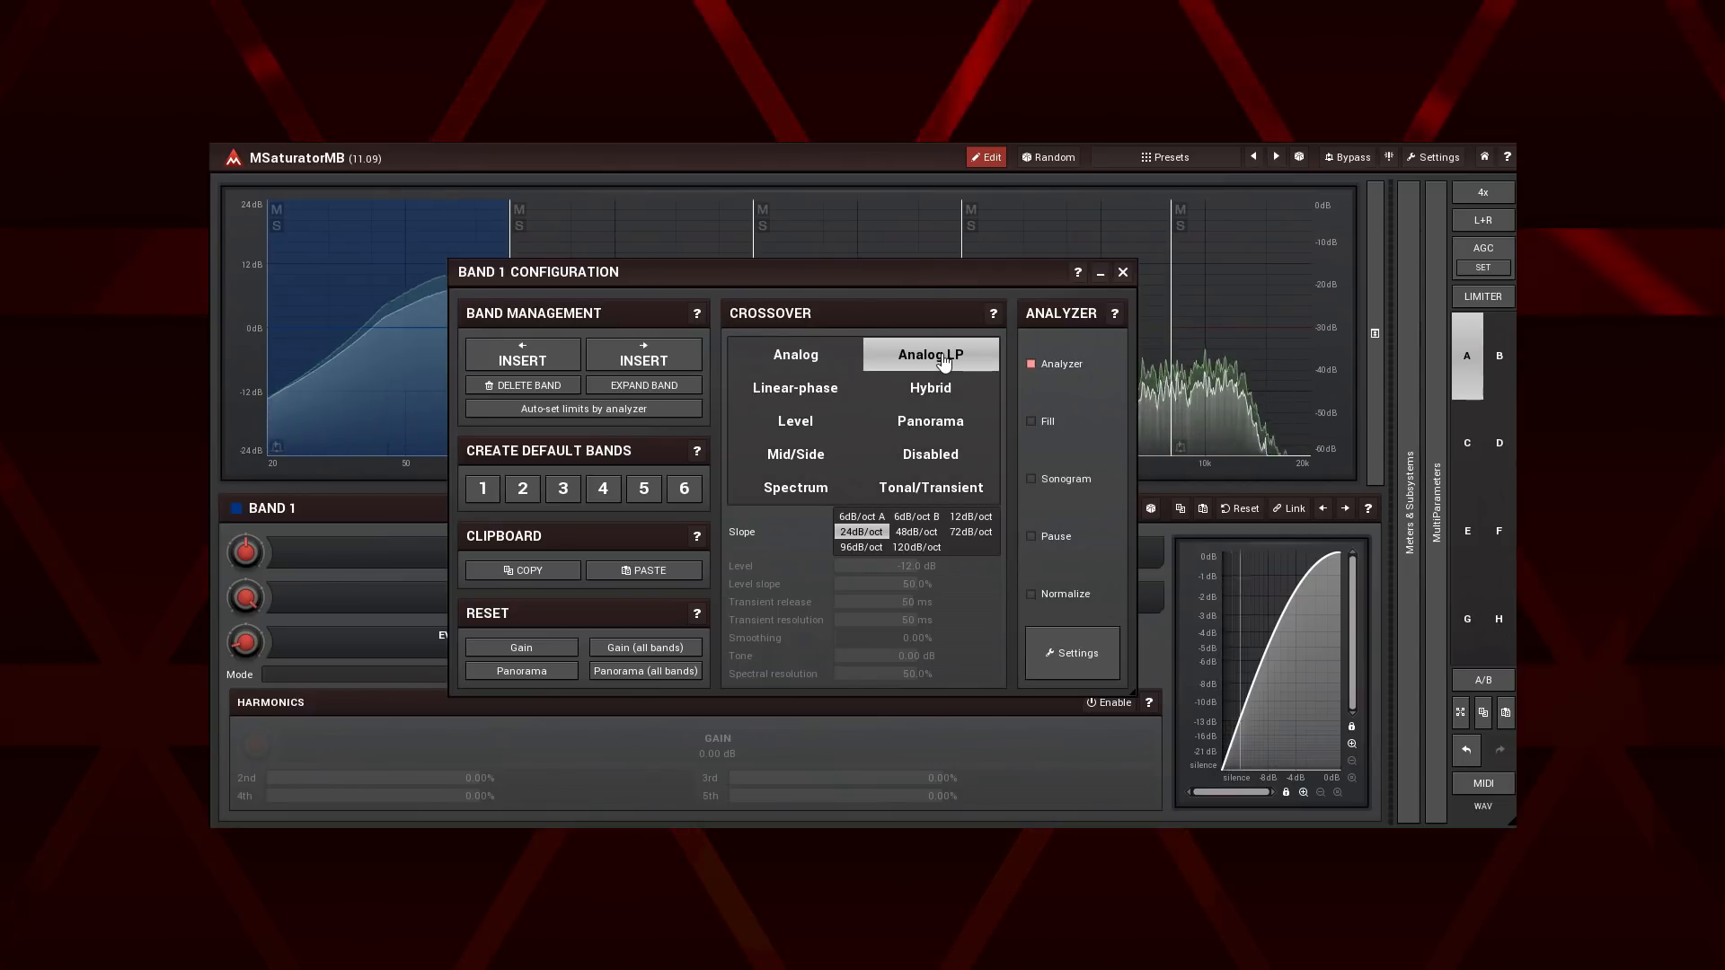
{"action": "left_click", "coordinate": [794, 387]}
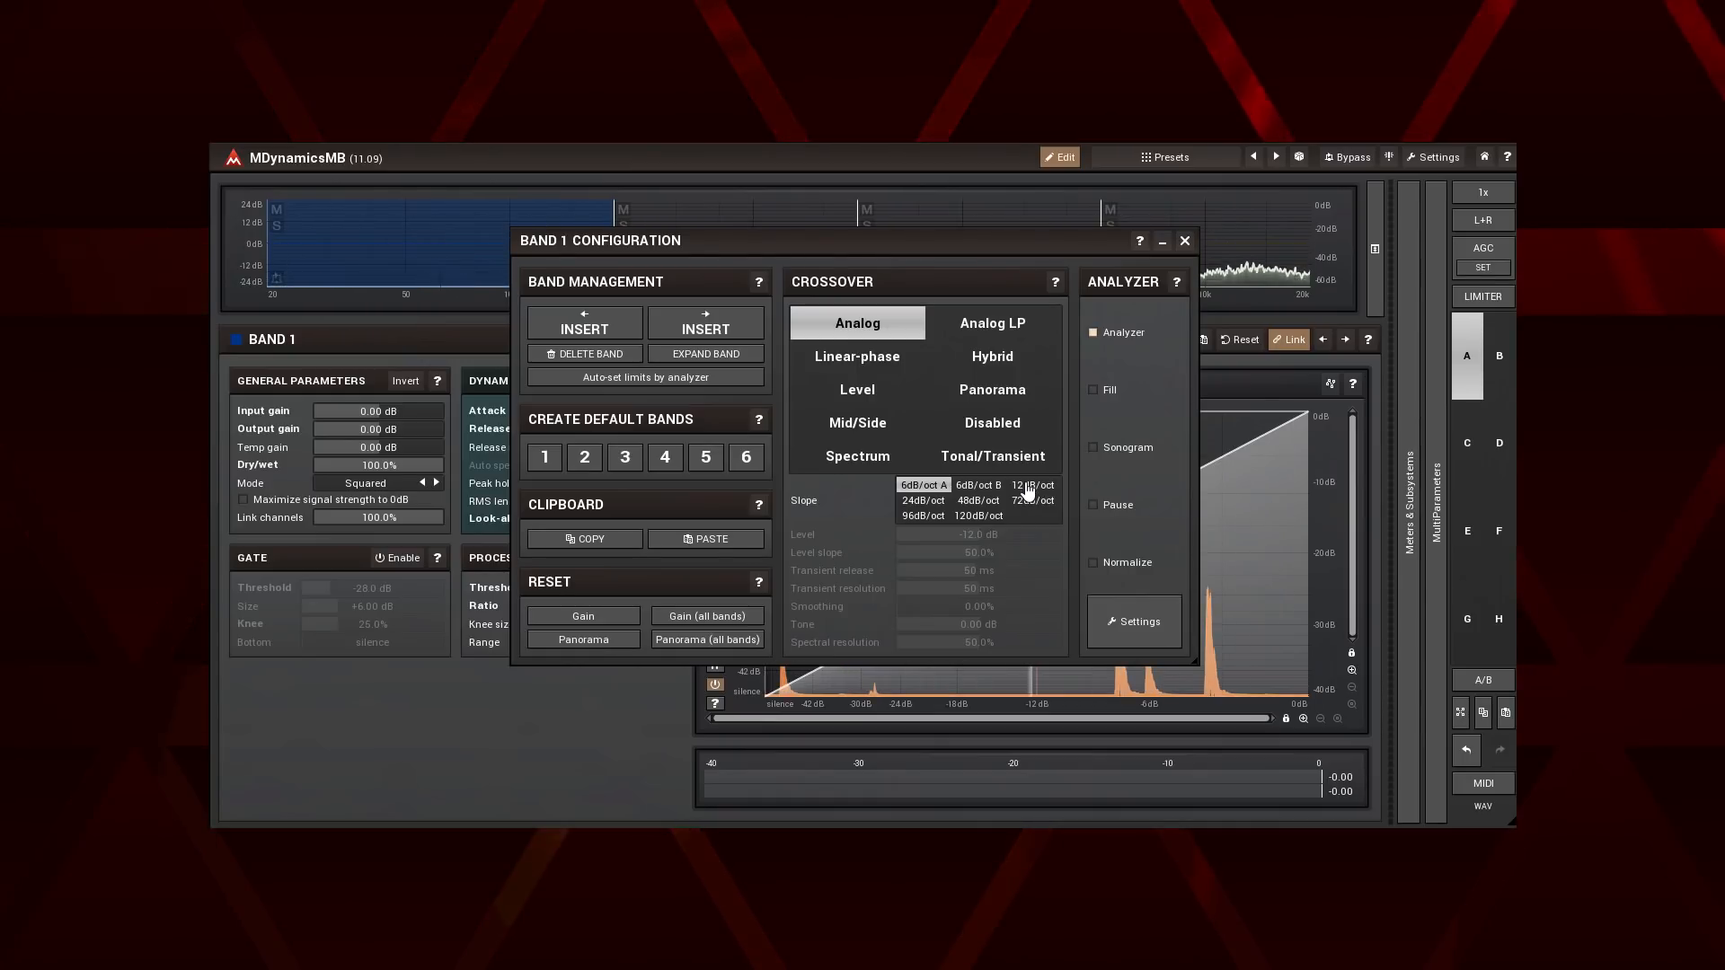
Cycle band 1's crossover slope through 12, 24, 48, 72 and 96 dB/oct, ending on 6 dB/oct A.
{"action": "left_click", "coordinate": [1030, 485]}
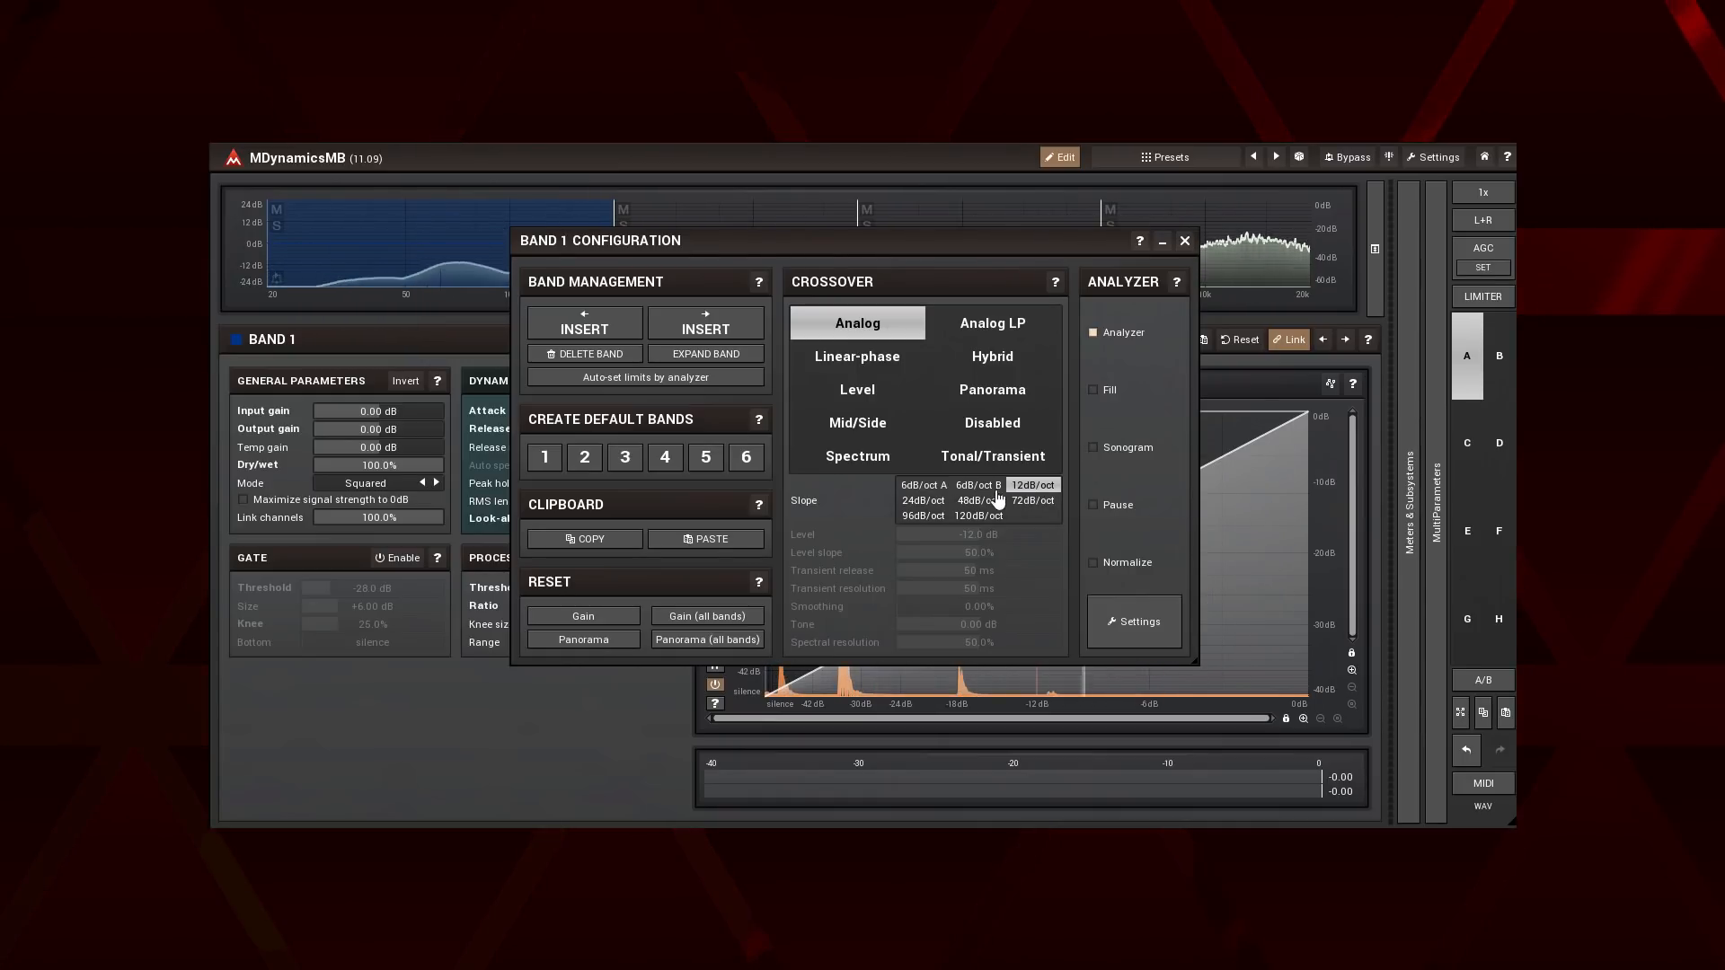
{"action": "left_click", "coordinate": [922, 500]}
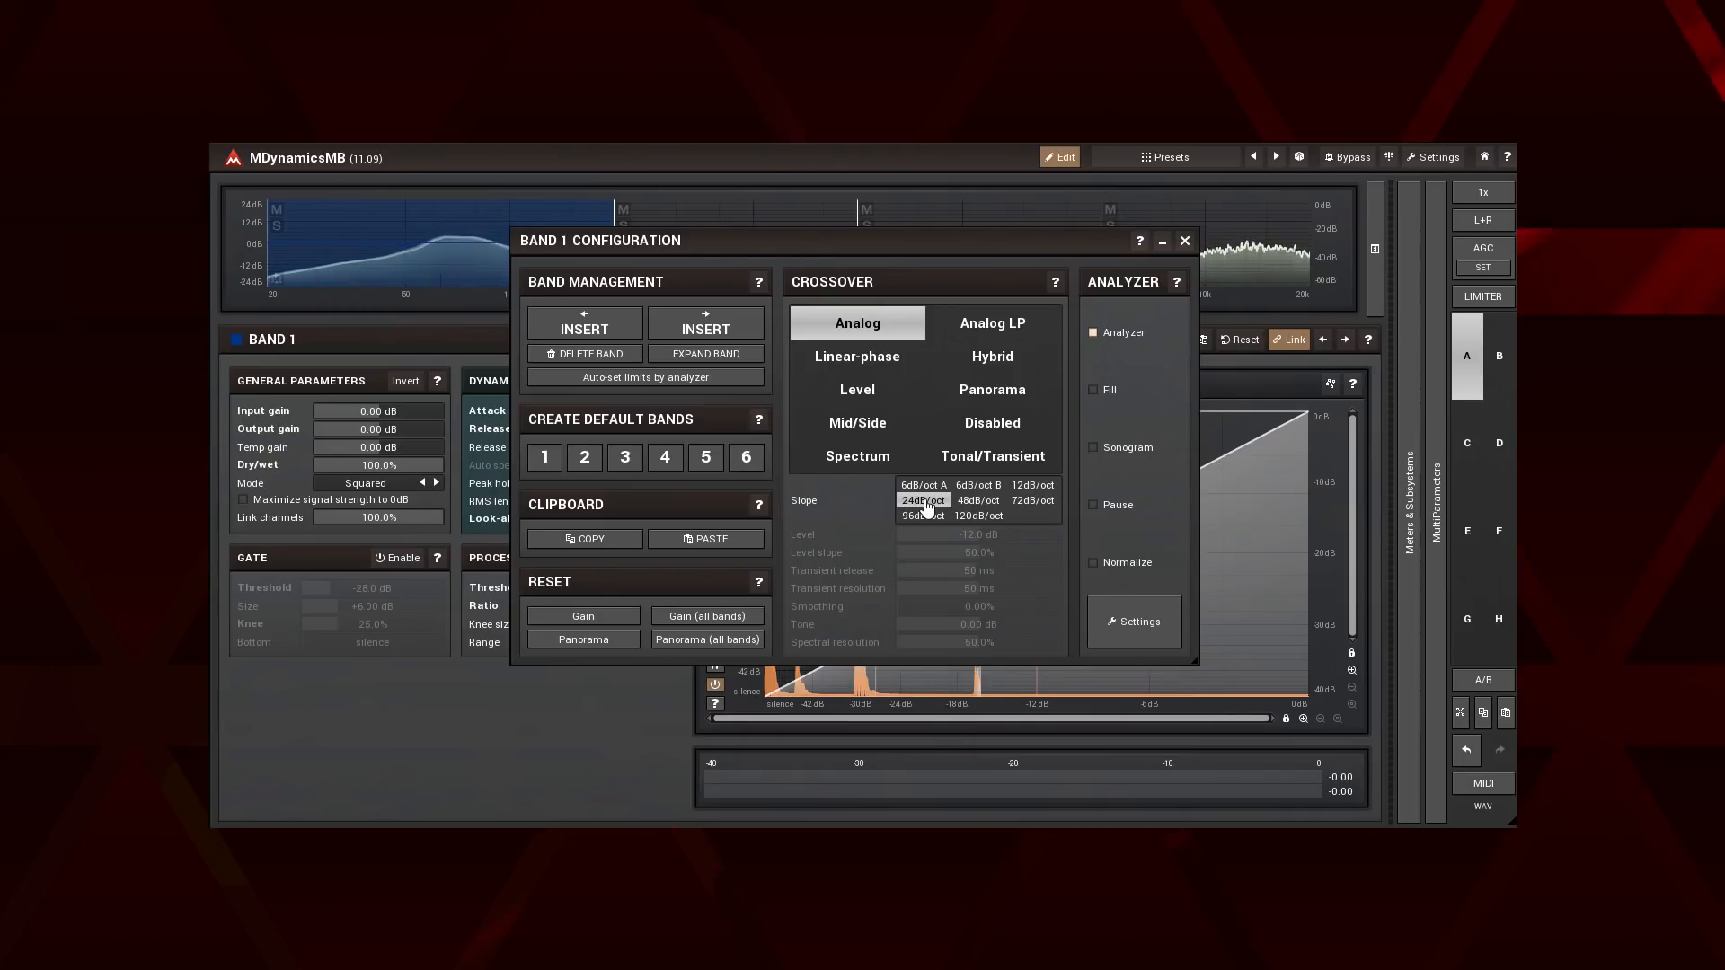
{"action": "left_click", "coordinate": [977, 501]}
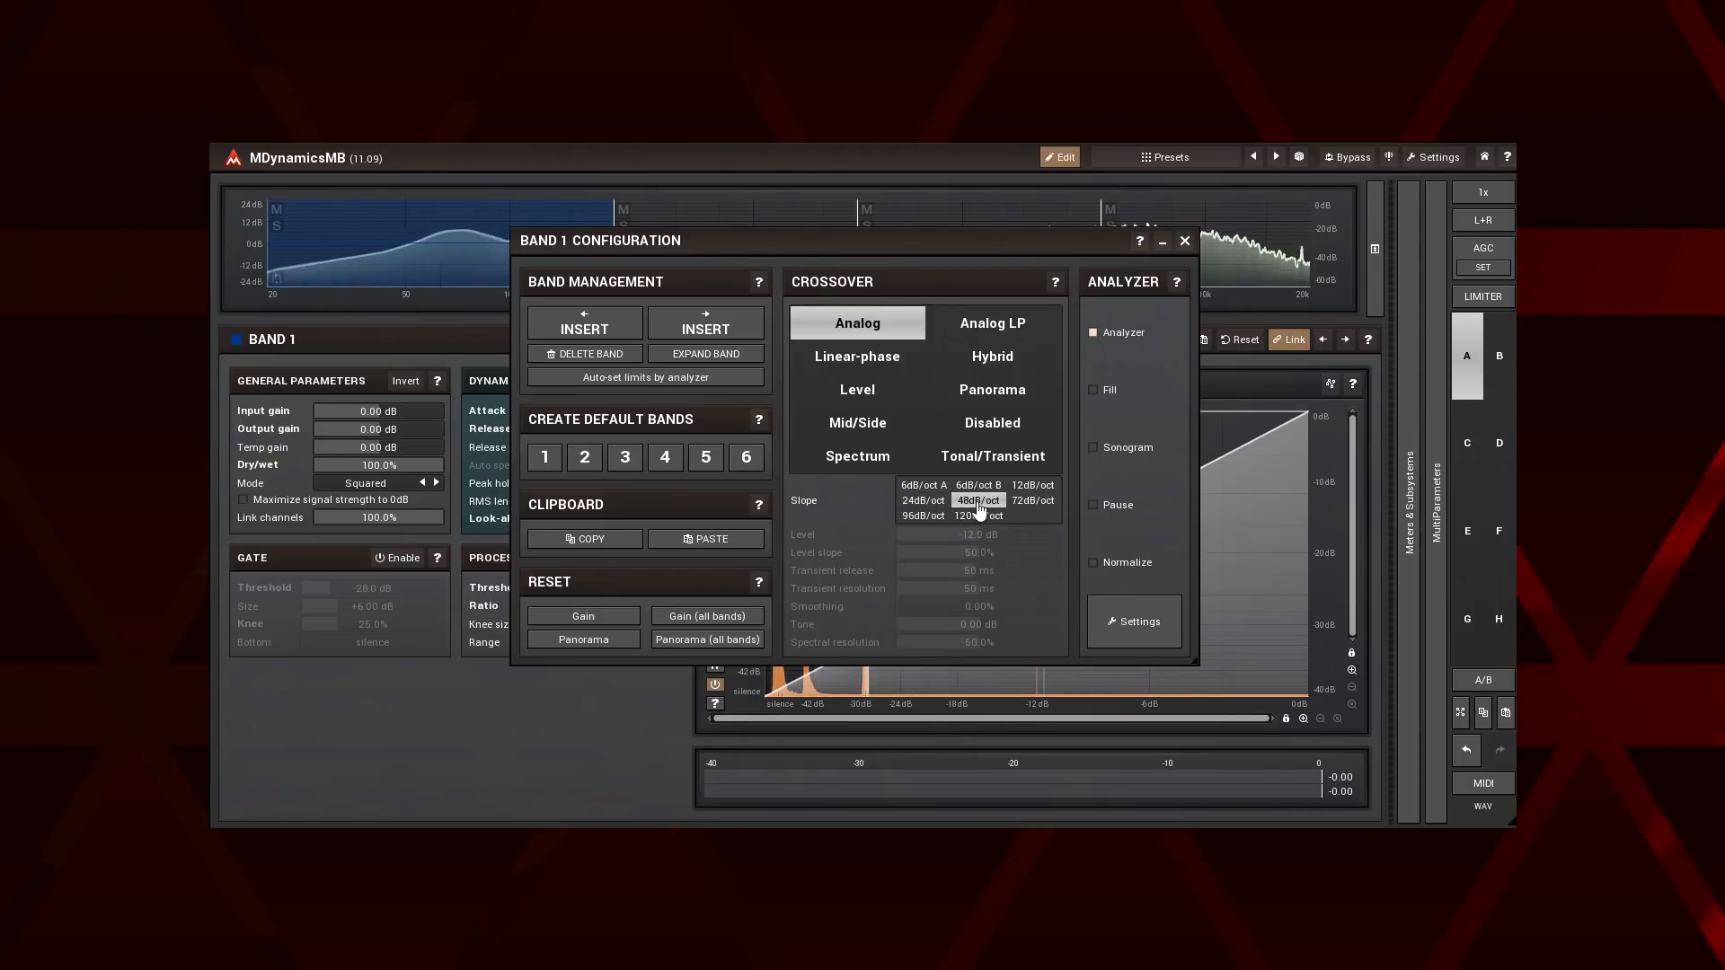
{"action": "left_click", "coordinate": [1032, 515]}
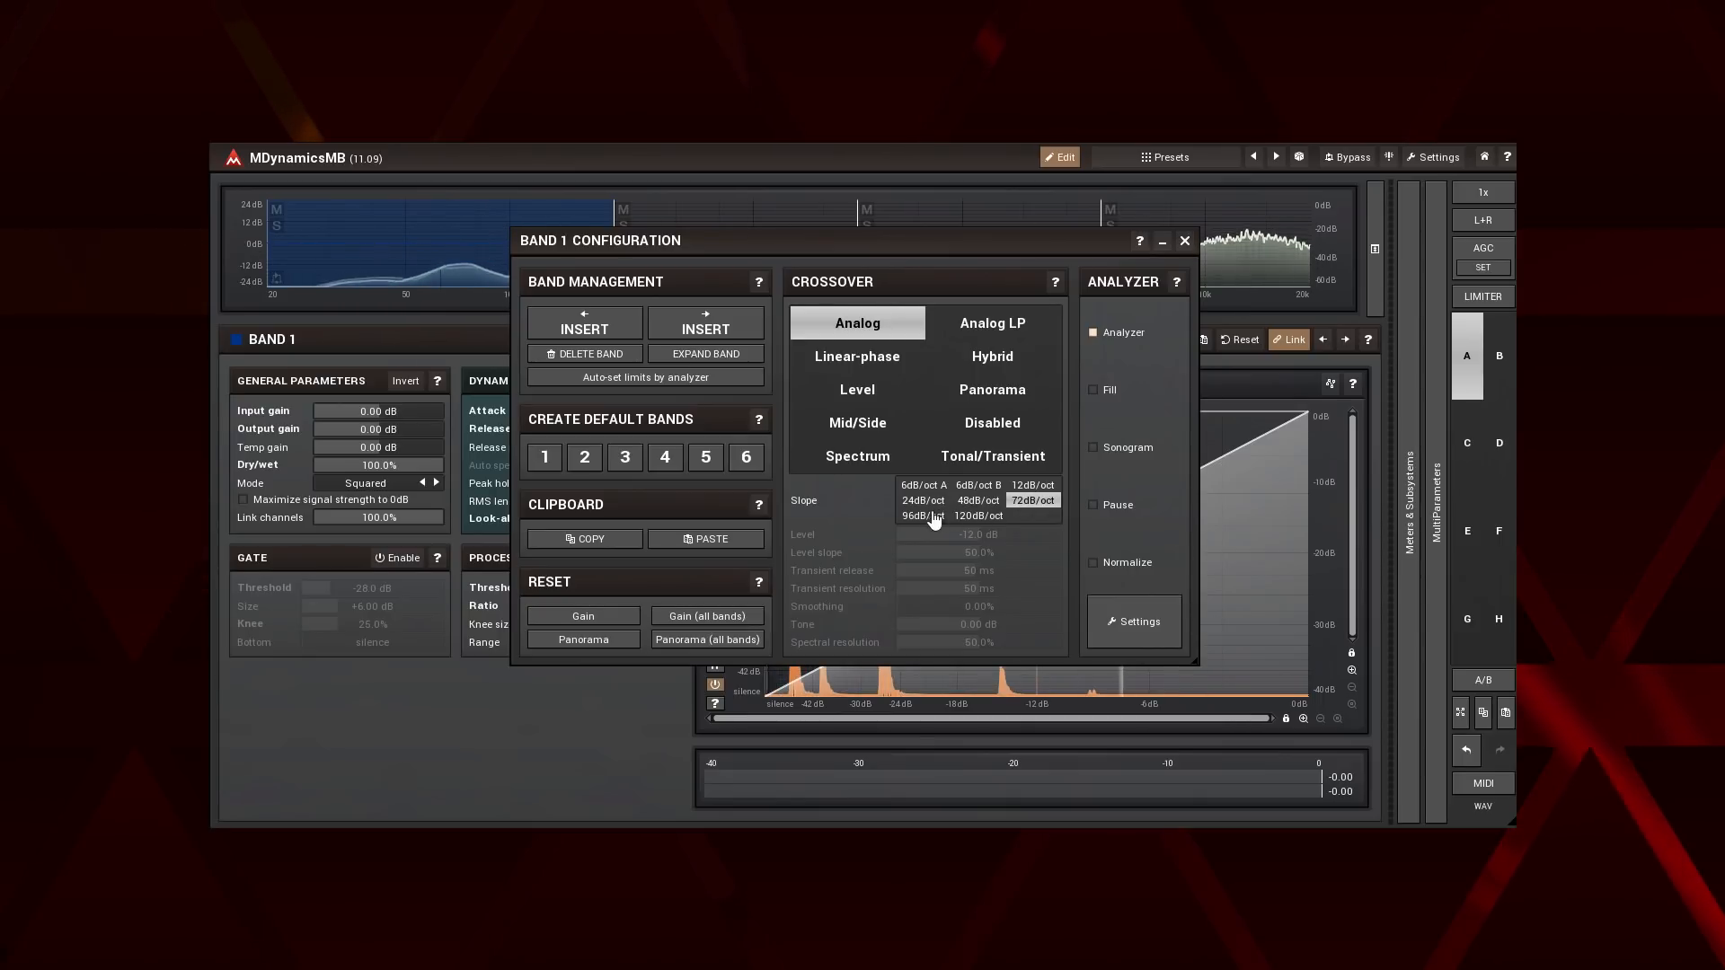
{"action": "left_click", "coordinate": [920, 515]}
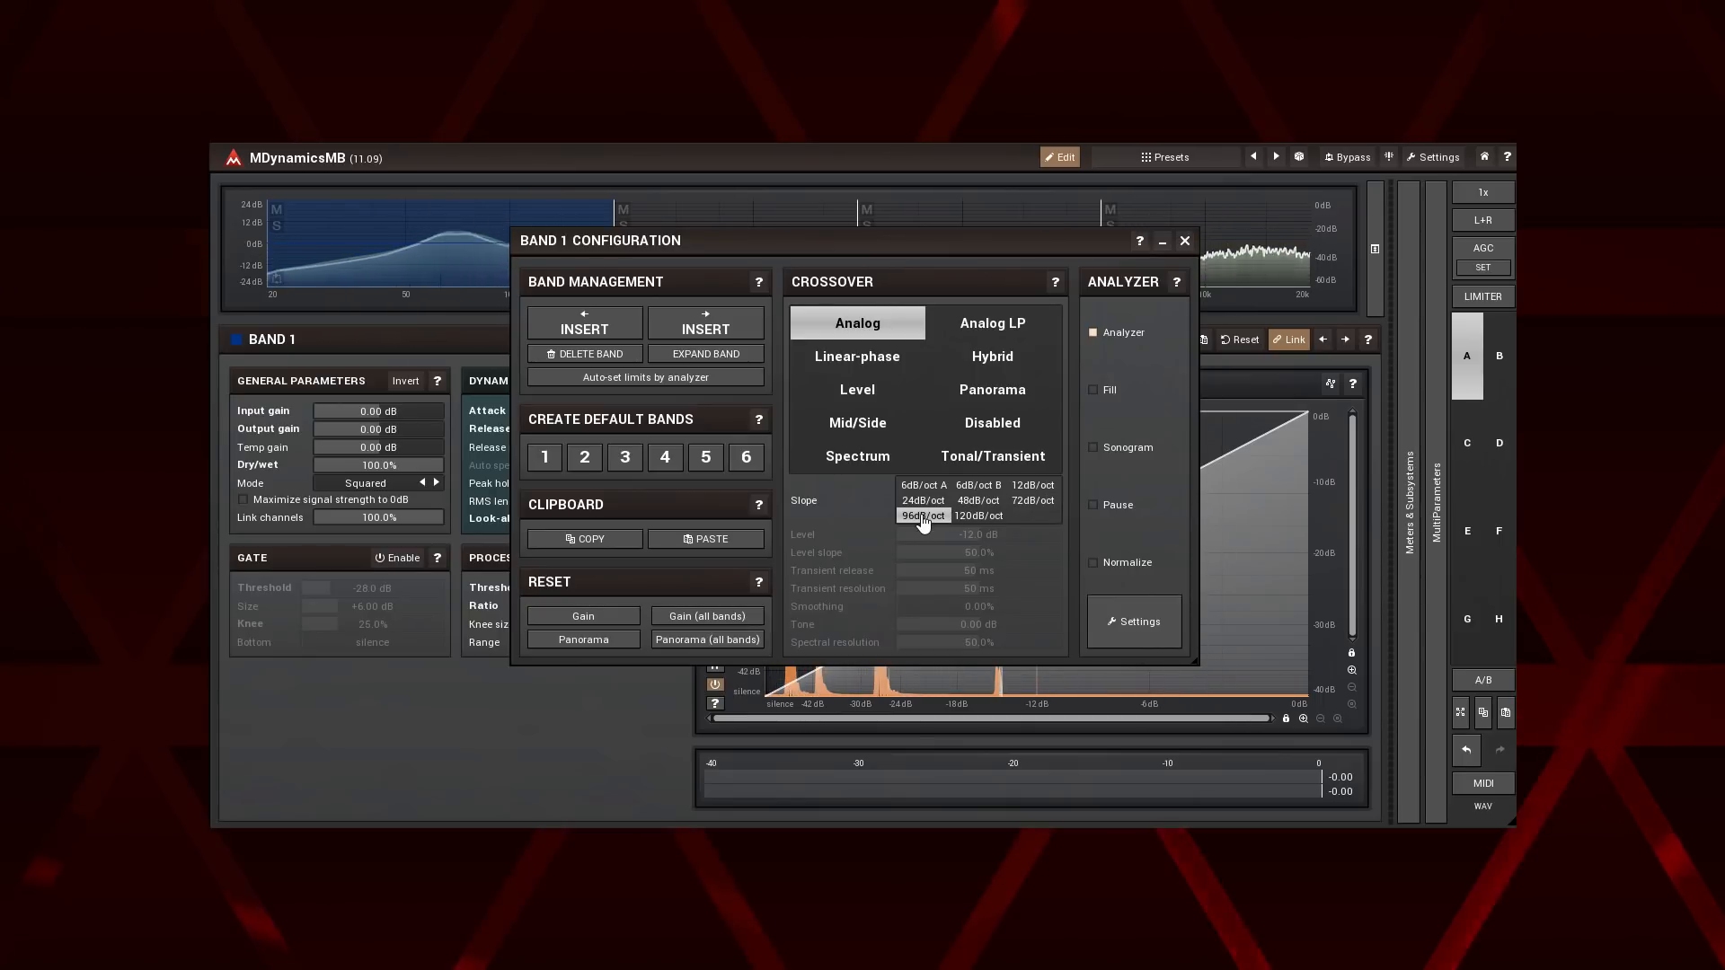
{"action": "left_click", "coordinate": [976, 515]}
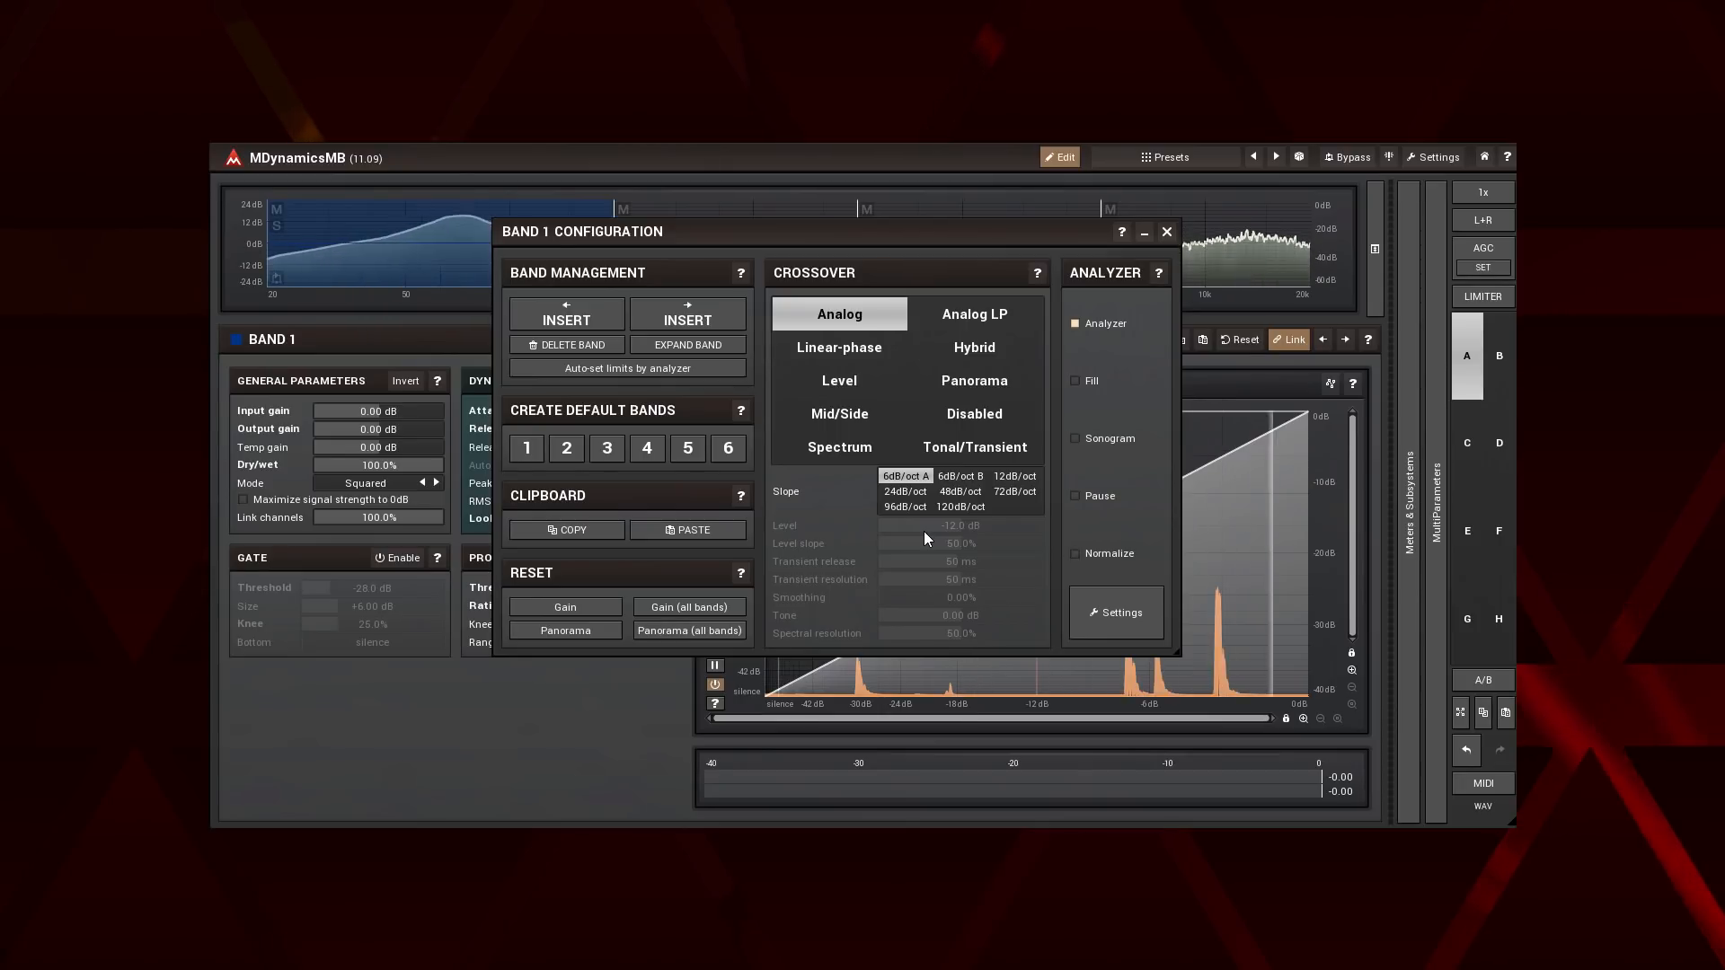
Set band 1's crossover to Analog LP, try the 120 dB/oct slope, then return to 6 dB/oct A.
{"action": "left_click", "coordinate": [958, 505]}
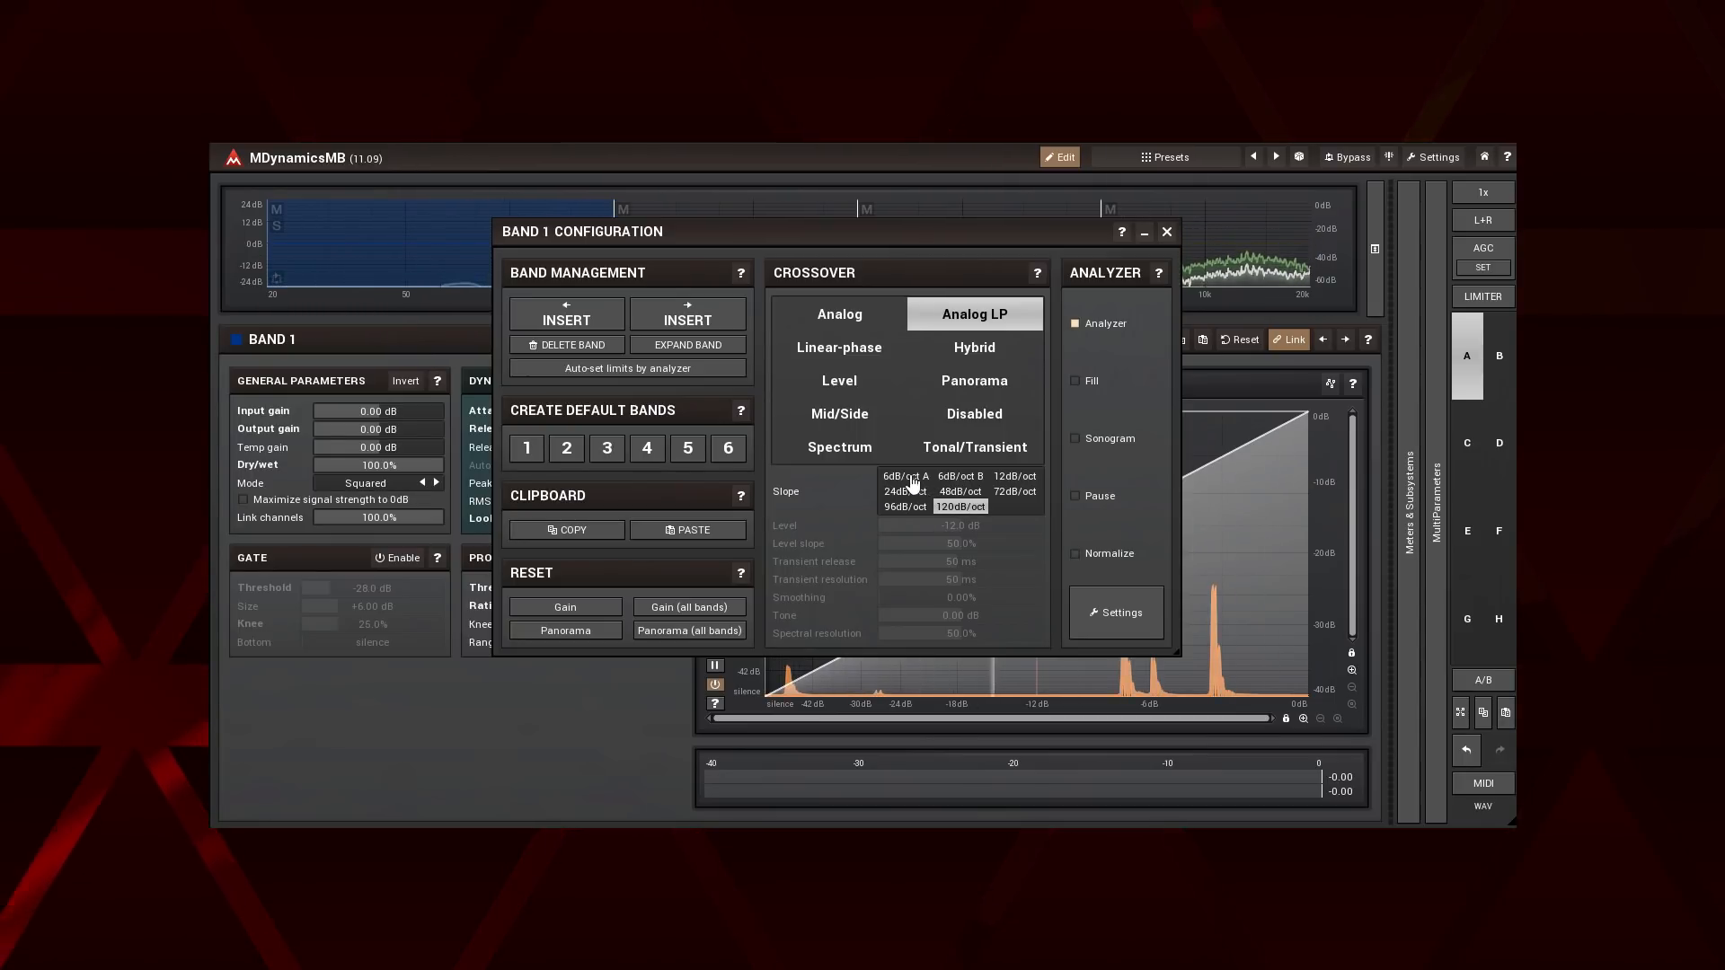
{"action": "left_click", "coordinate": [902, 476]}
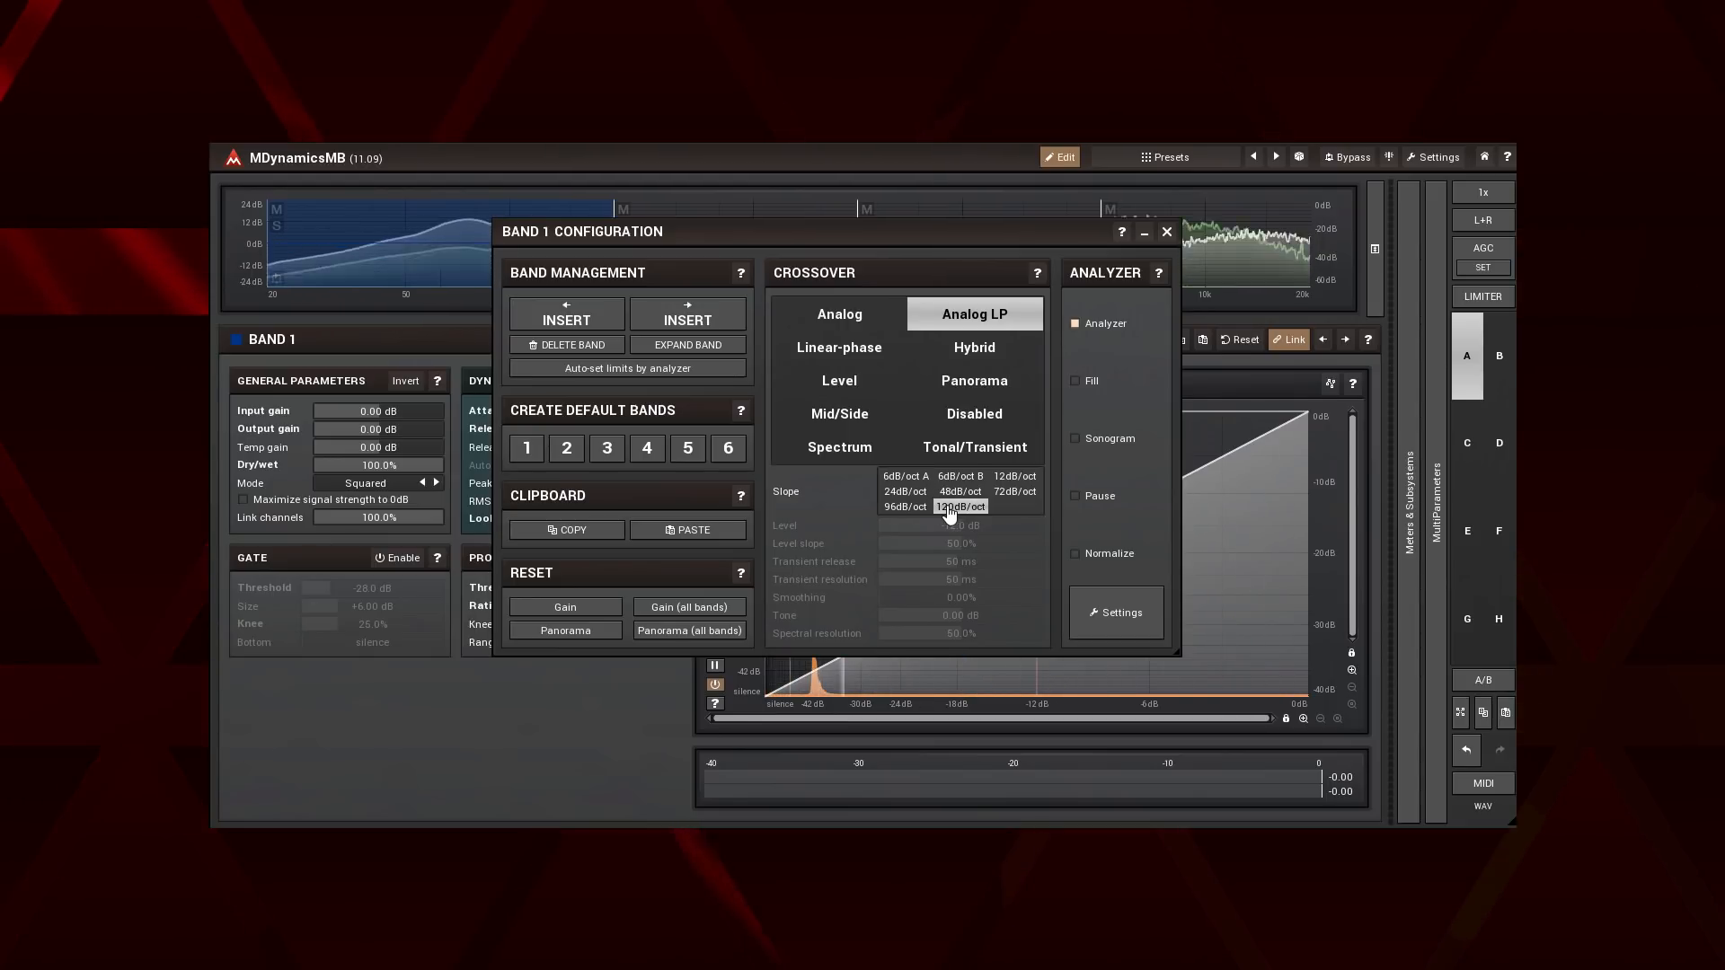
{"action": "left_click", "coordinate": [903, 475]}
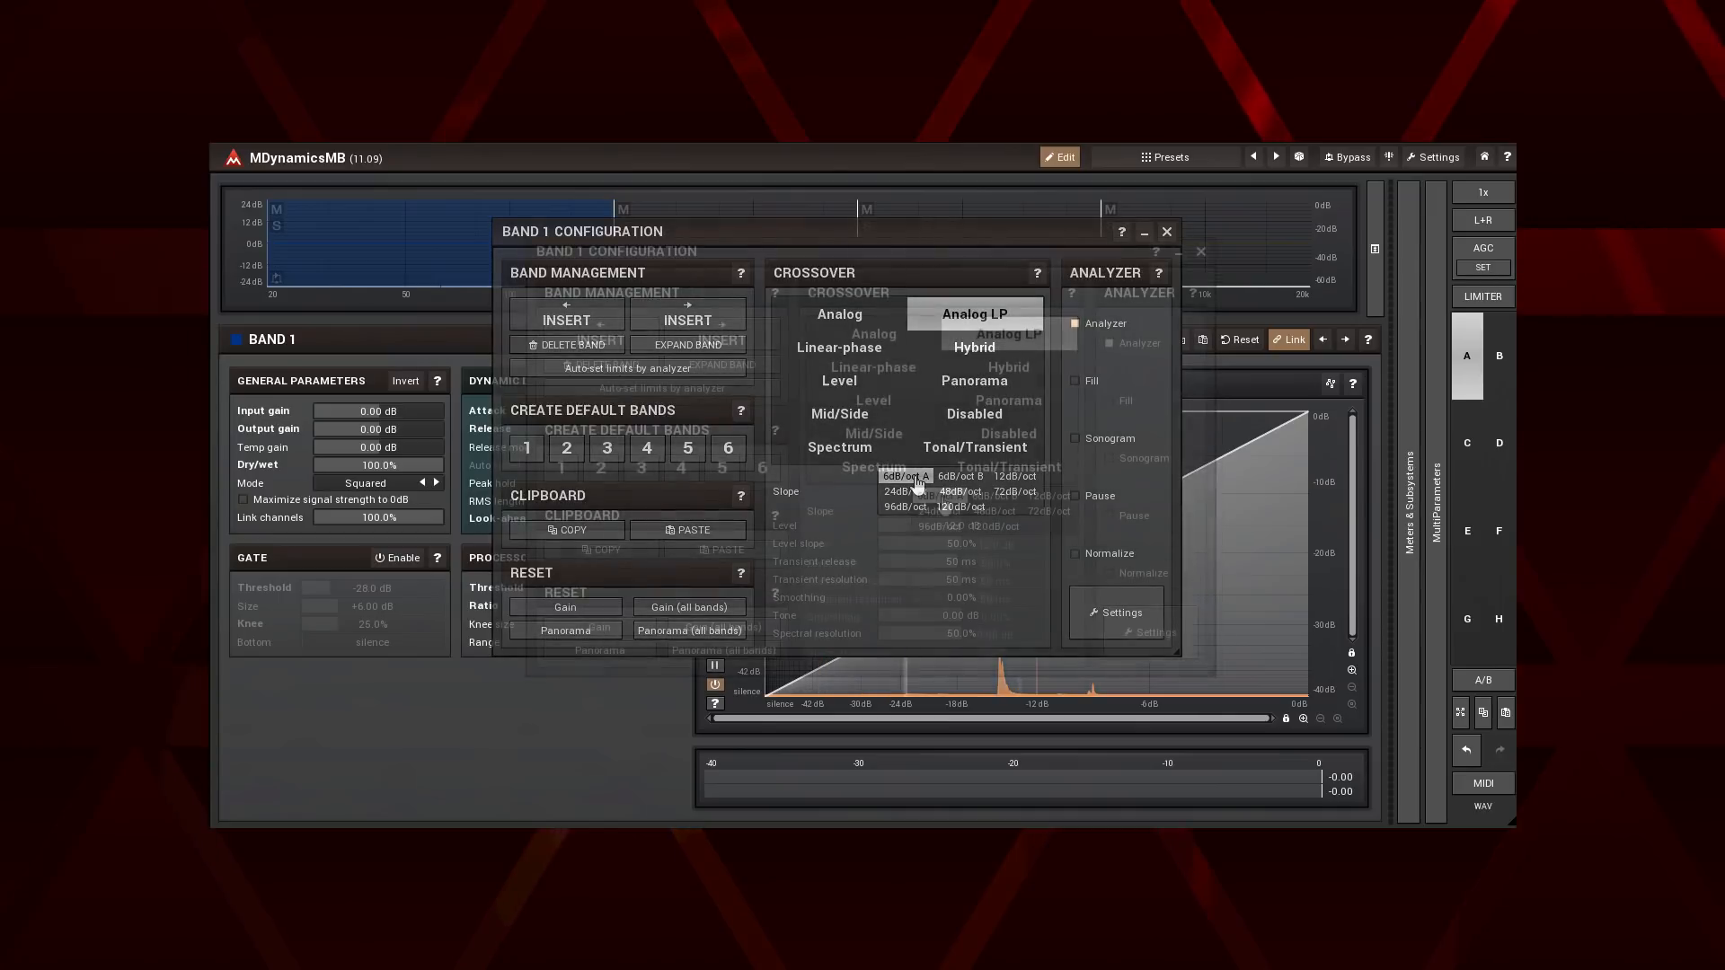
Close the band configuration window, leaving Band 1 compressing at -27.2 dB threshold and 1.50:1 ratio.
{"action": "left_click", "coordinate": [872, 367]}
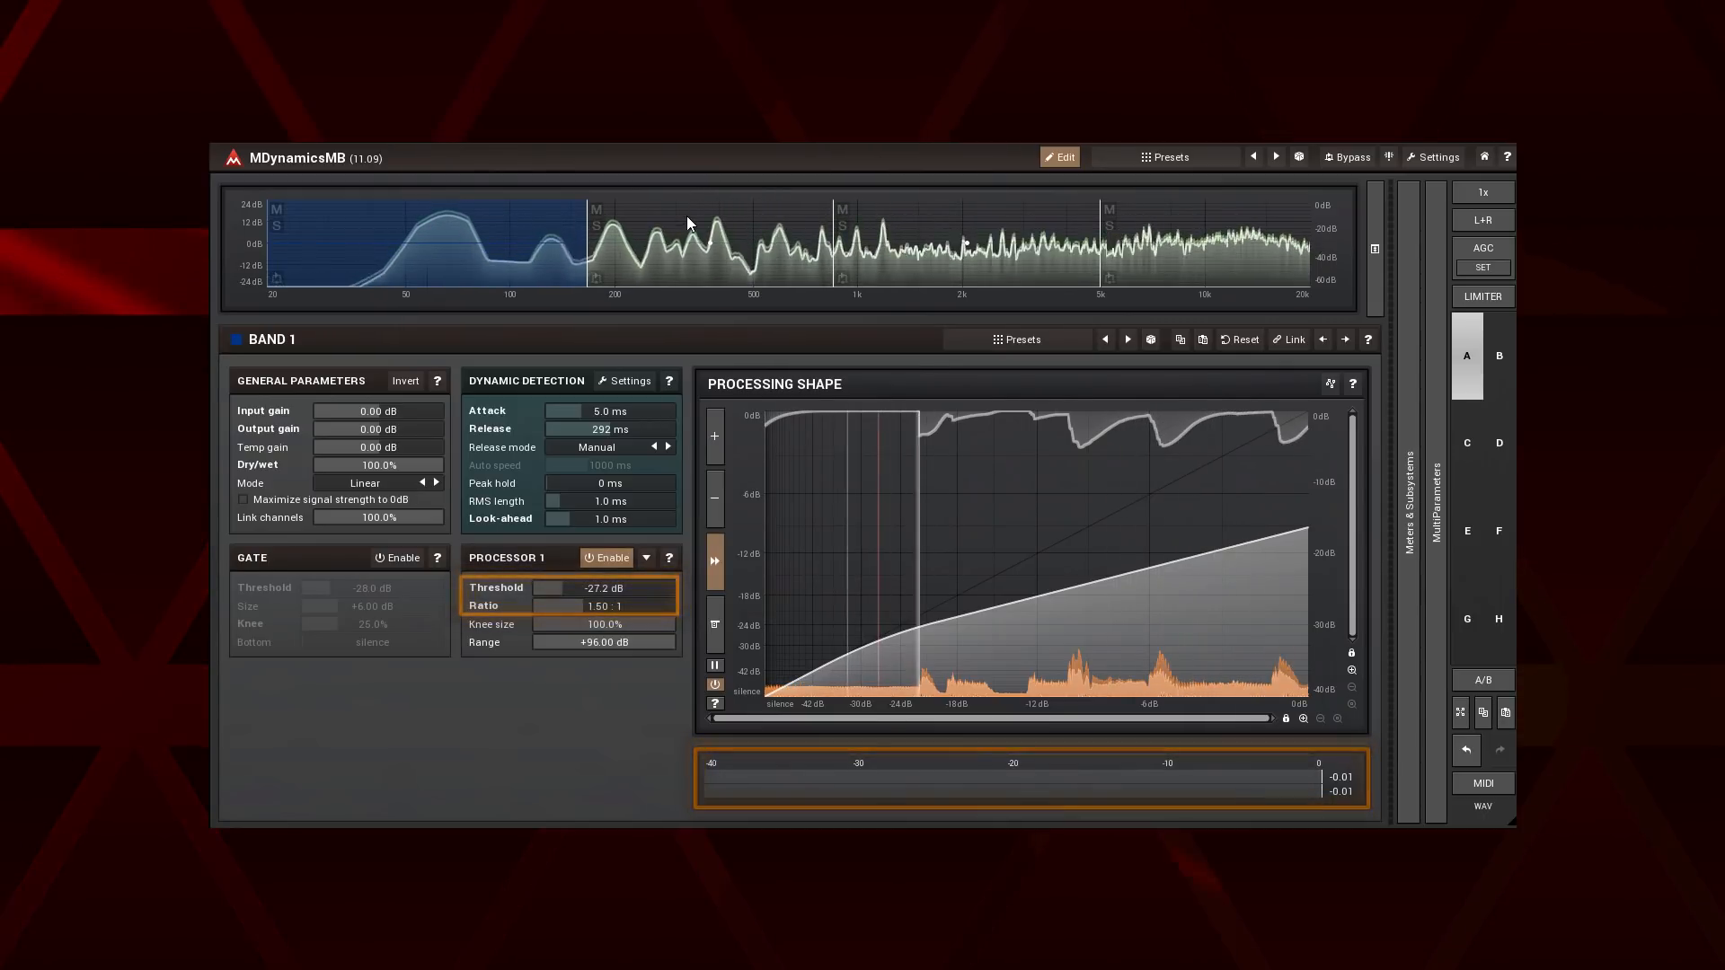
Inspect bands 2 and 3 (-33.0 and -34.2 dB thresholds, 1.50:1), then select band 4.
{"action": "left_click", "coordinate": [710, 248]}
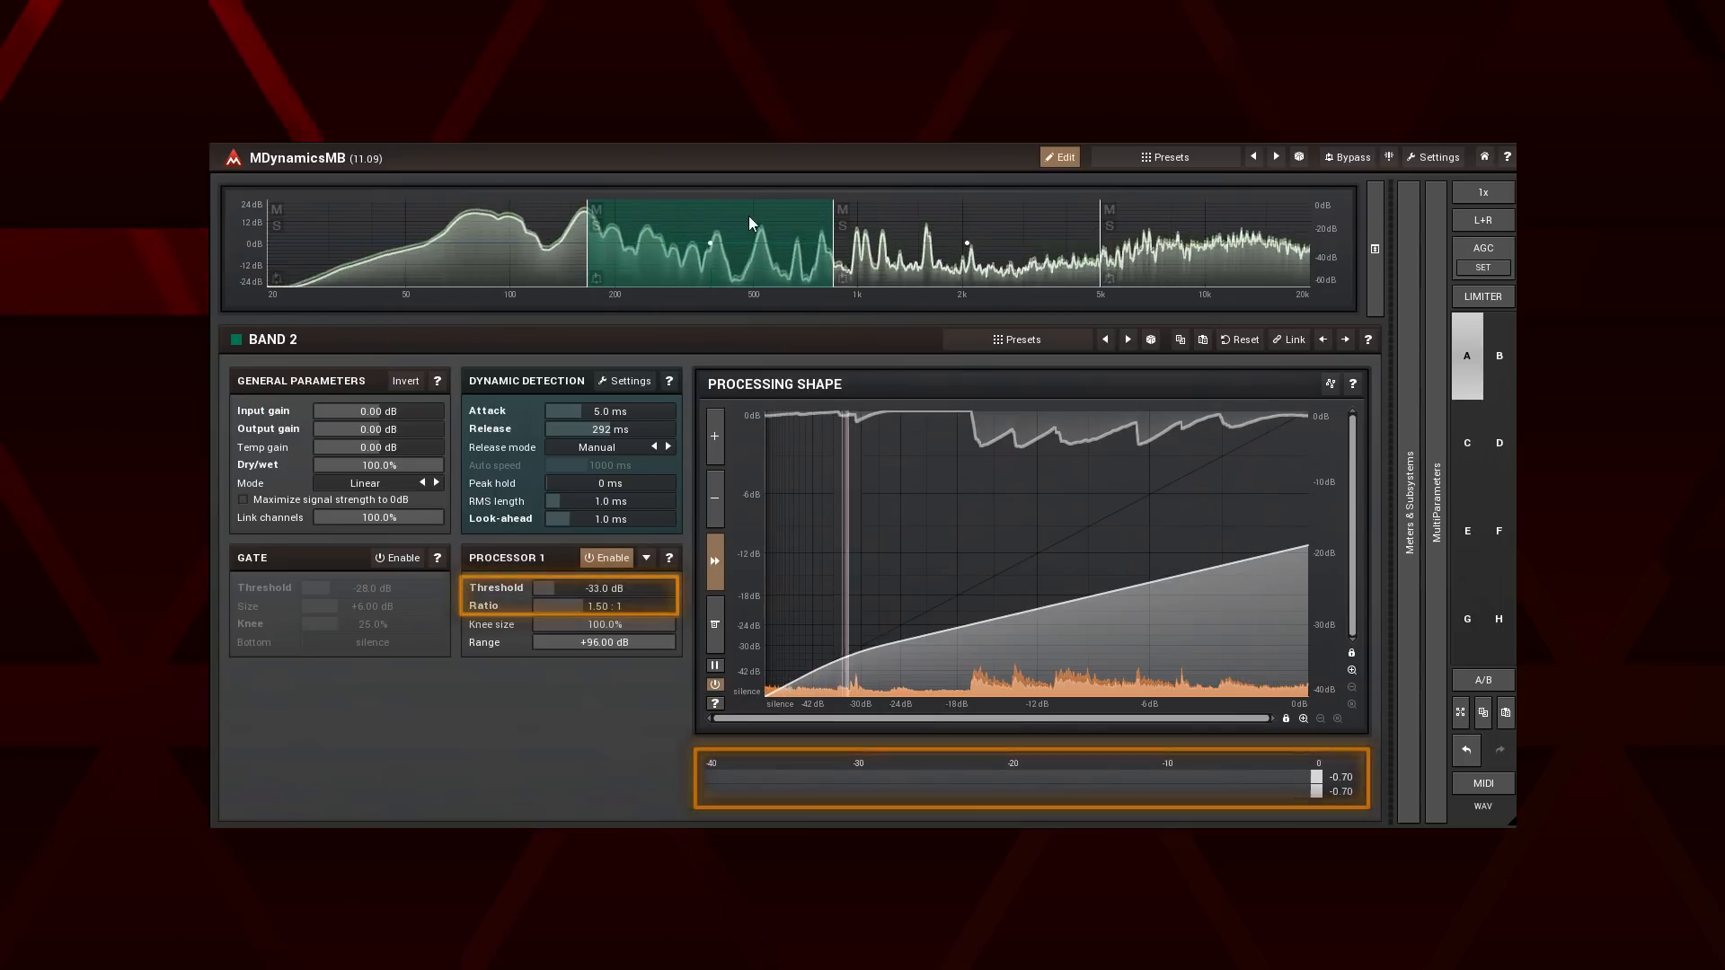
{"action": "left_click", "coordinate": [969, 242]}
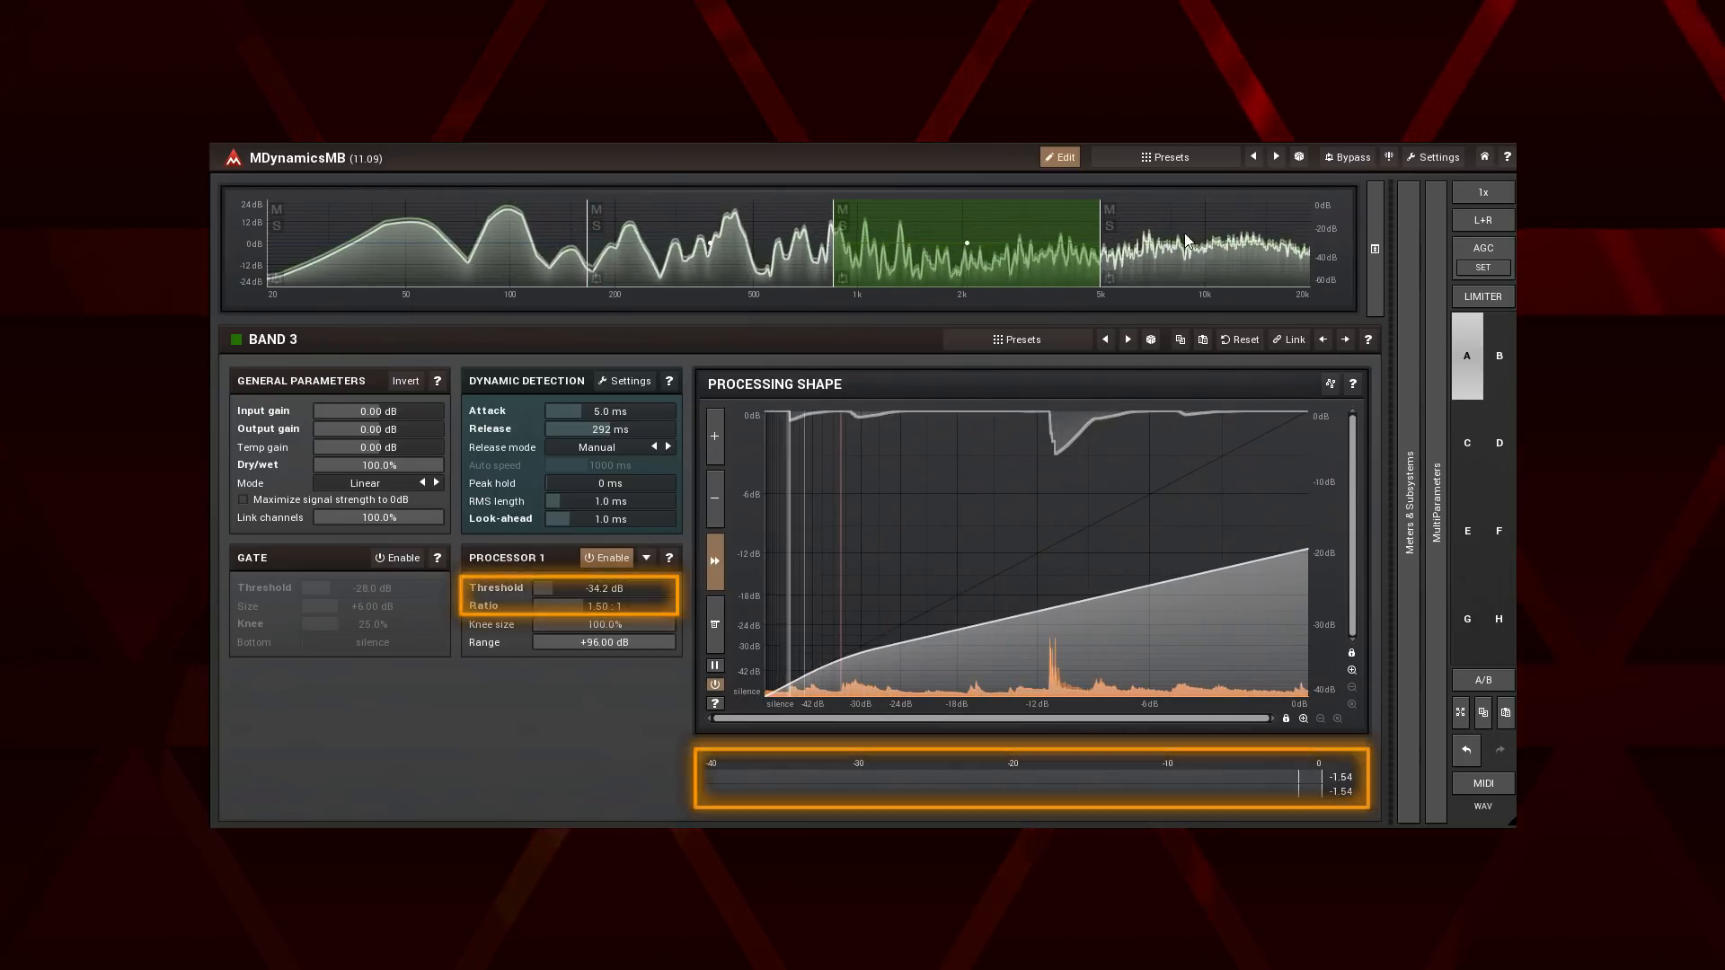
{"action": "left_click", "coordinate": [1199, 241]}
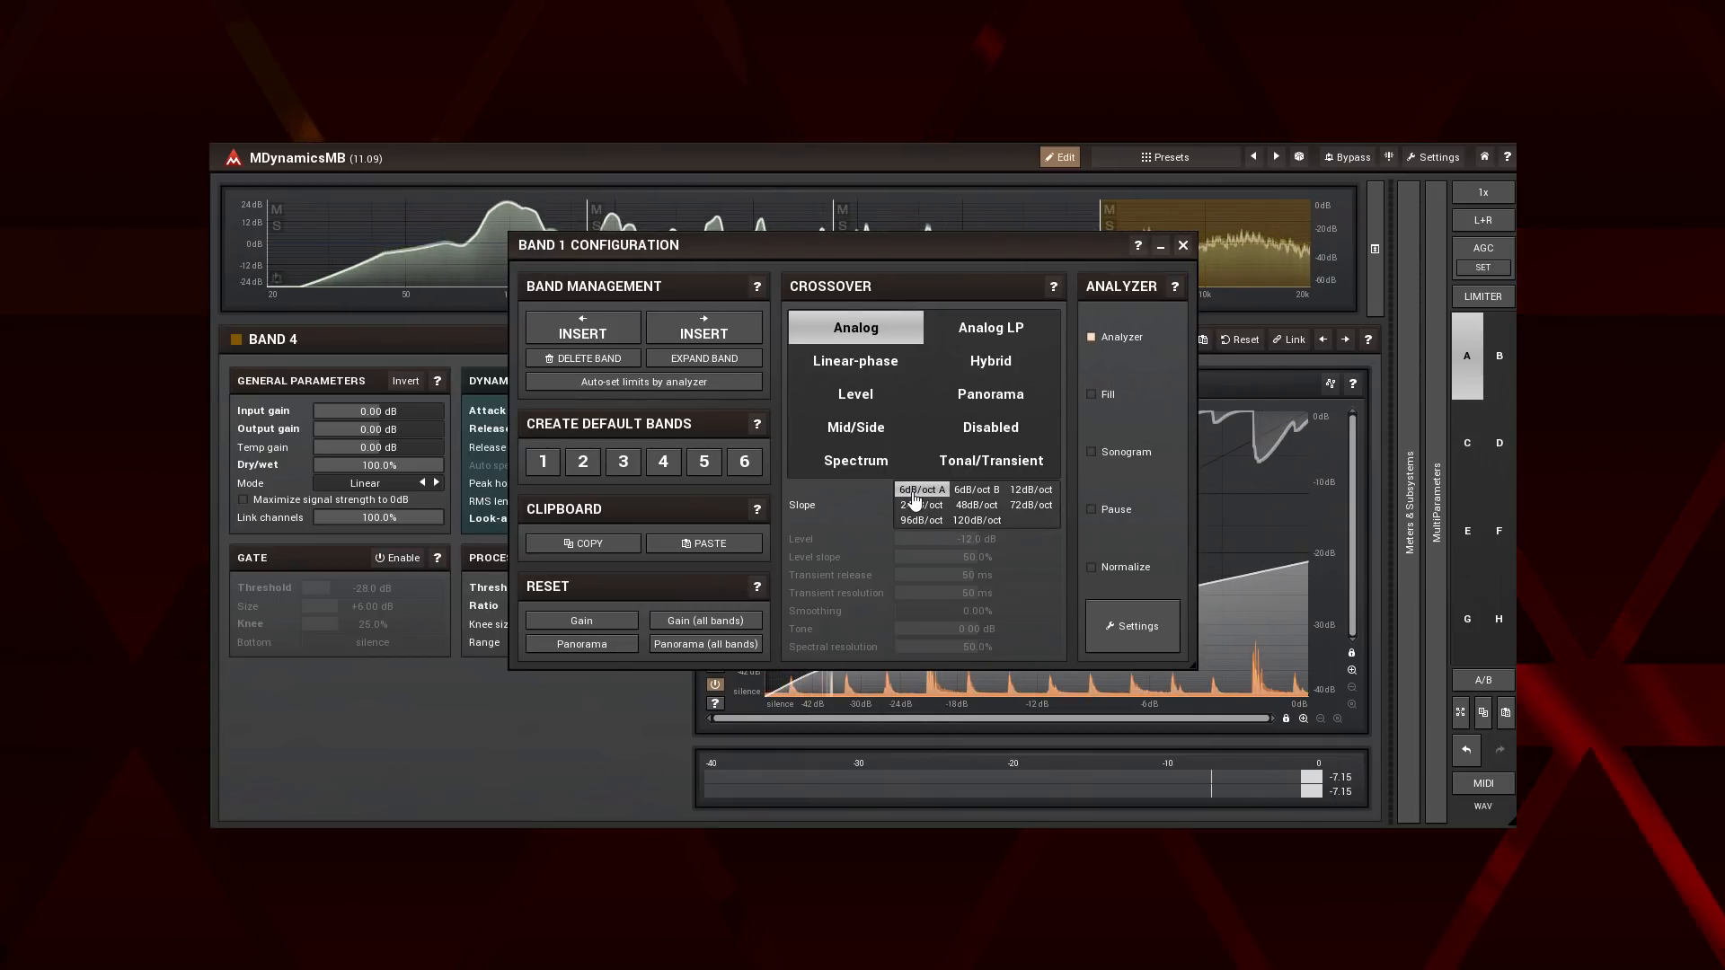
Set band 4's crossover slope to 12 dB/oct and close the Band Configuration window.
{"action": "left_click", "coordinate": [1030, 490]}
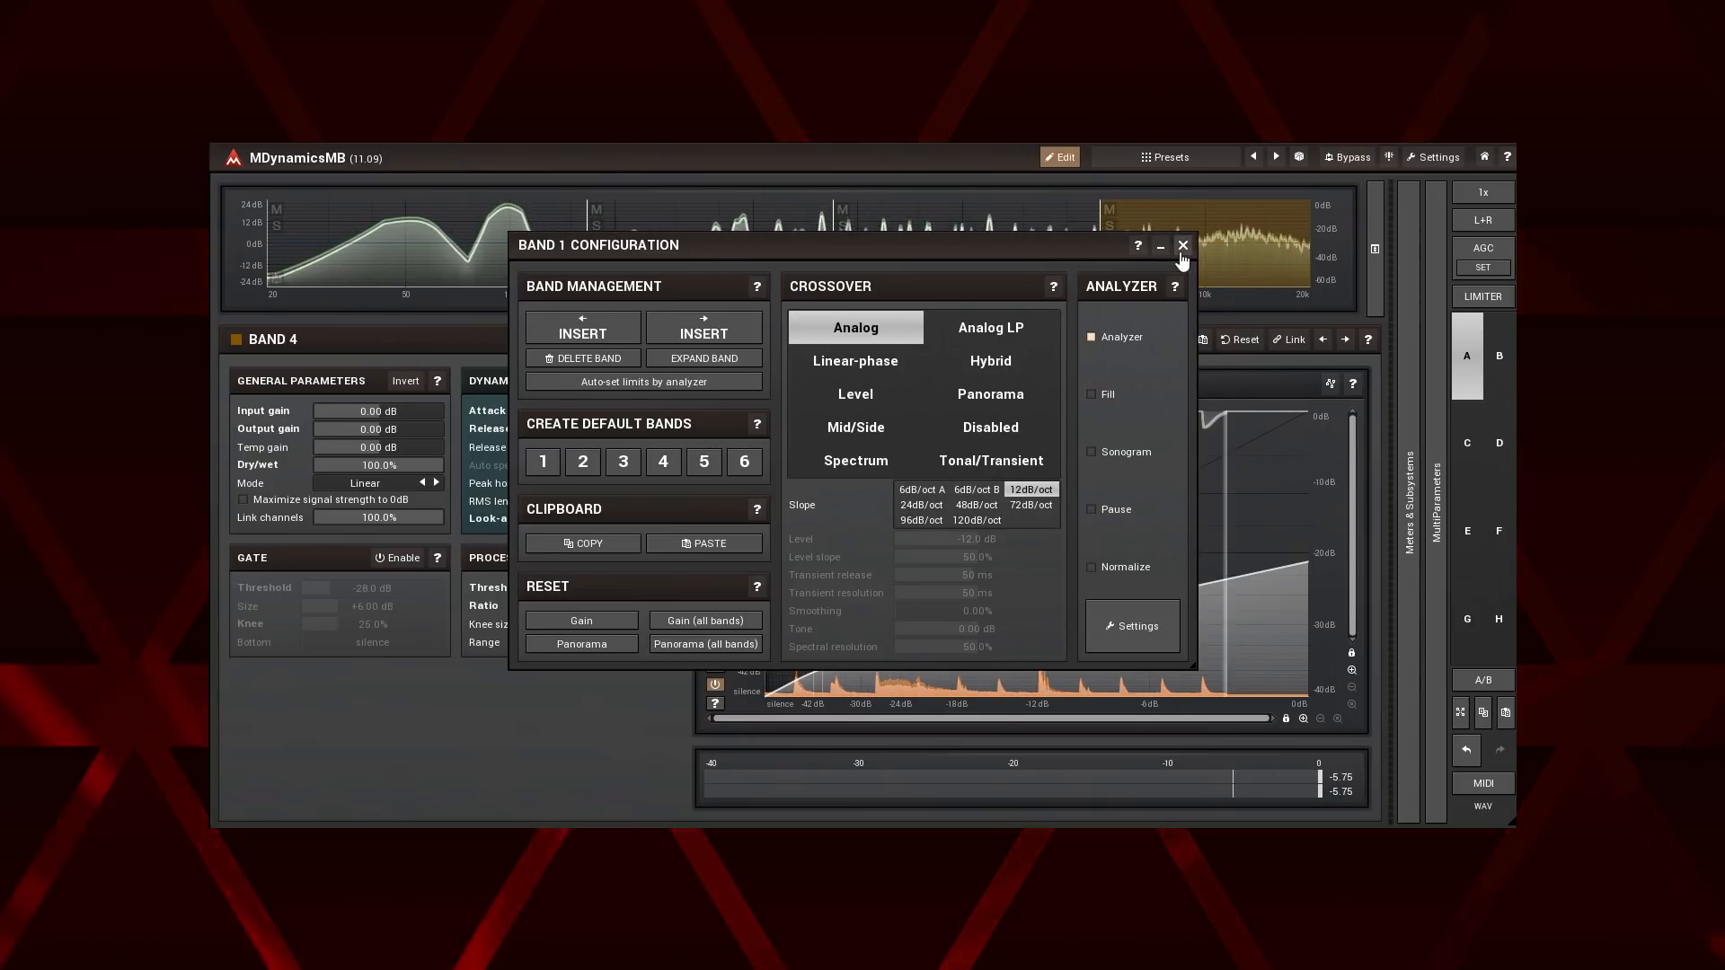
{"action": "left_click", "coordinate": [1184, 245]}
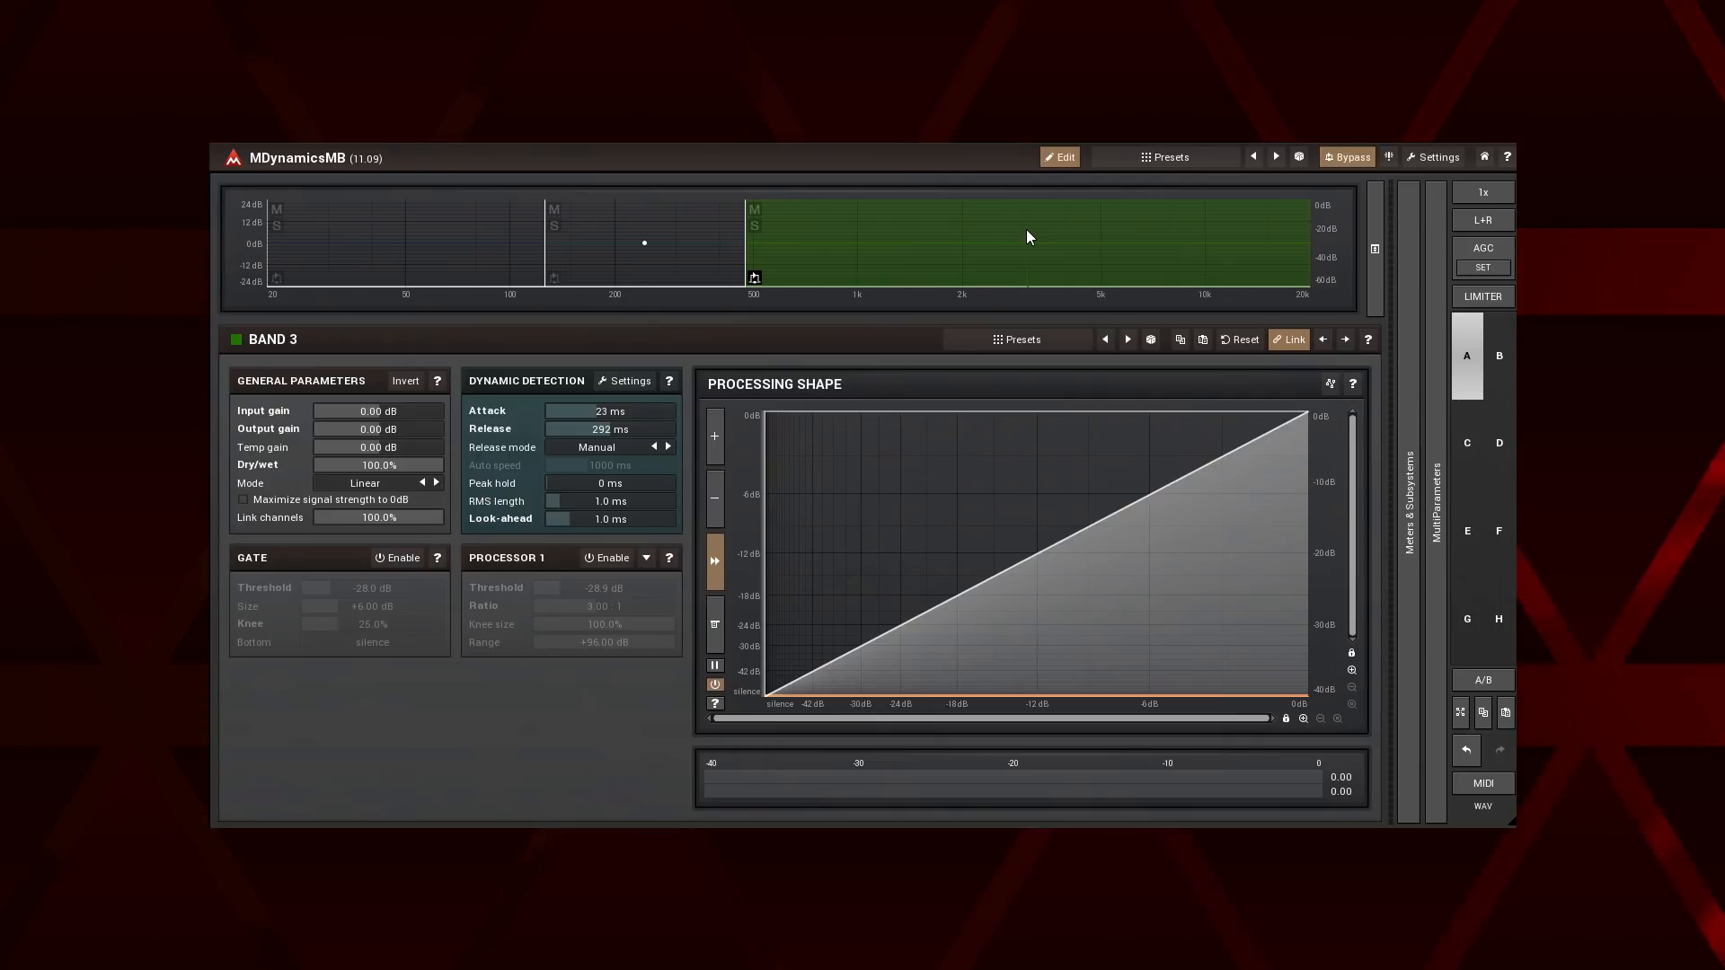
Bypass MDynamicsMB briefly, re-enable it, and show band 1's -21.1 dB, 3:1 compressor.
{"action": "left_click", "coordinate": [1351, 157]}
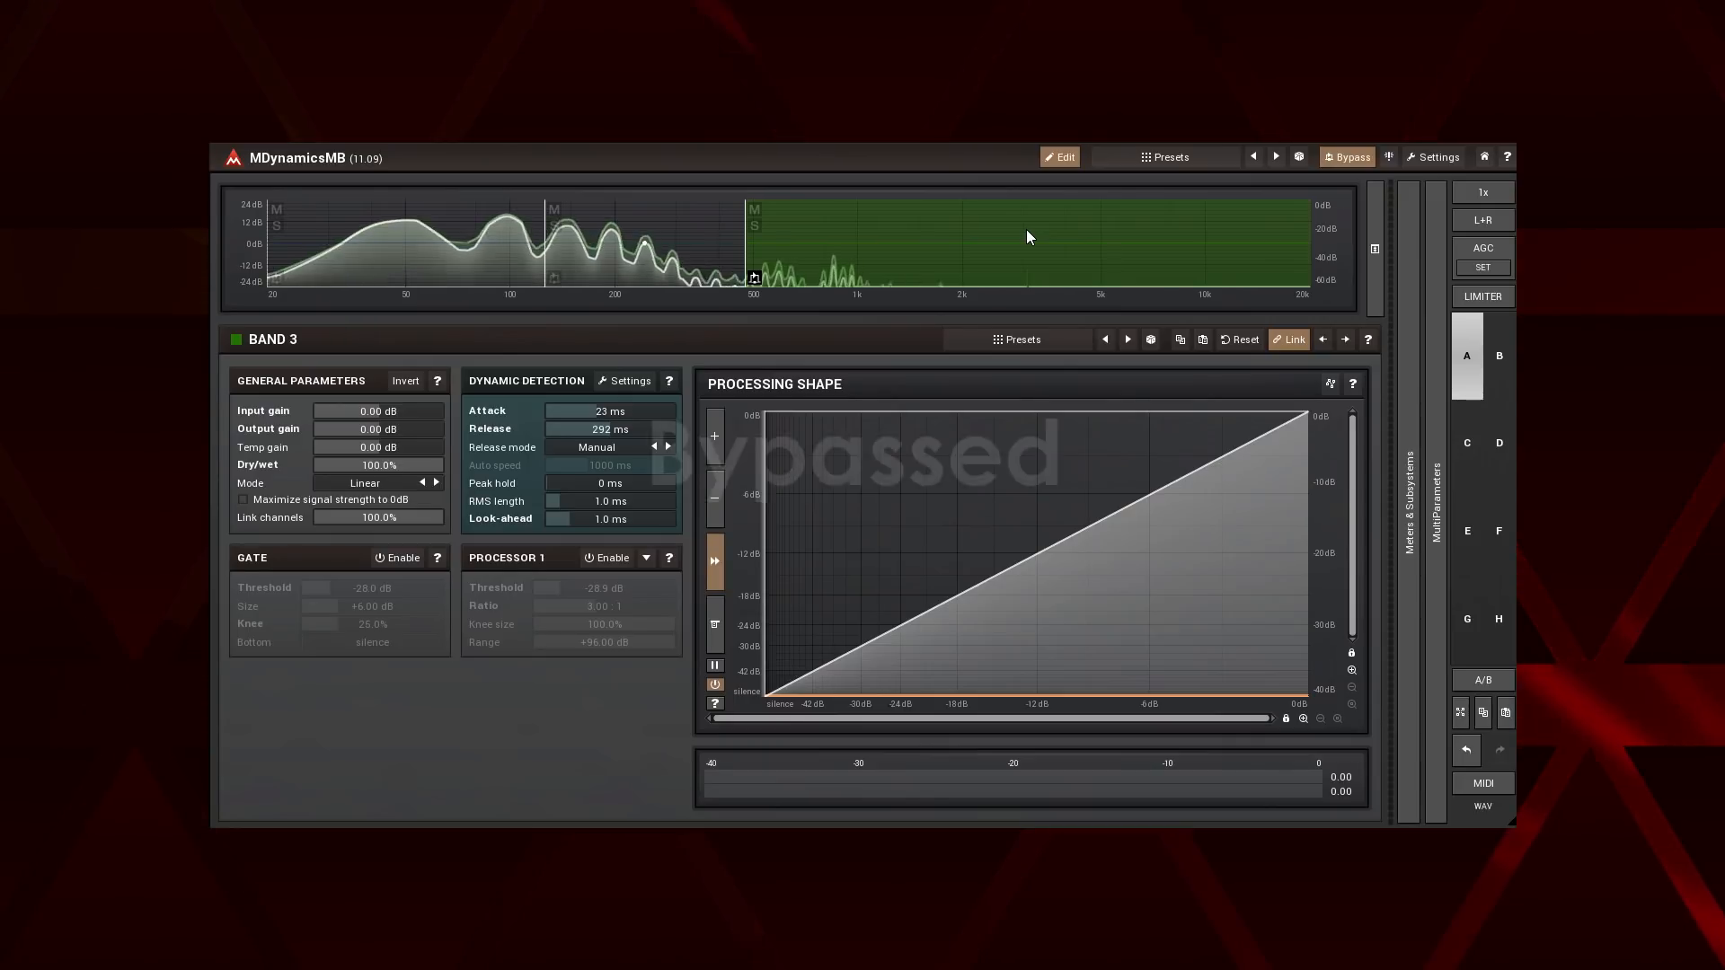
{"action": "left_click", "coordinate": [1346, 156]}
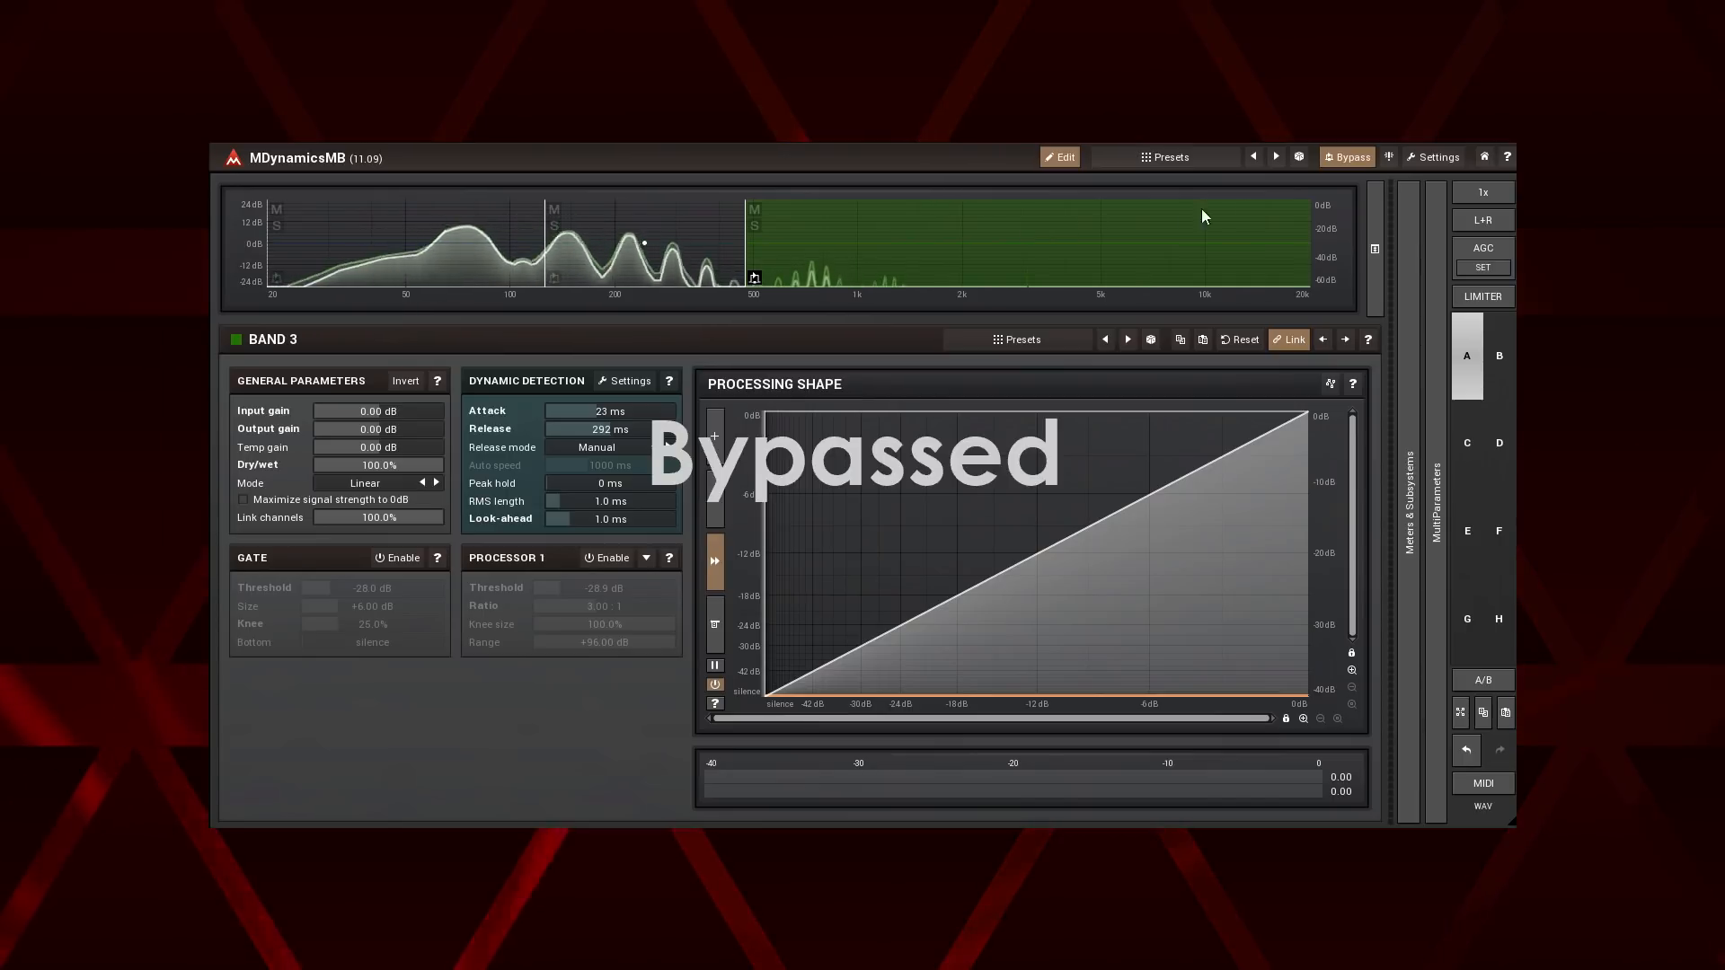
{"action": "left_click", "coordinate": [1346, 156]}
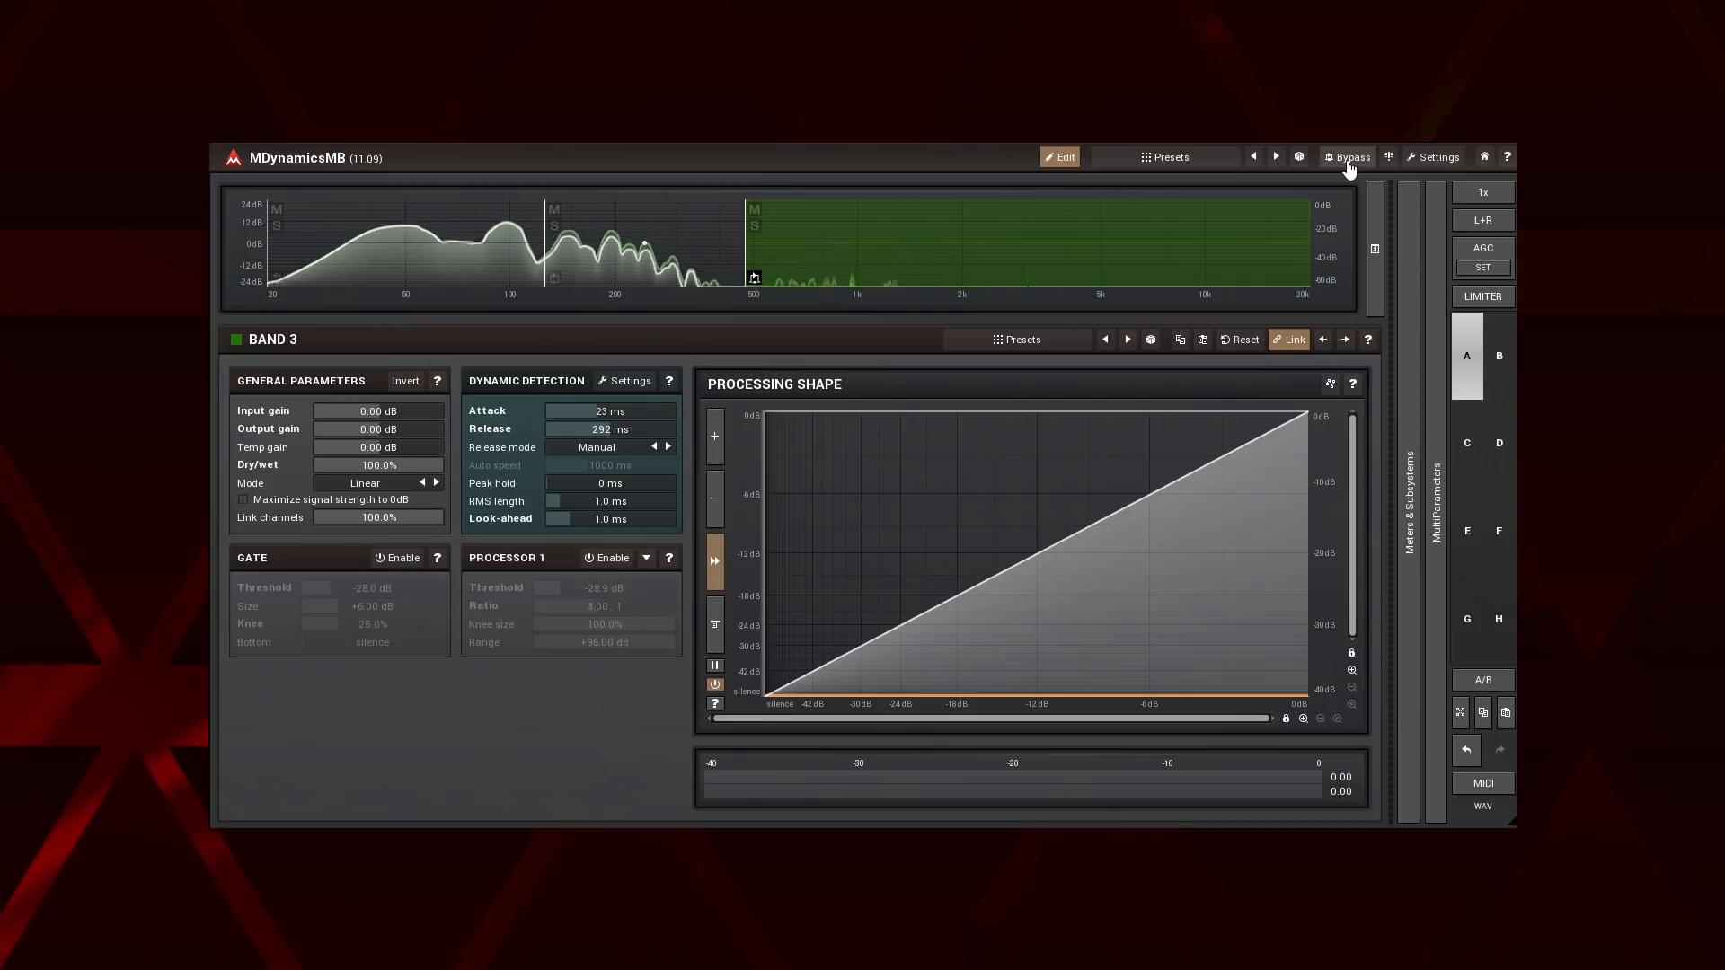
{"action": "left_click", "coordinate": [396, 242]}
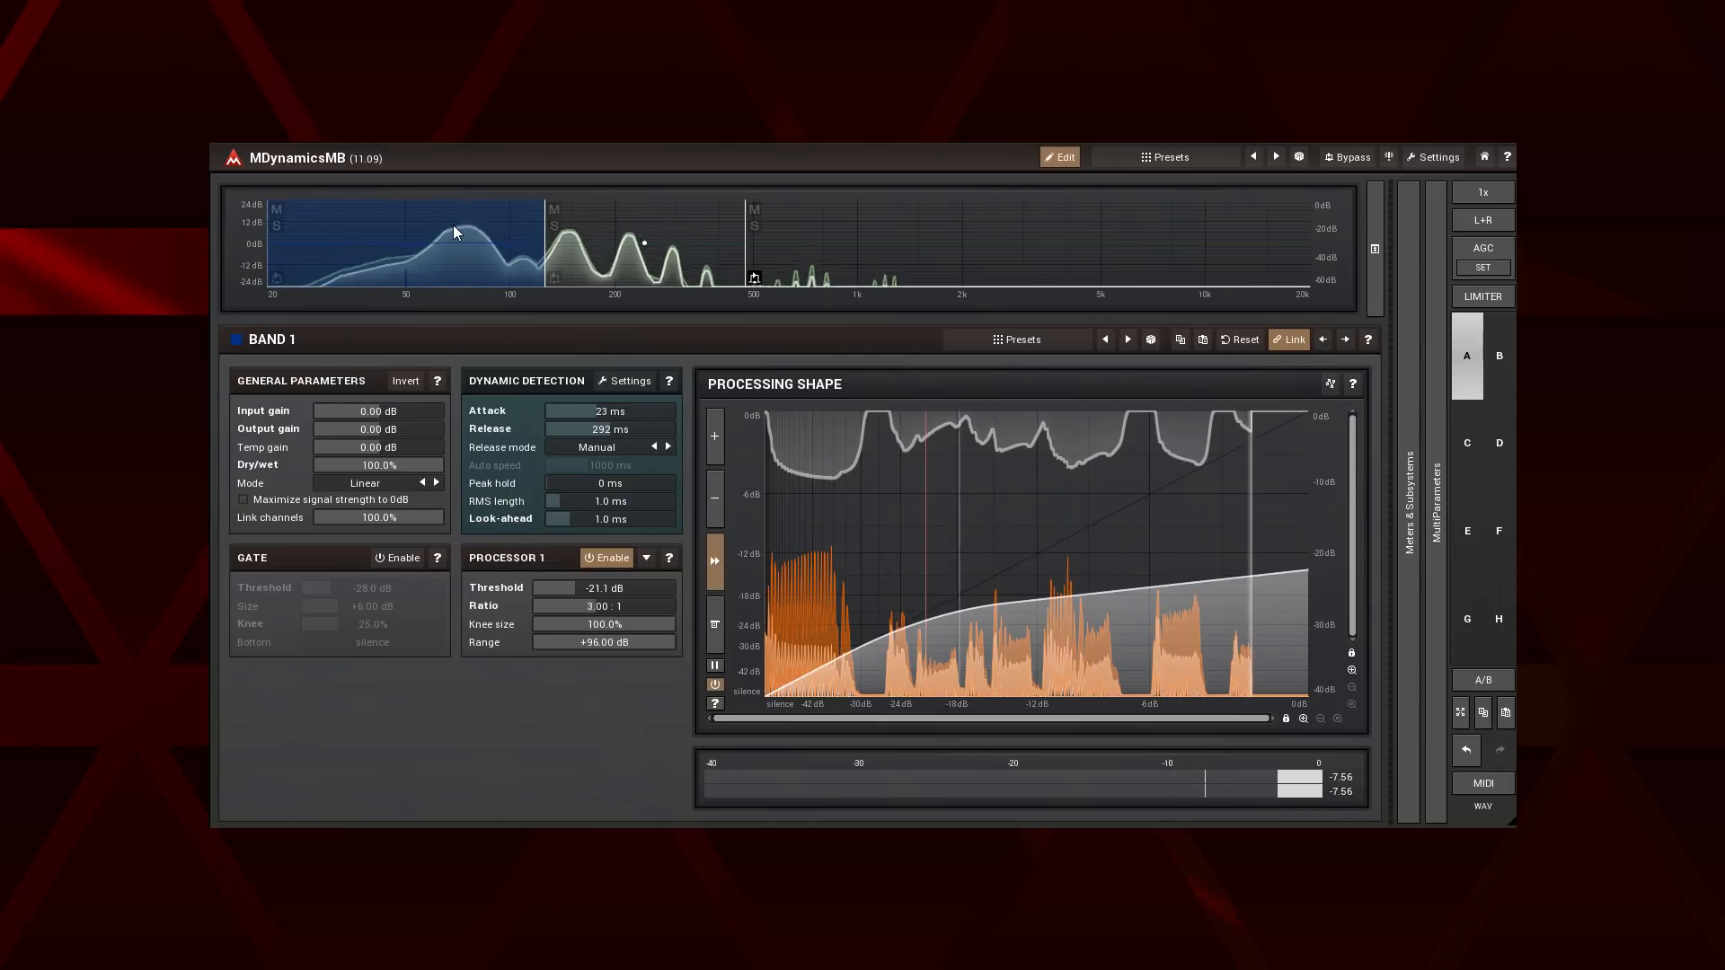
Bring up MDelayMB's band 1, with Tap 1 at -12 dB feedback and -6.02 dB gain.
{"action": "left_click", "coordinate": [648, 230]}
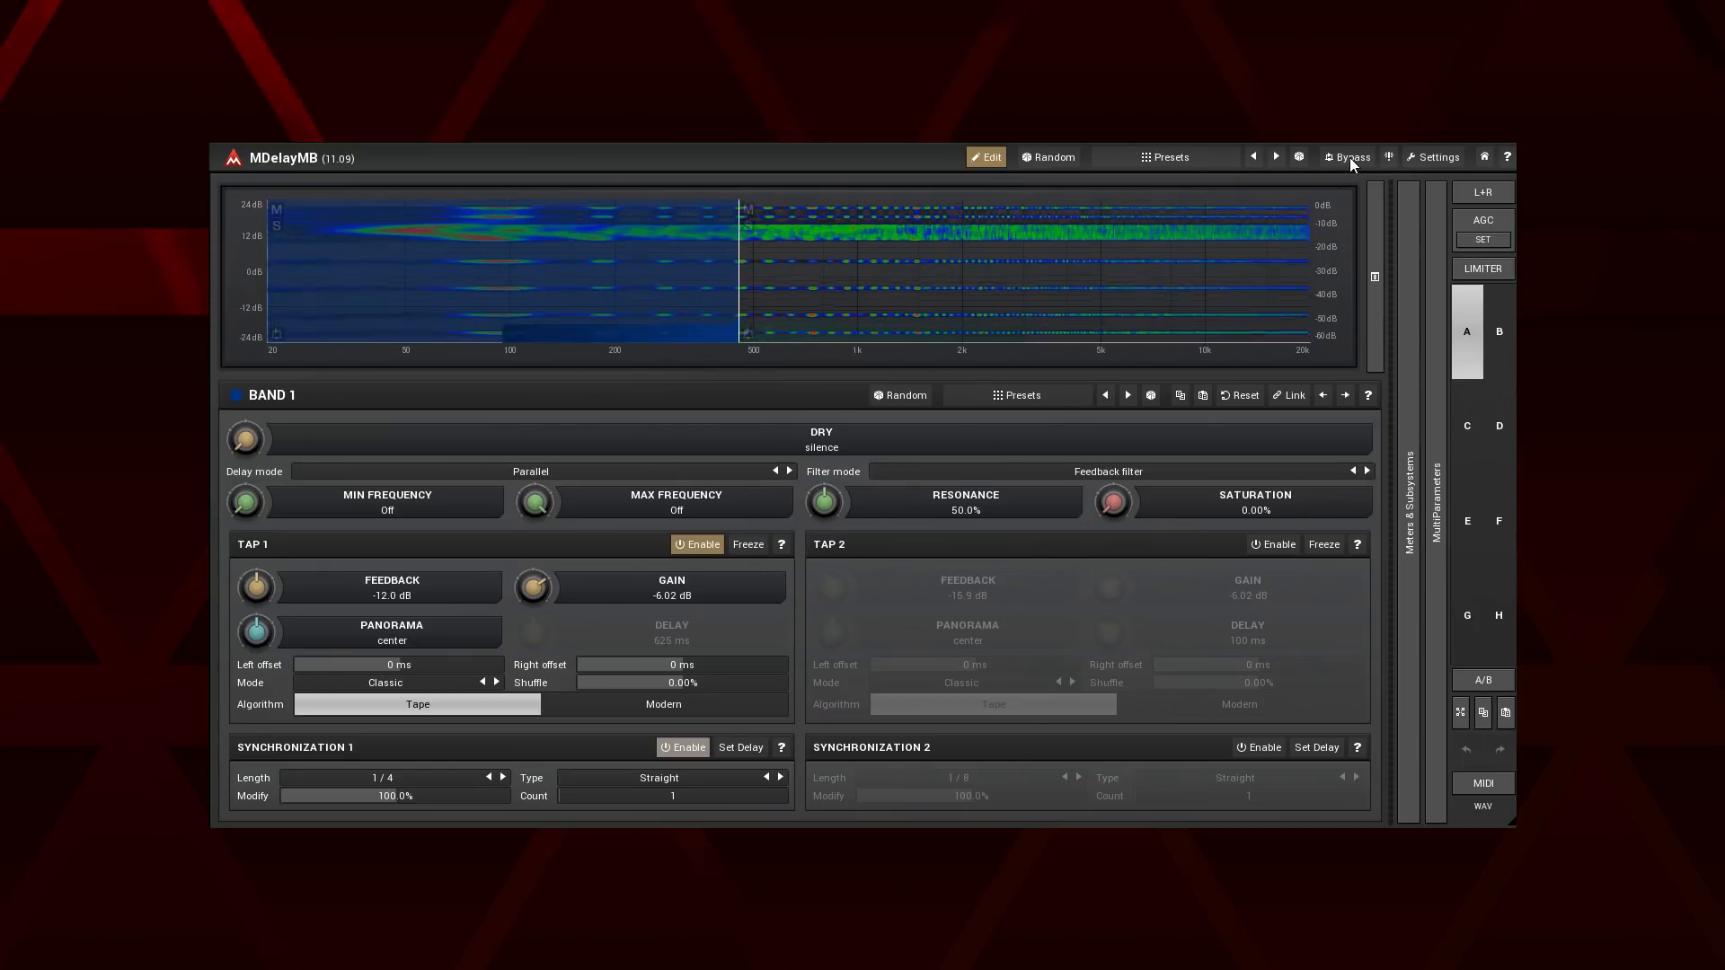
{"action": "left_click", "coordinate": [1350, 156]}
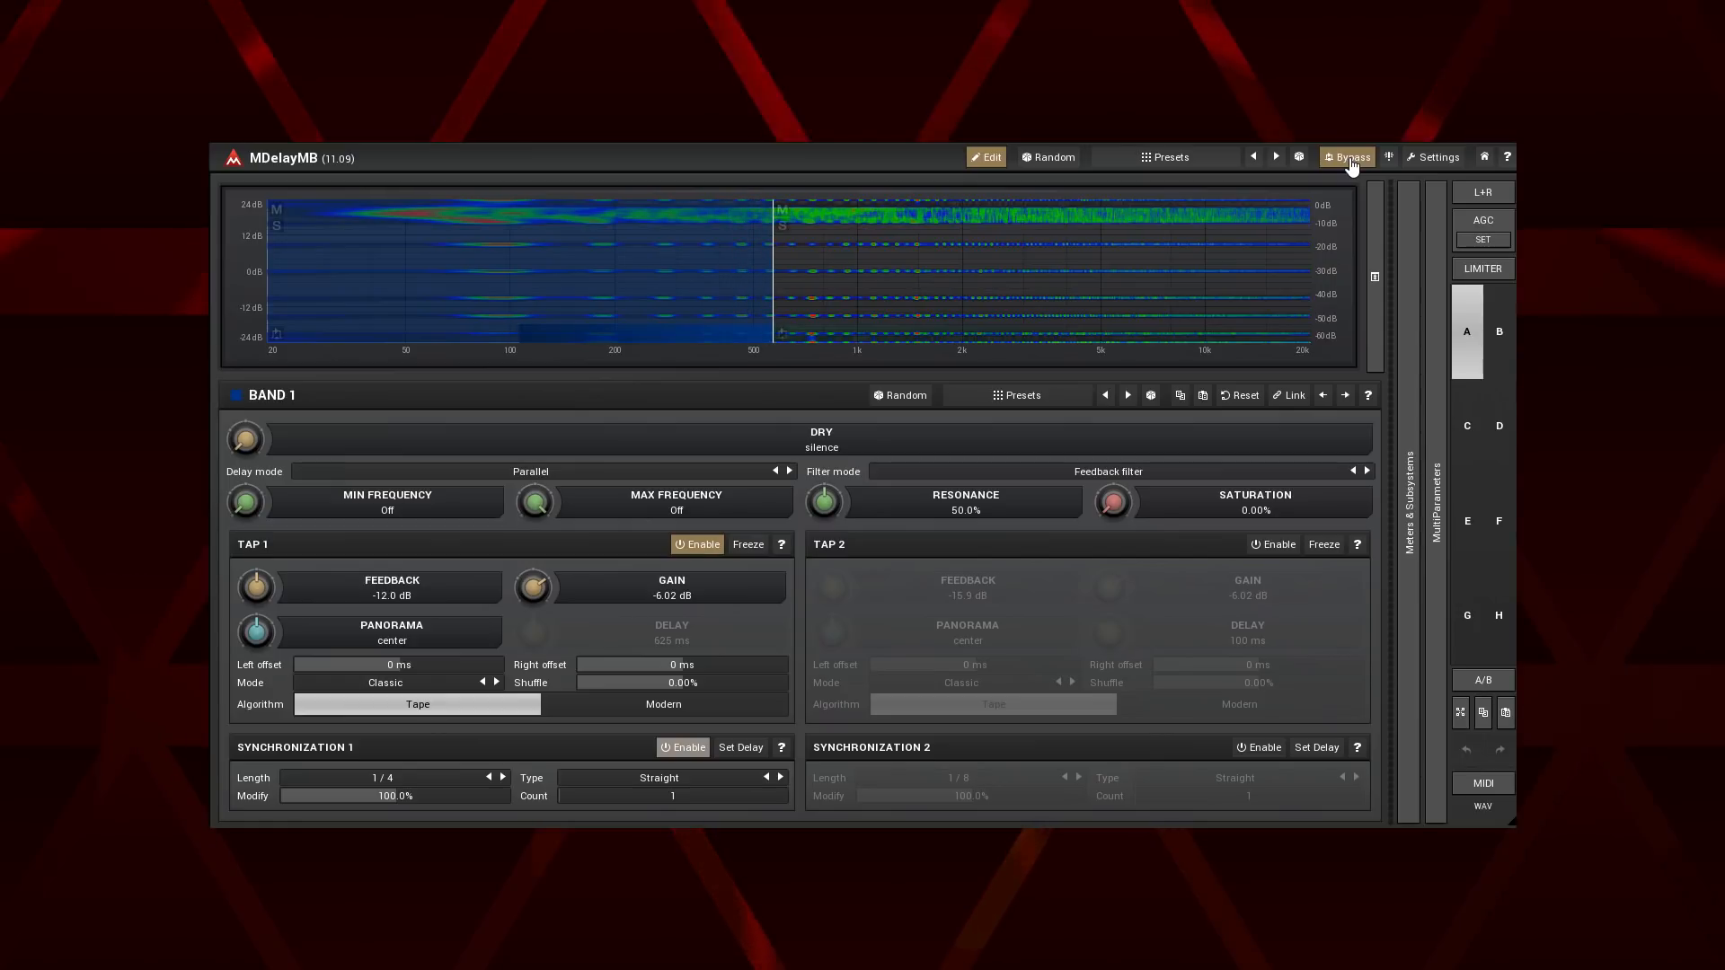
{"action": "left_click", "coordinate": [1353, 156]}
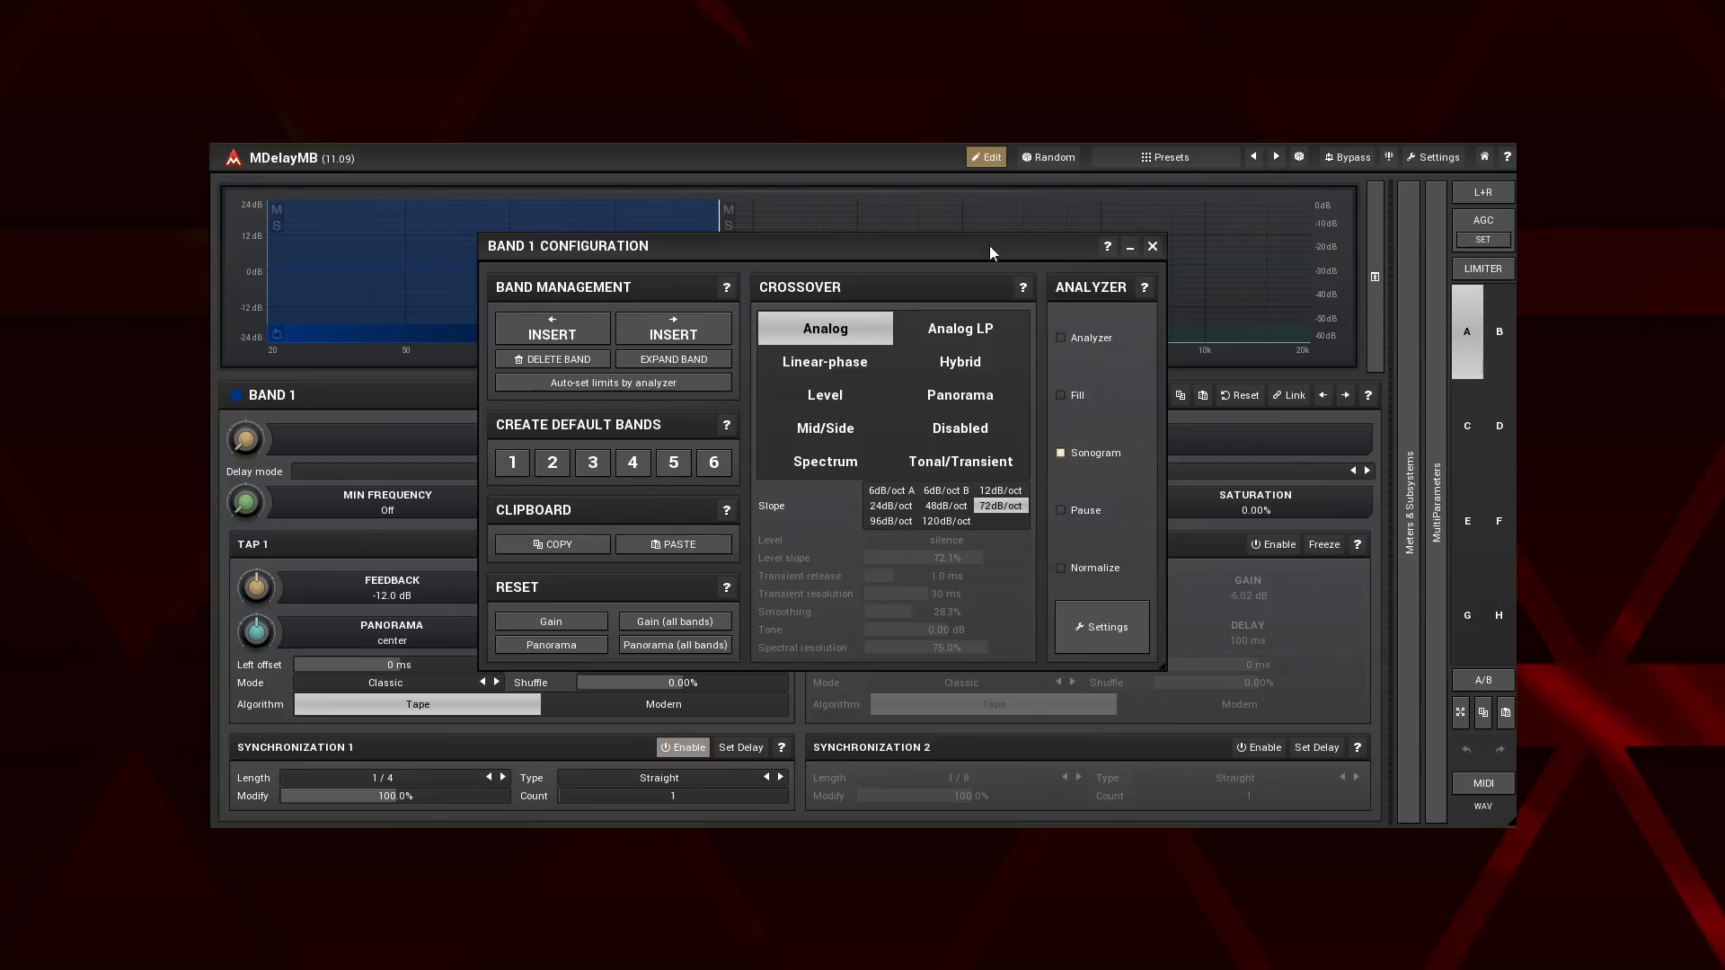
{"action": "left_click", "coordinate": [1152, 245]}
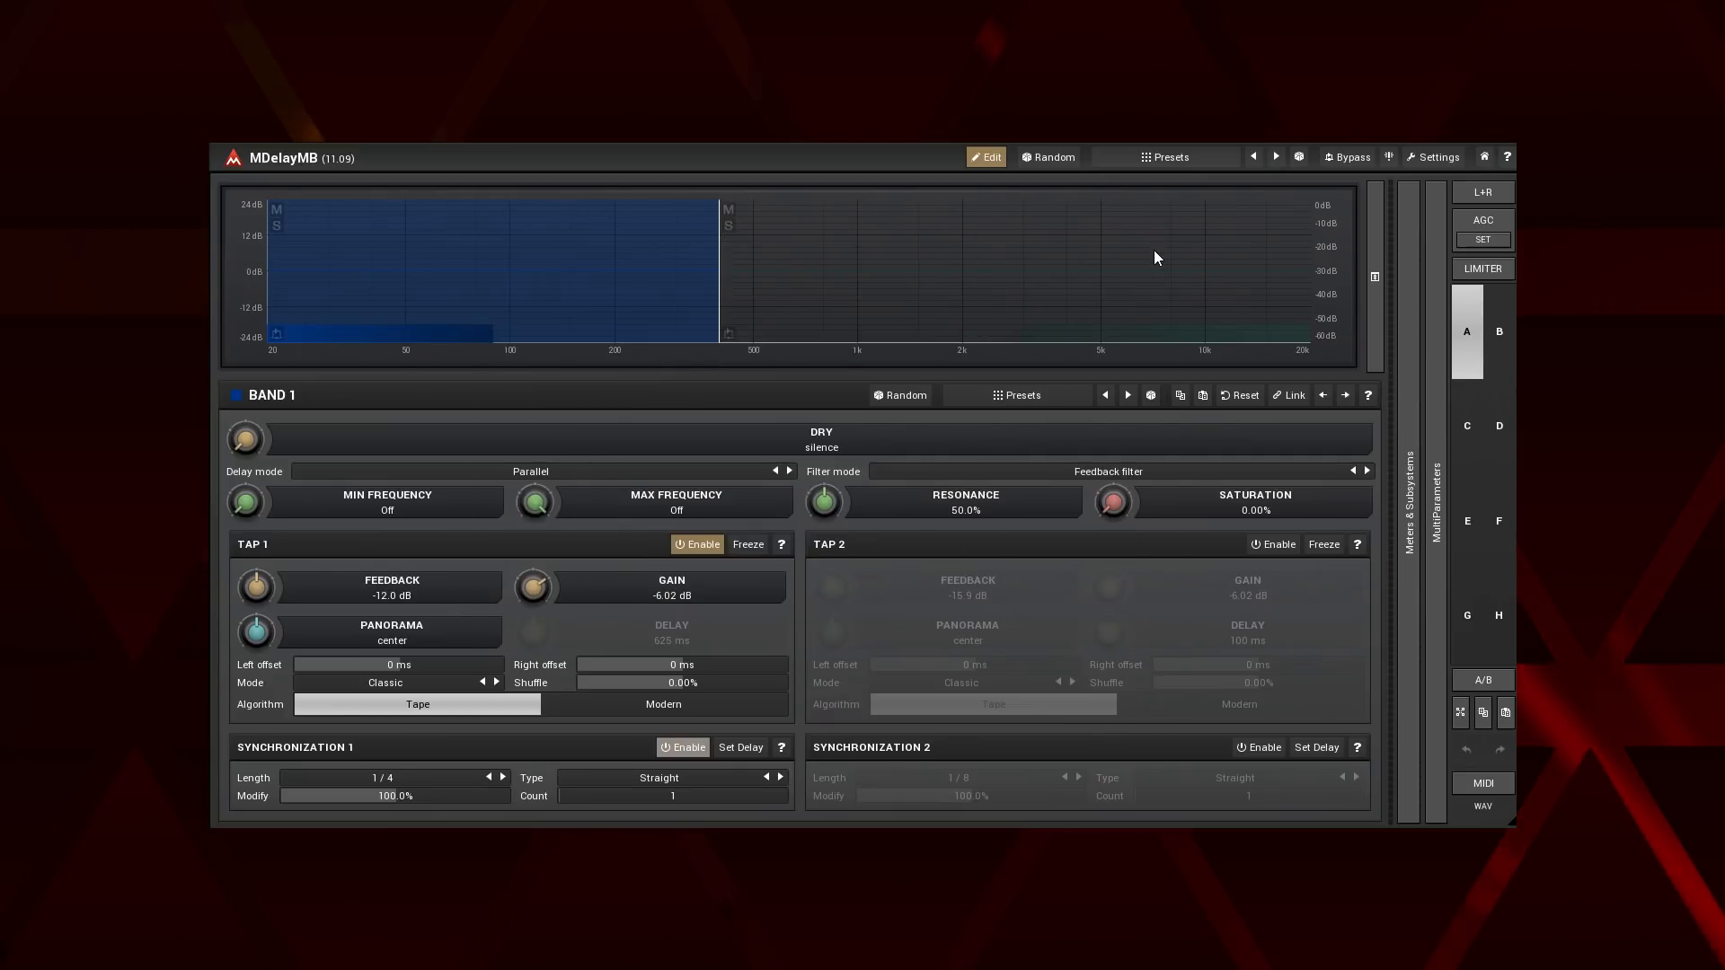